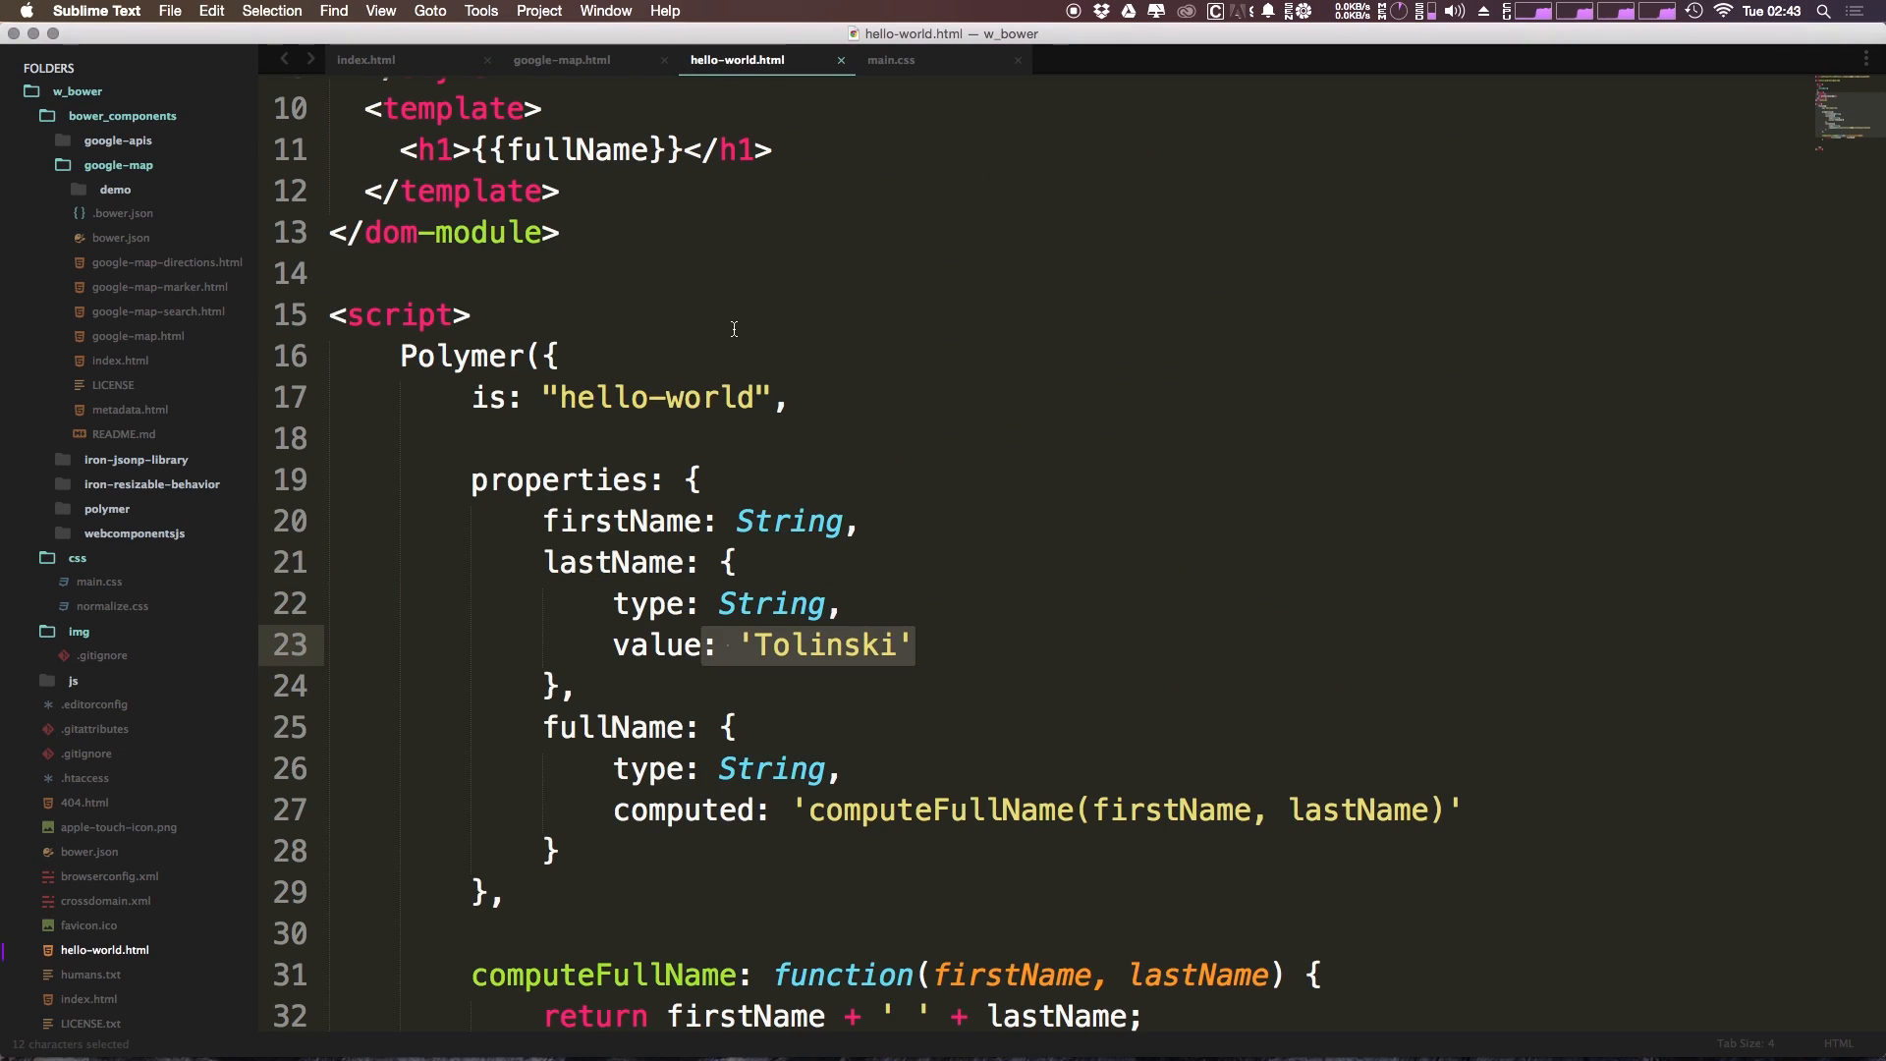
# - Change the h1 binding from {{fullName}} to one-way [[fullName]]
pyautogui.click(731, 727)
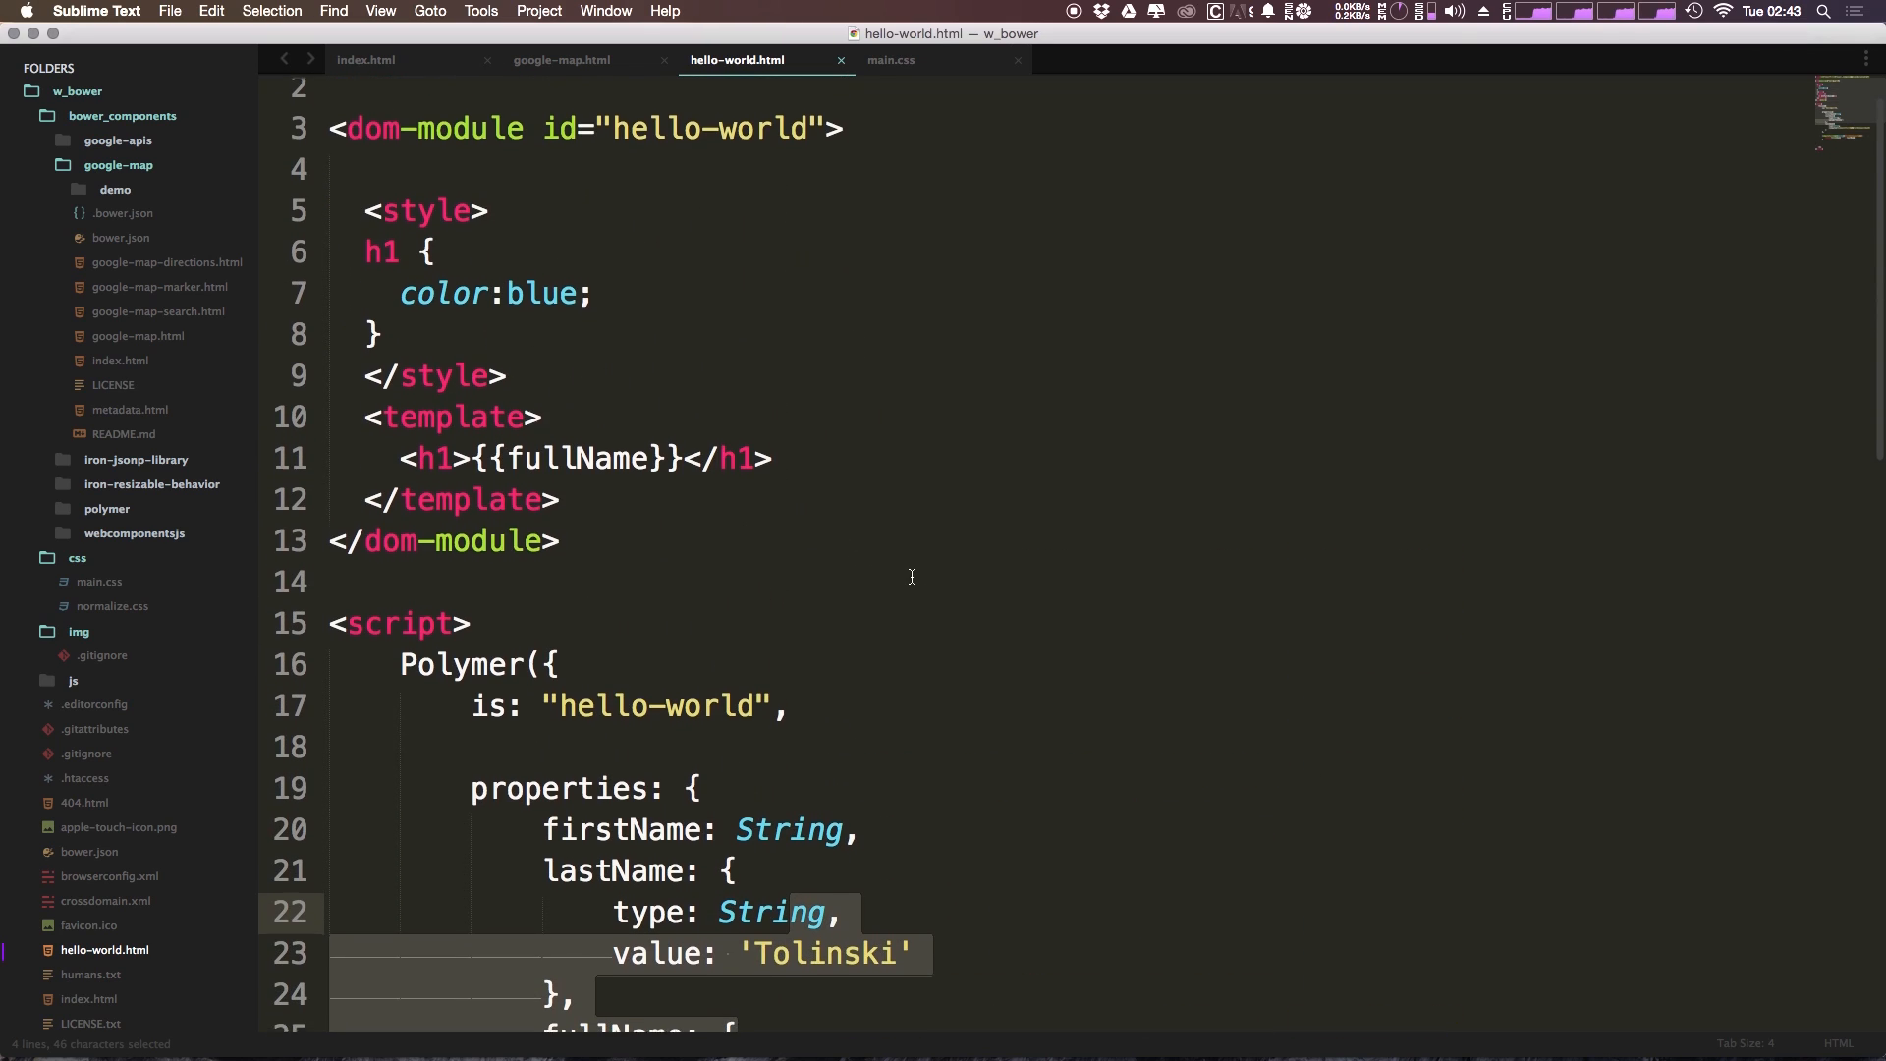
pyautogui.scroll(-3)
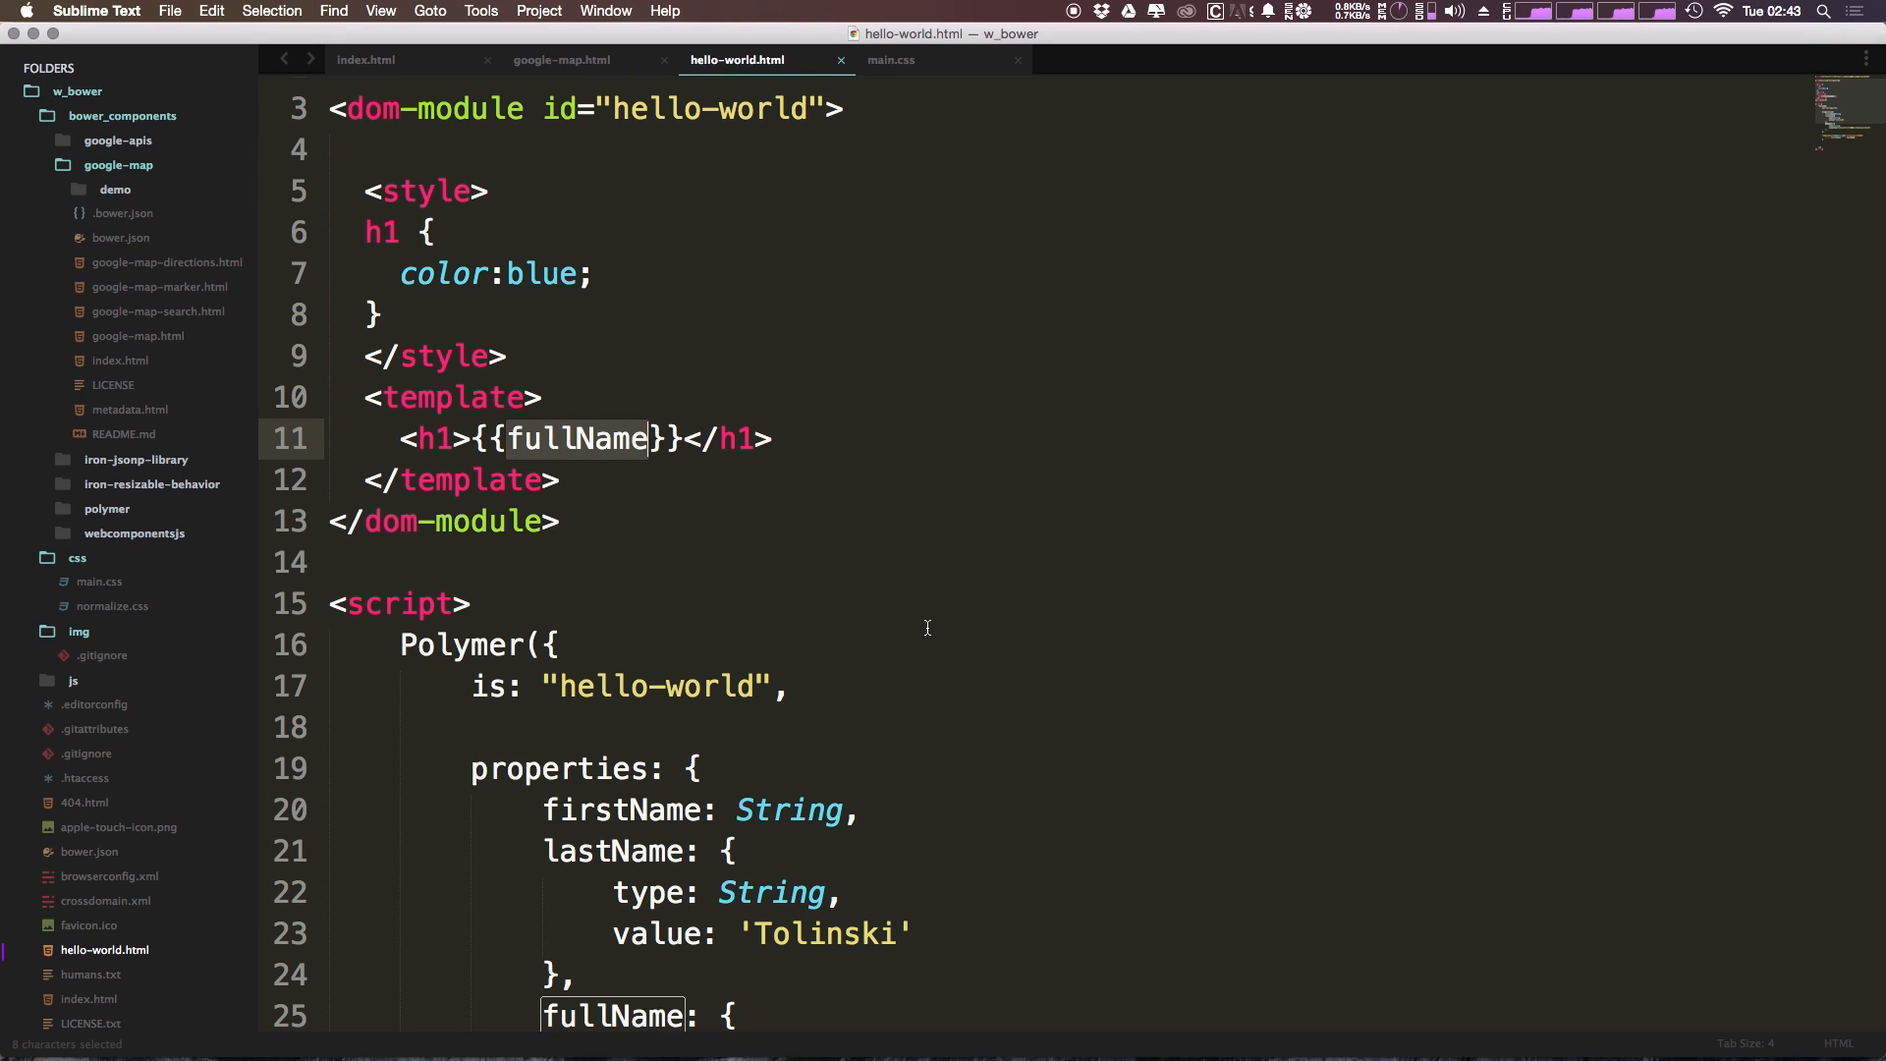
pyautogui.moveTo(902, 554)
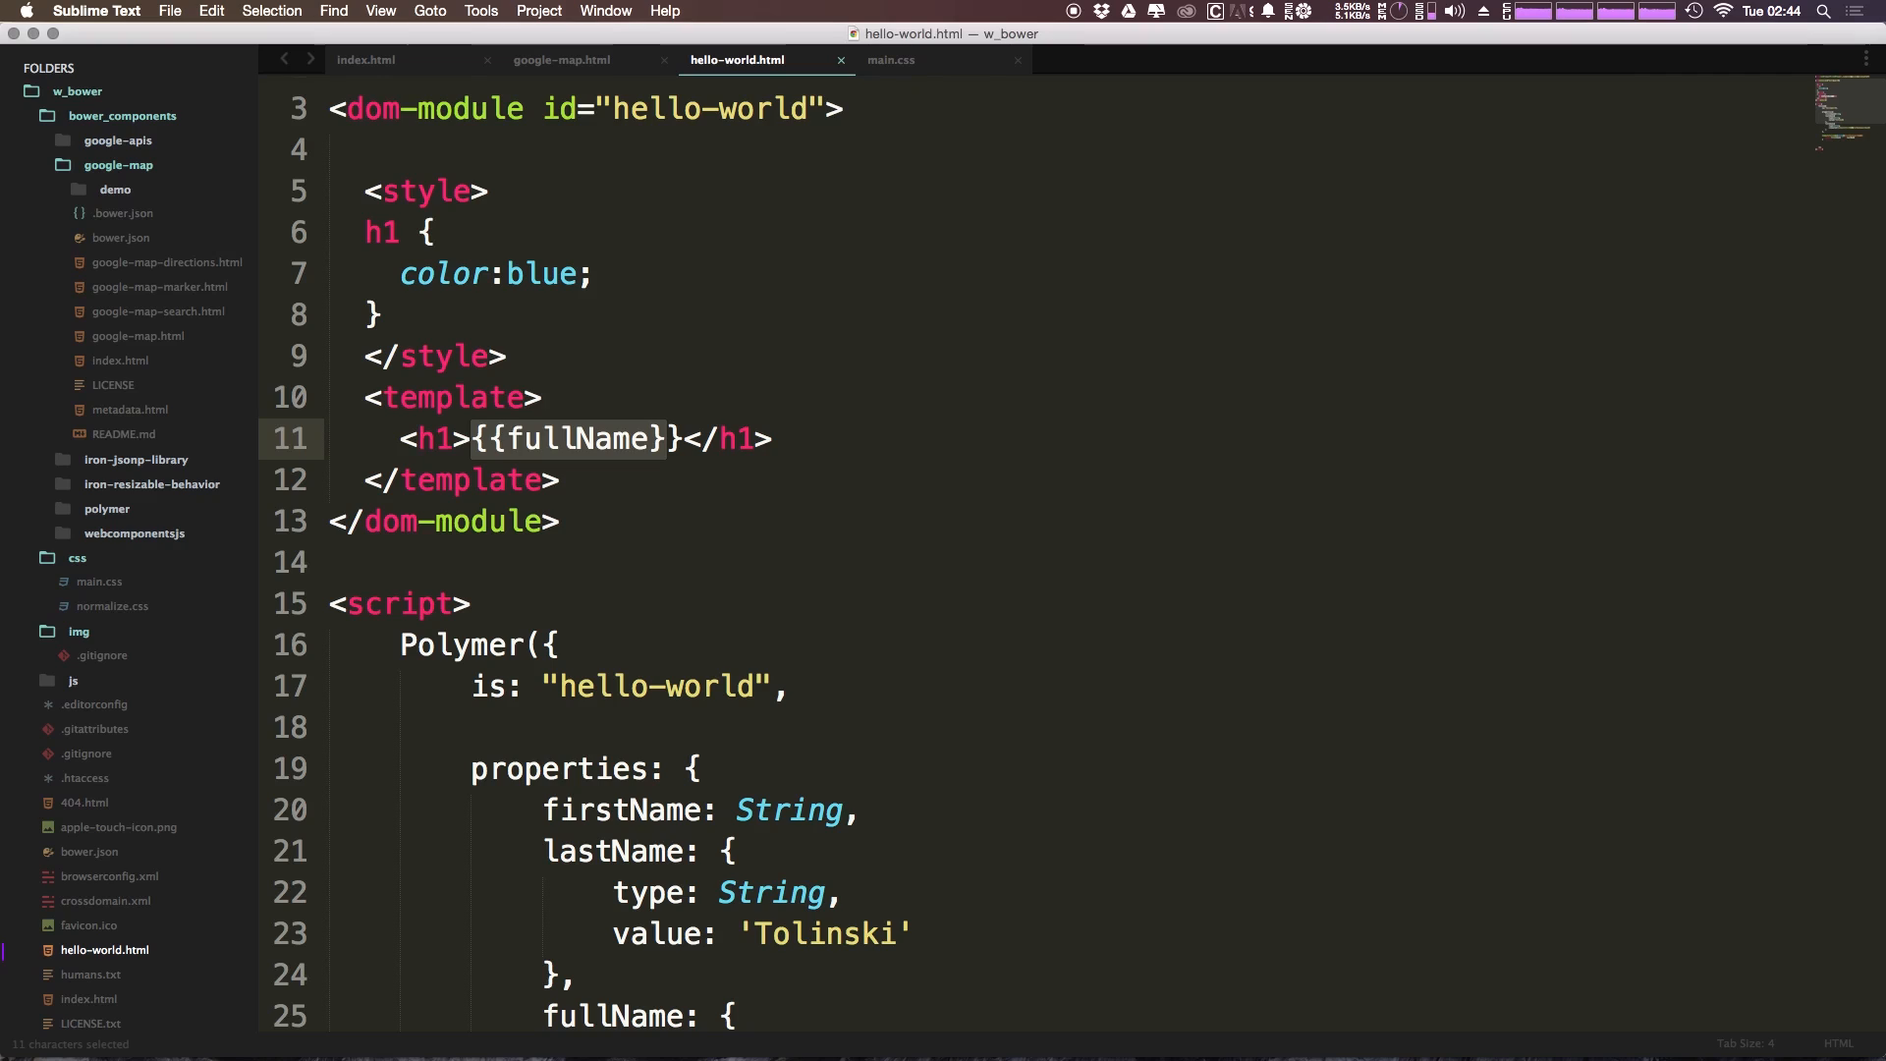
pyautogui.click(684, 438)
pyautogui.write(']]')
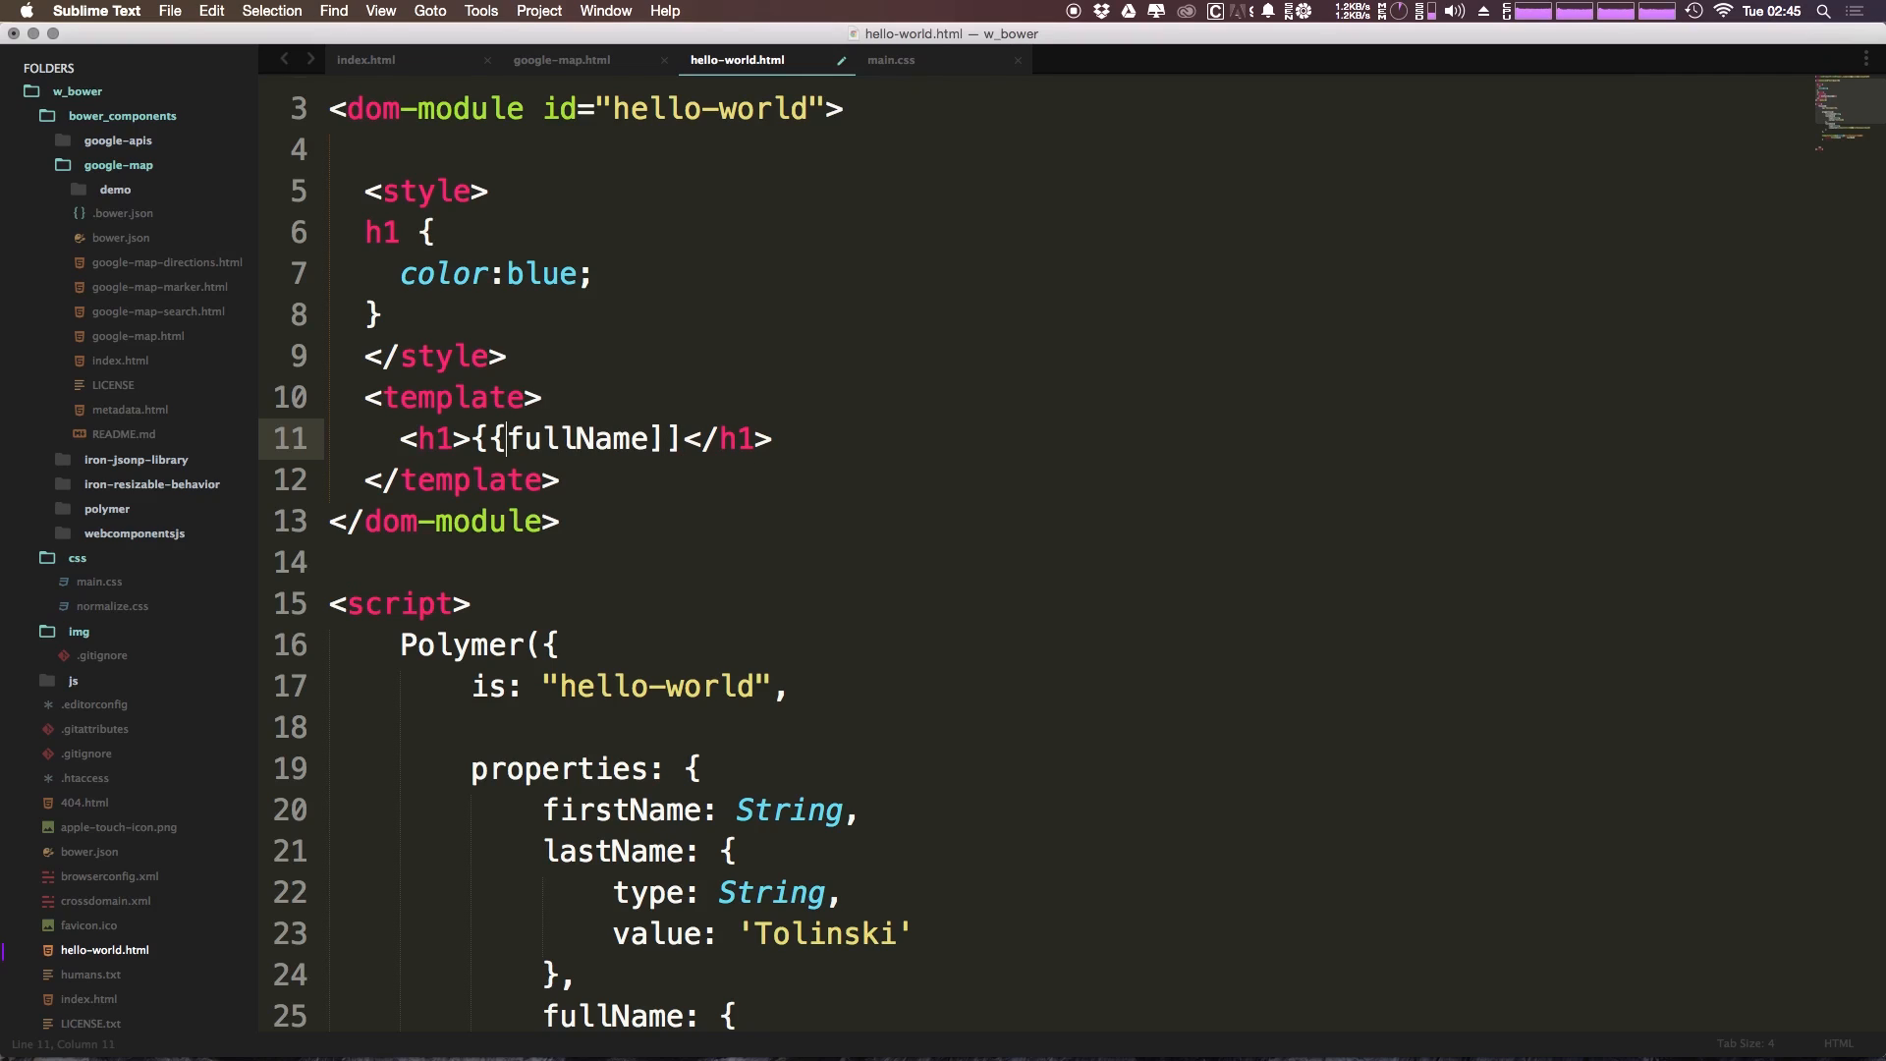
pyautogui.press('Backspace')
pyautogui.write('[[')
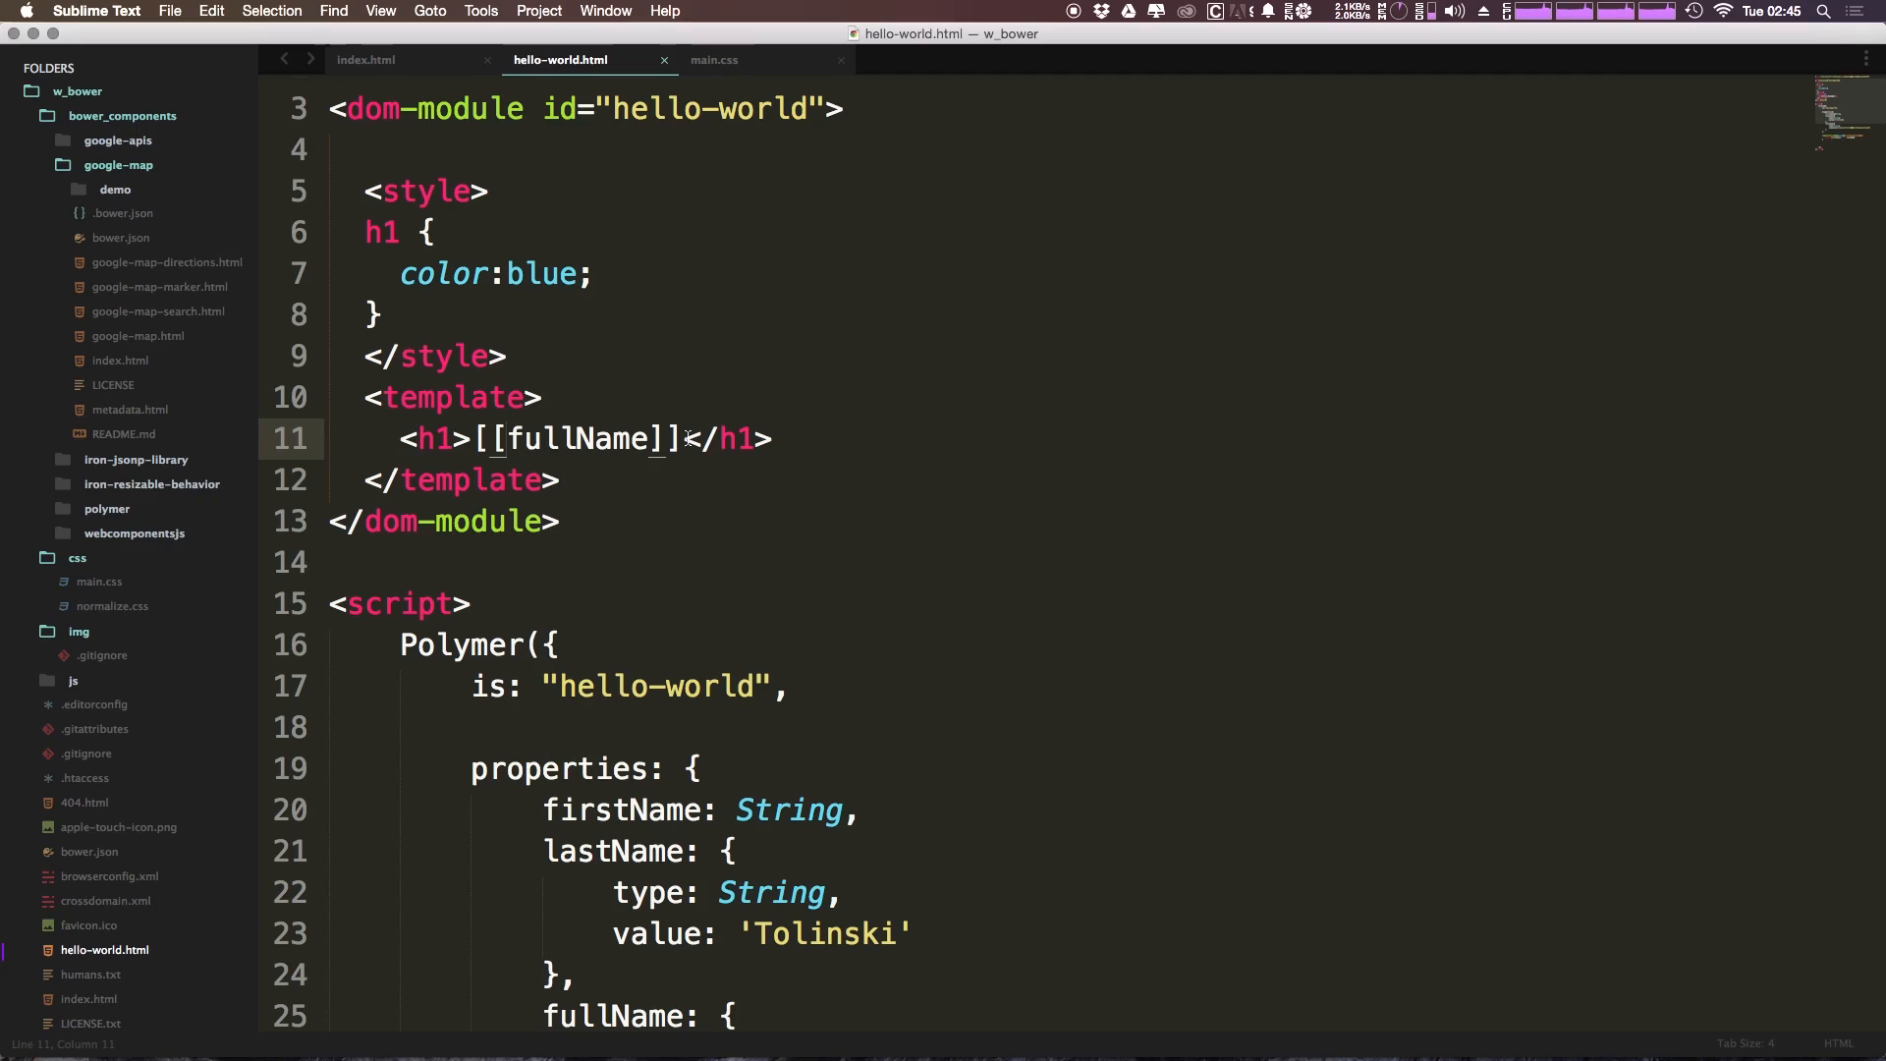
pyautogui.scroll(-3)
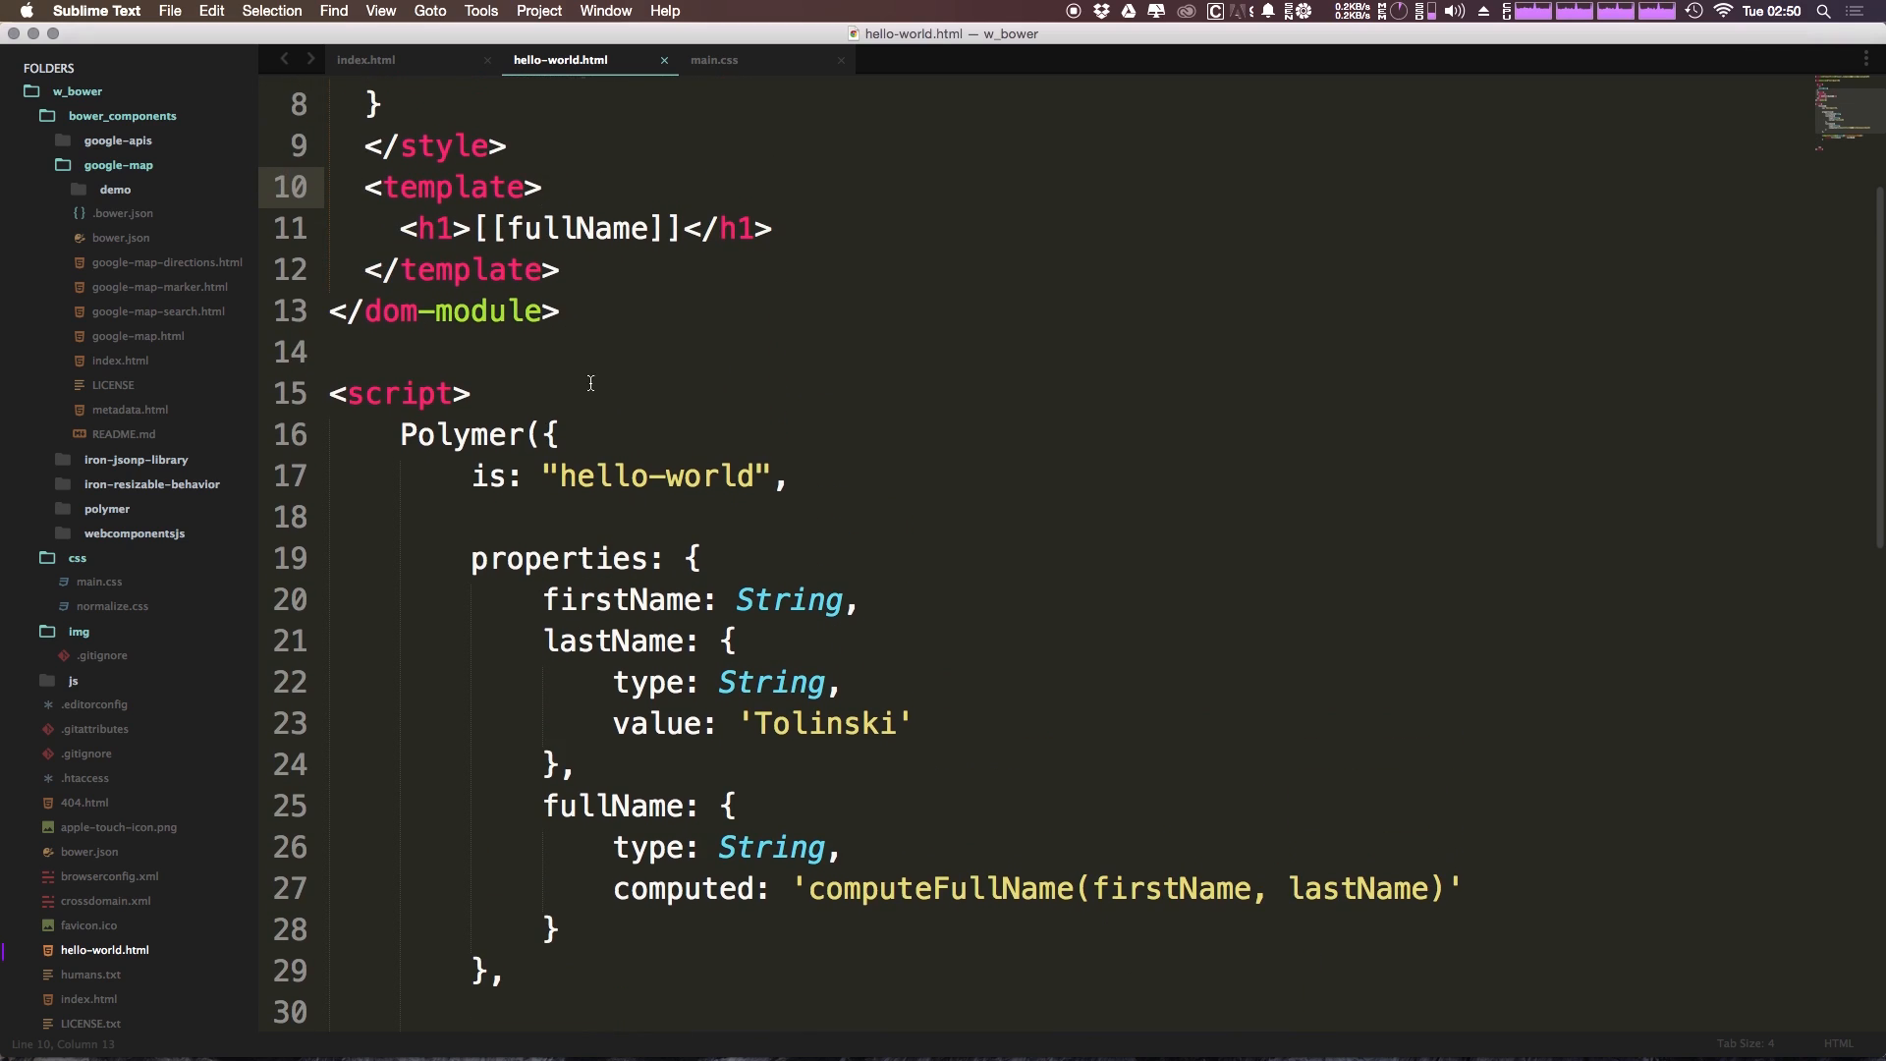
pyautogui.moveTo(607, 396)
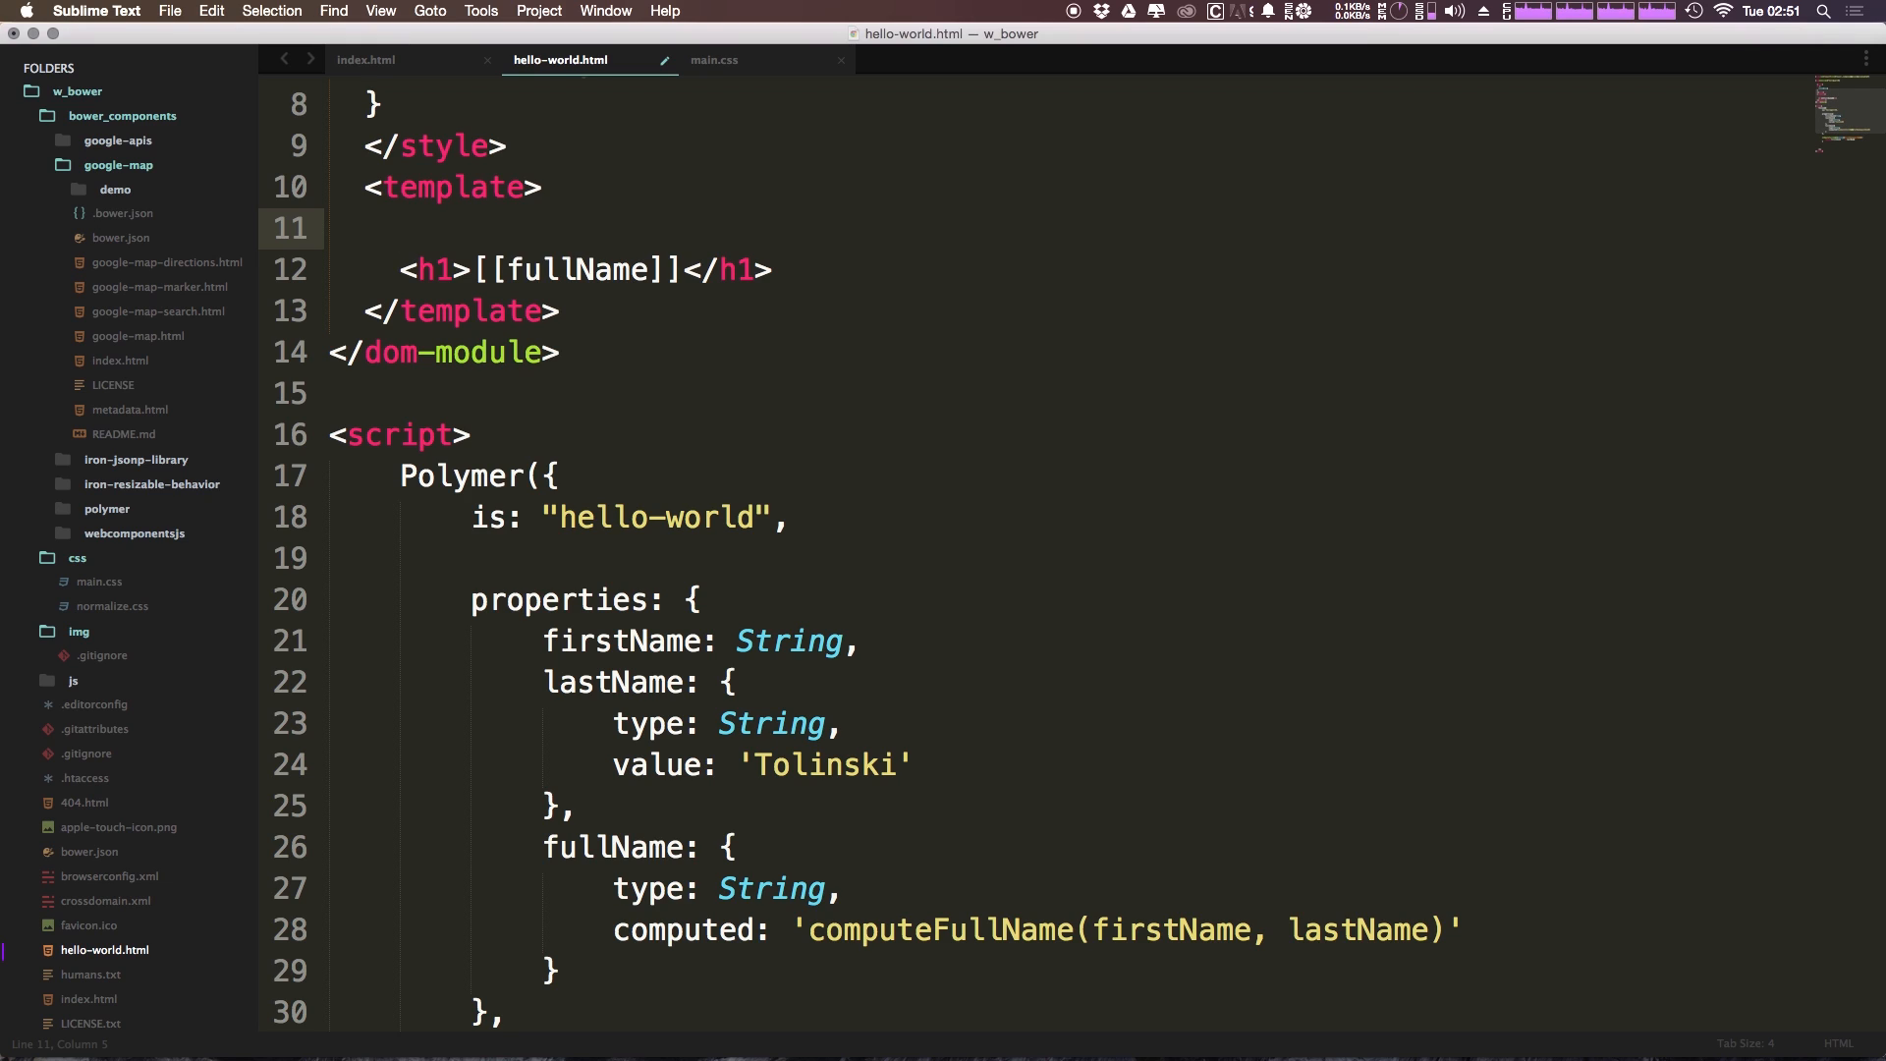
# - Add a text input above the h1 with an empty value="{{}}" binding
pyautogui.click(401, 228)
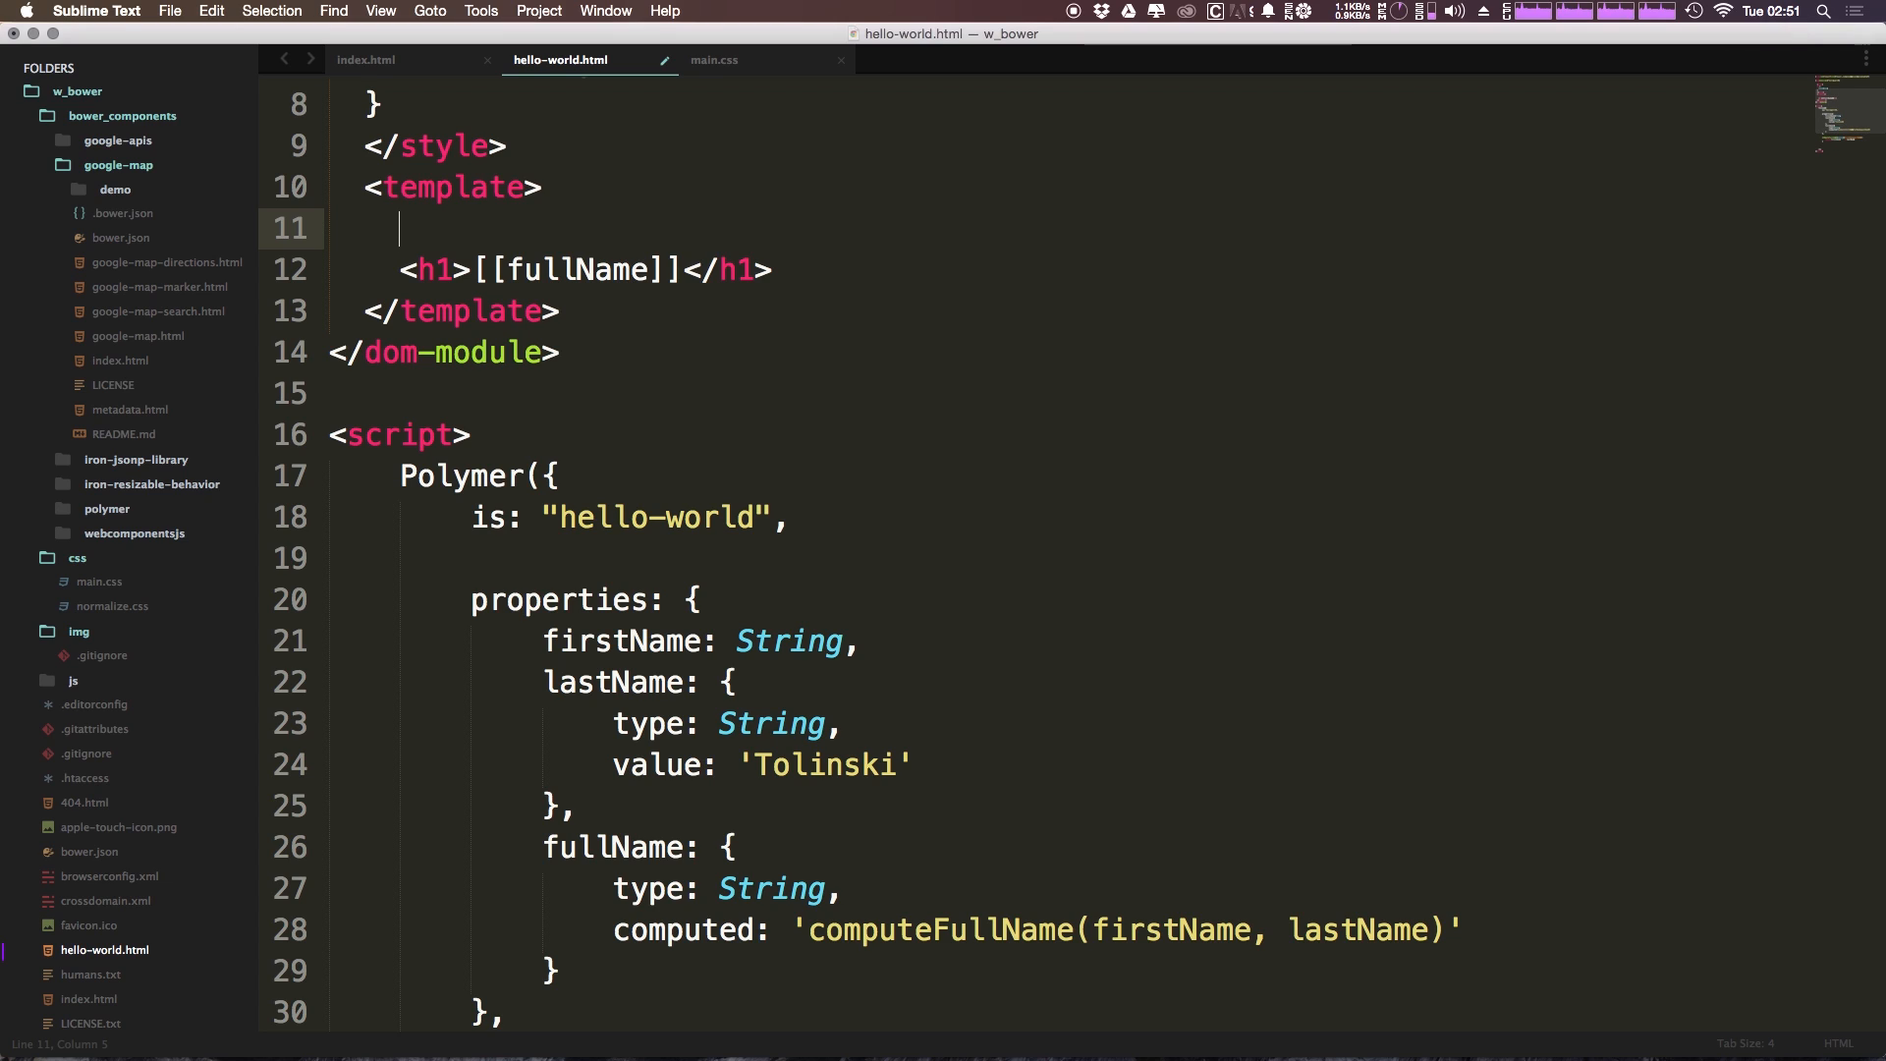
pyautogui.write('<input type="text">')
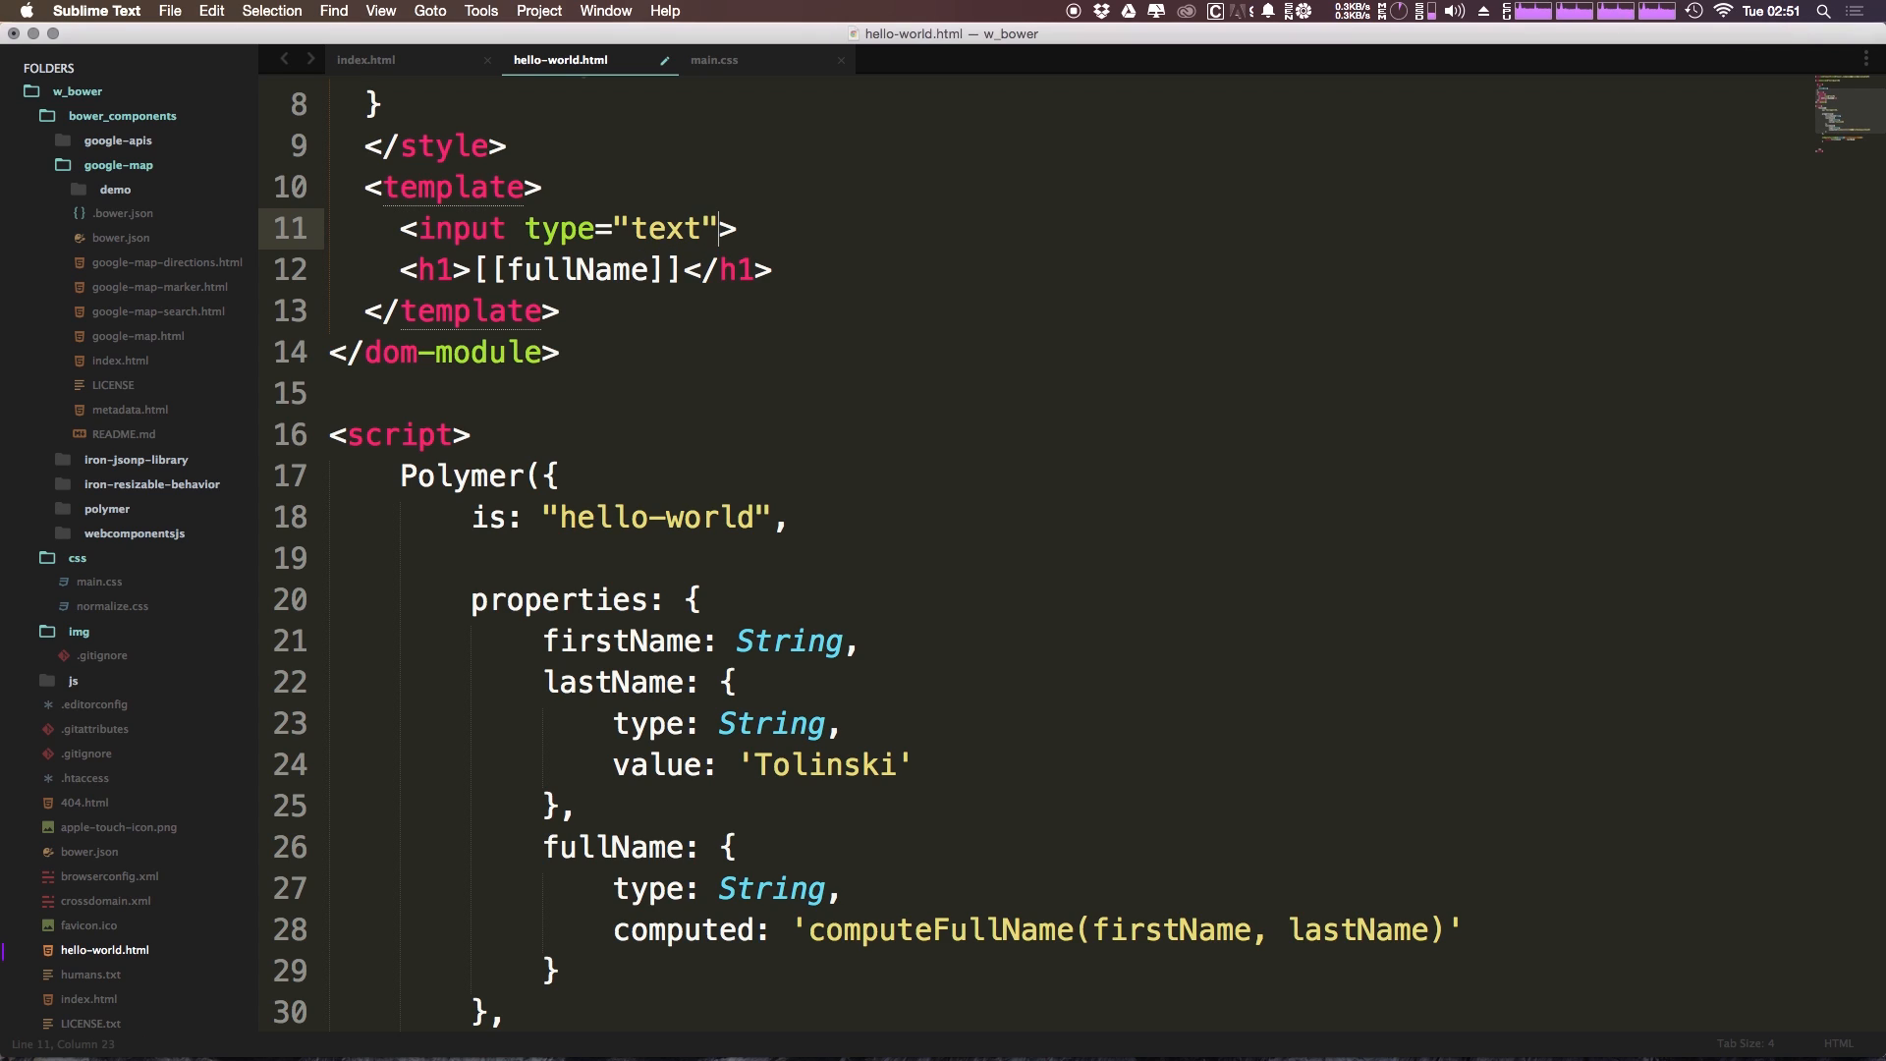
pyautogui.write('value=')
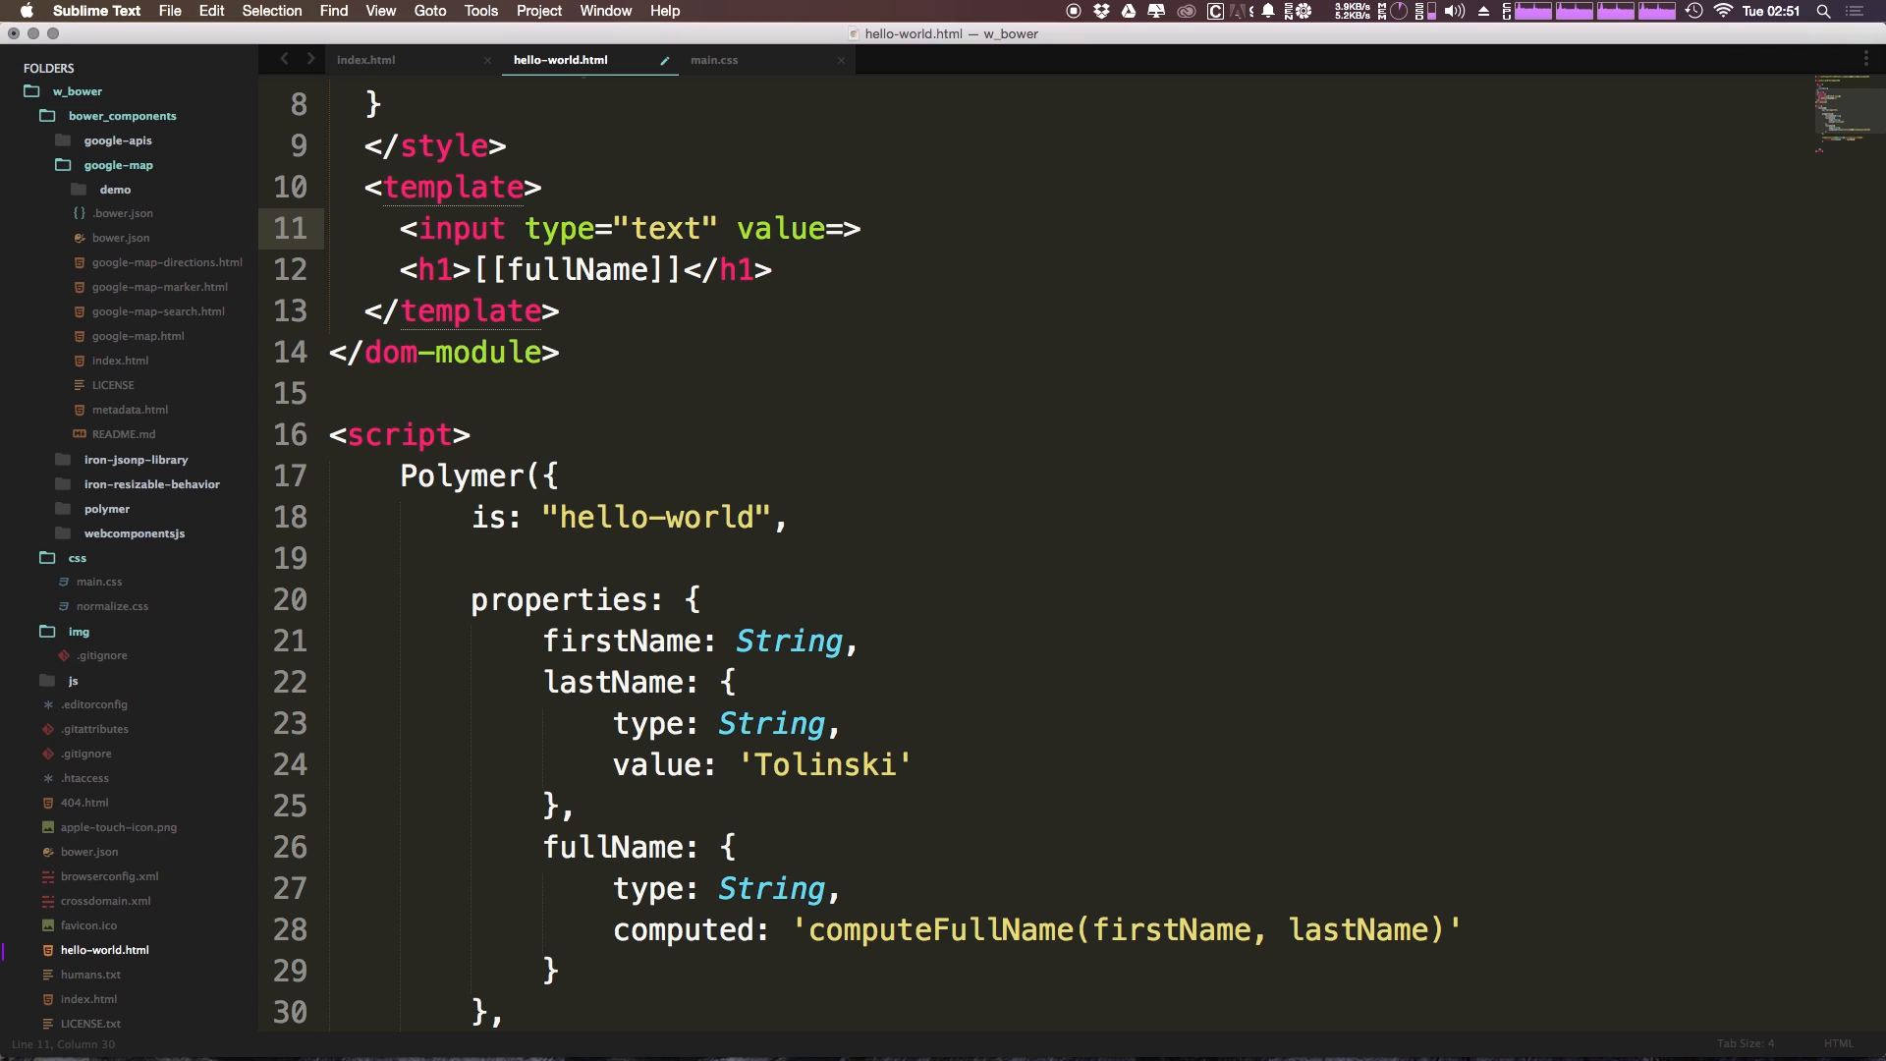
pyautogui.write('""')
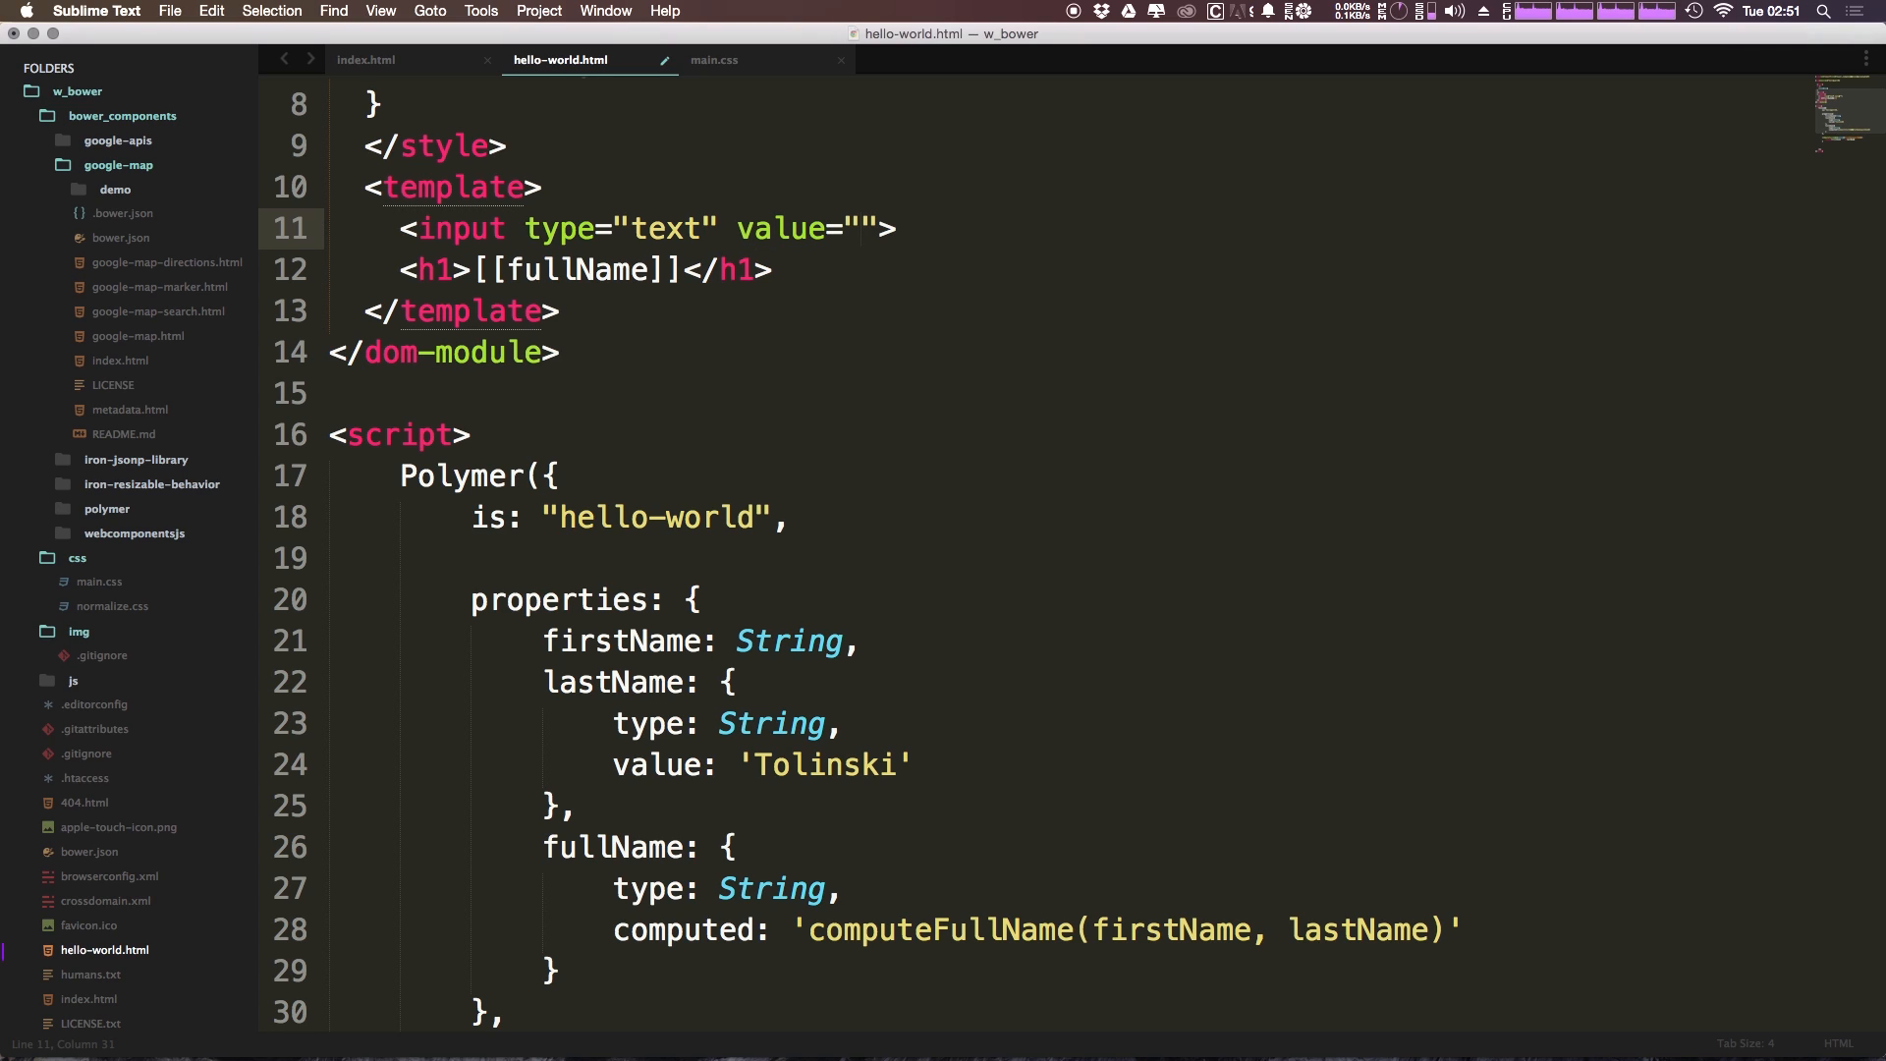
pyautogui.write('{{')
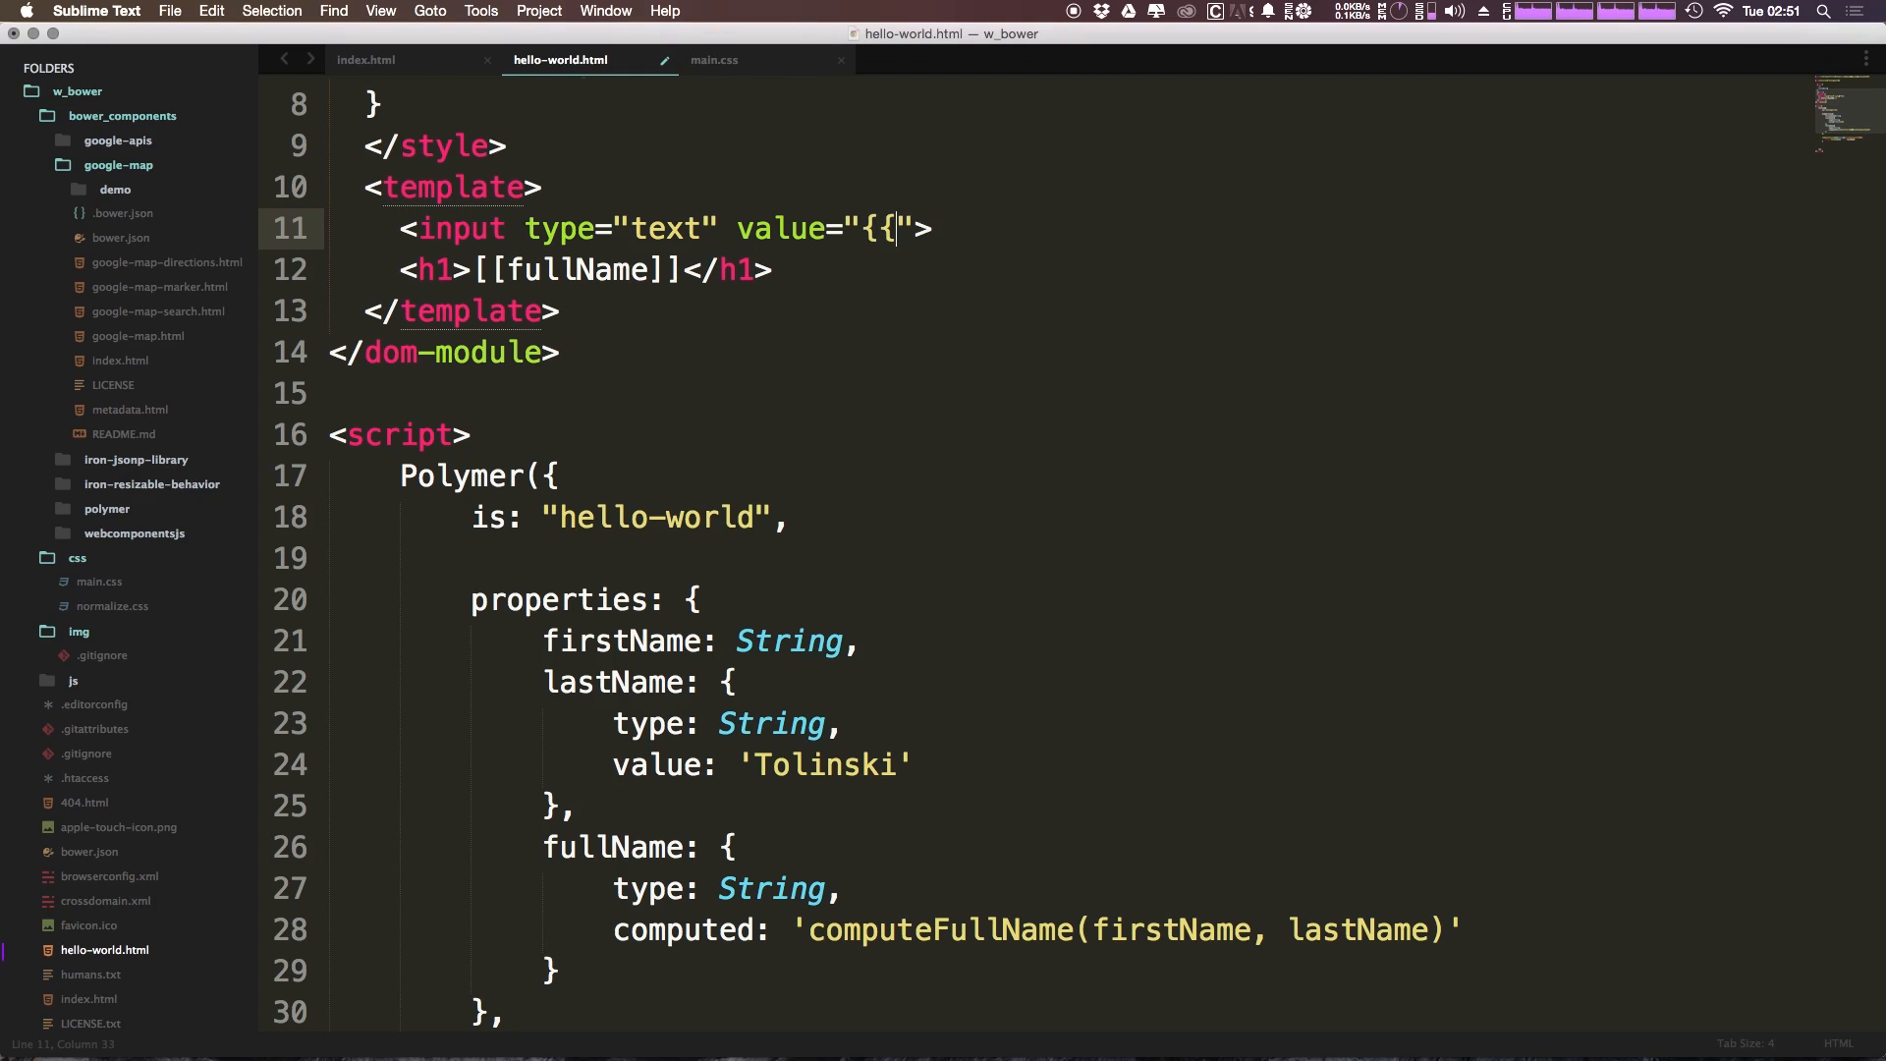
pyautogui.write('}}')
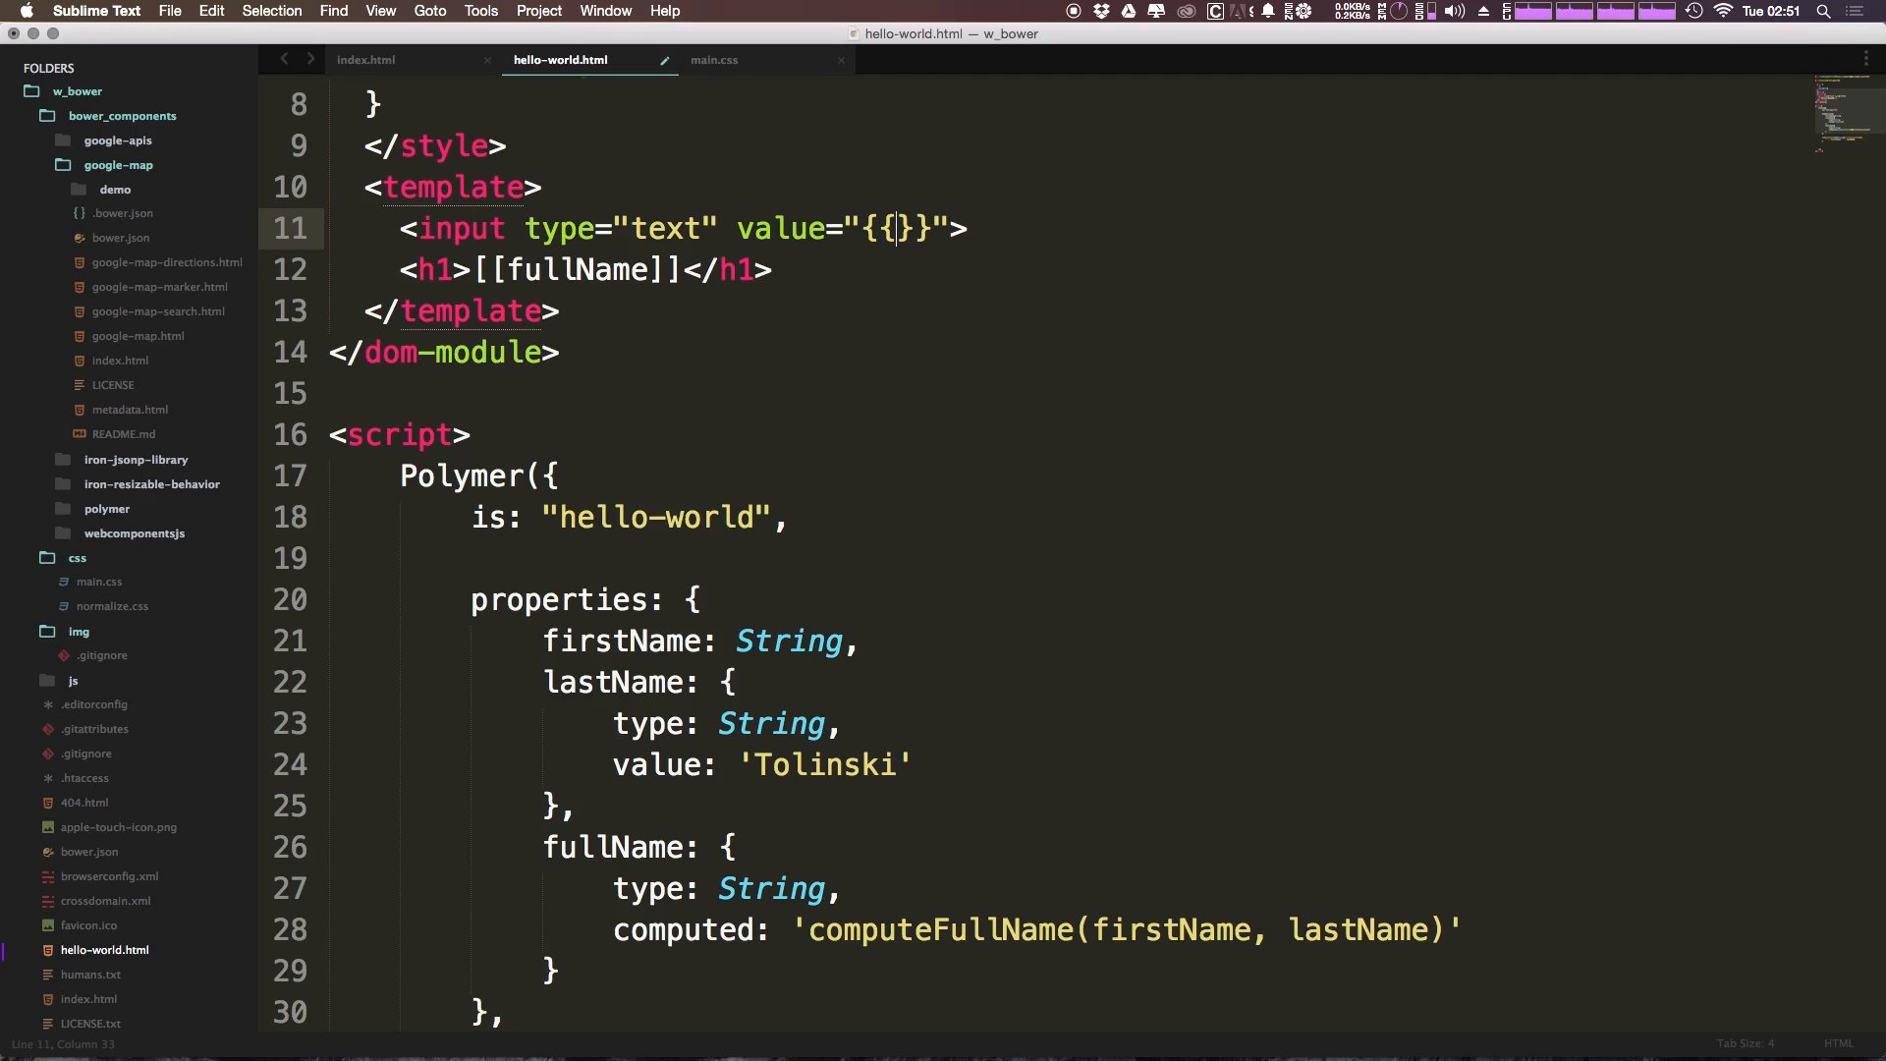
# - Fill the input's binding as {{inputValue::input}} for two-way binding on the input event
pyautogui.write('inputVa')
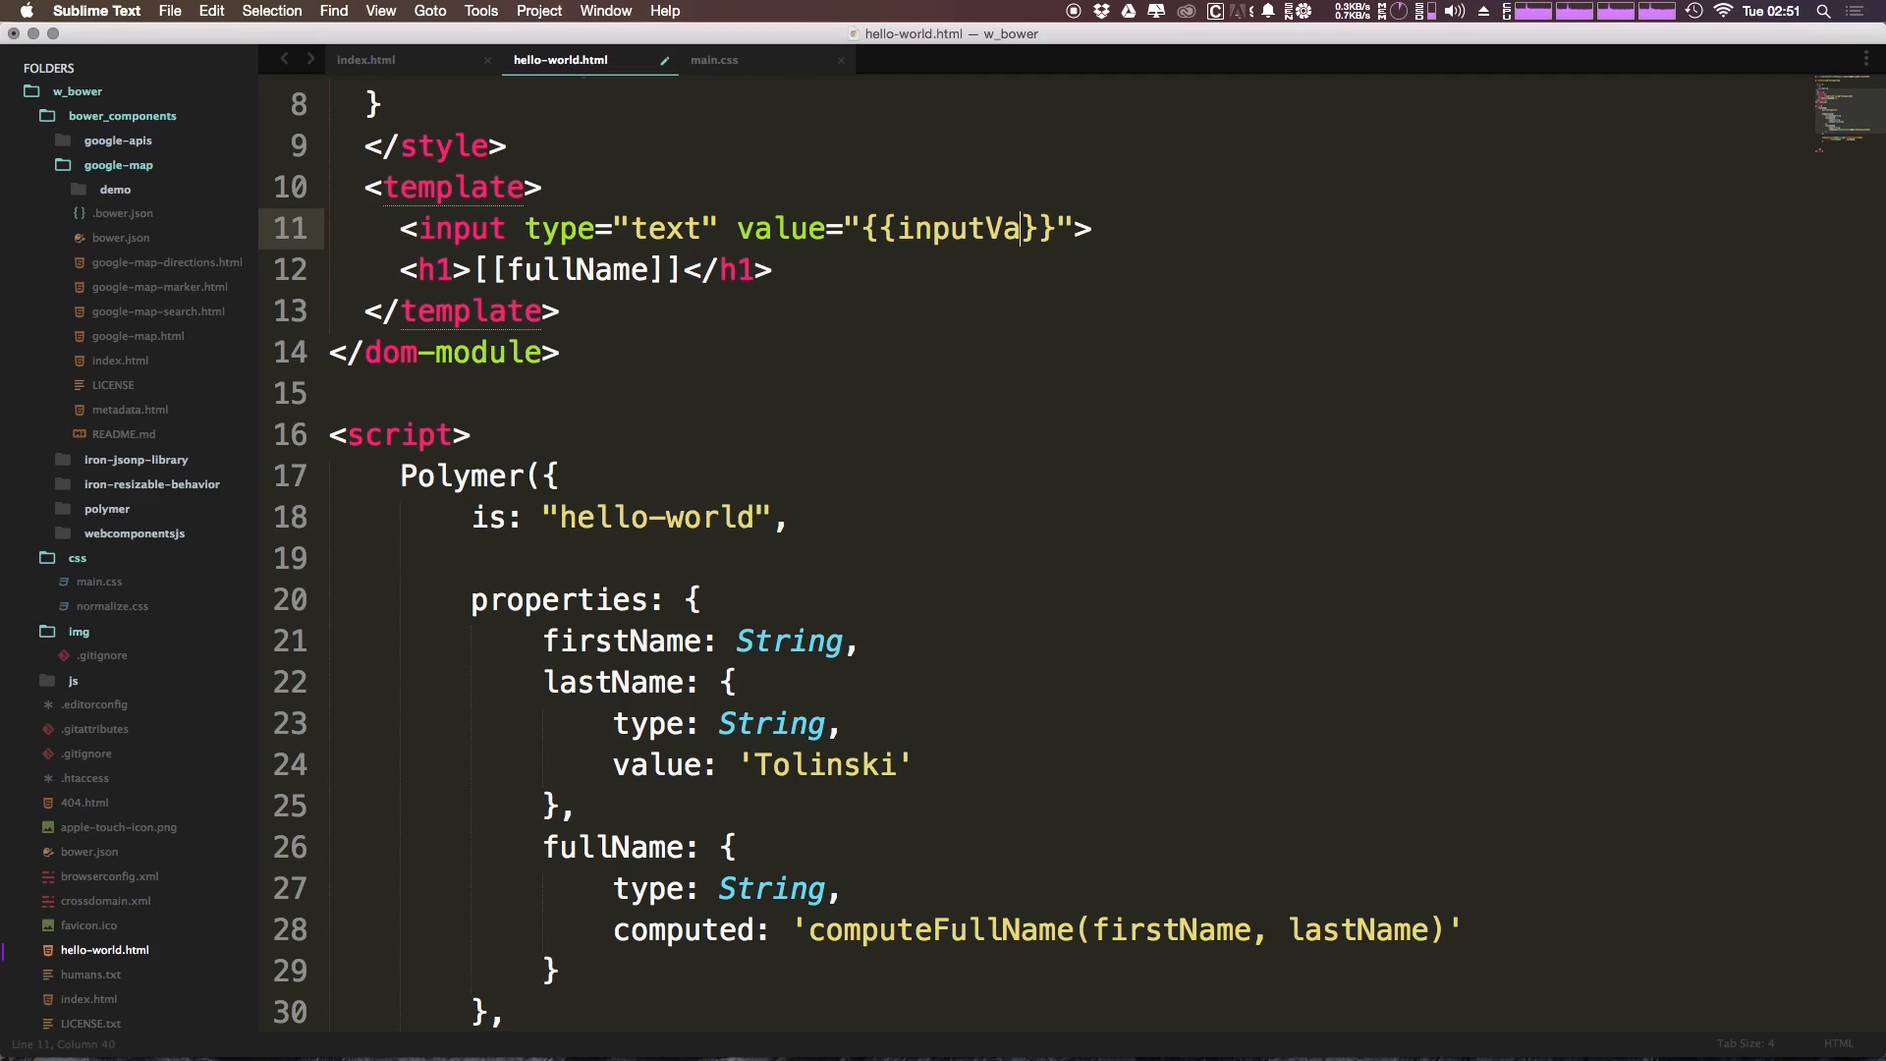
pyautogui.write('lue')
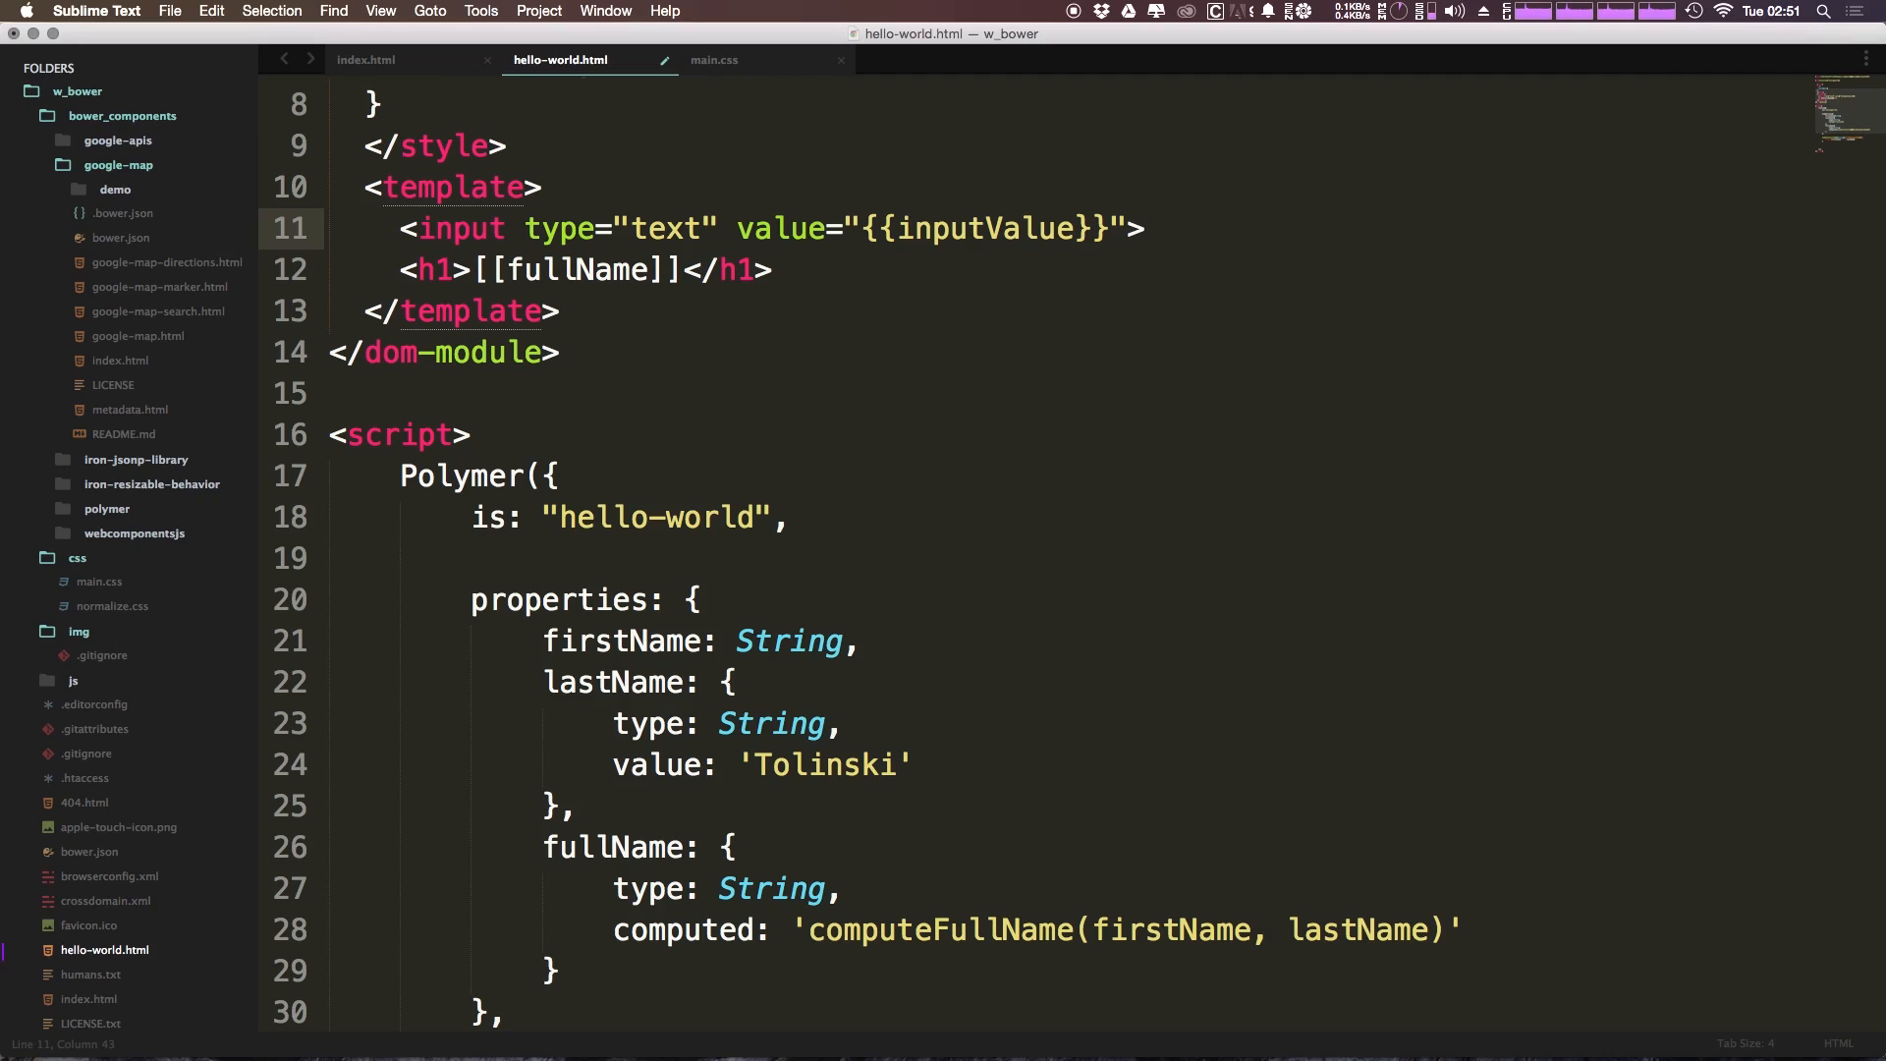
pyautogui.write(':')
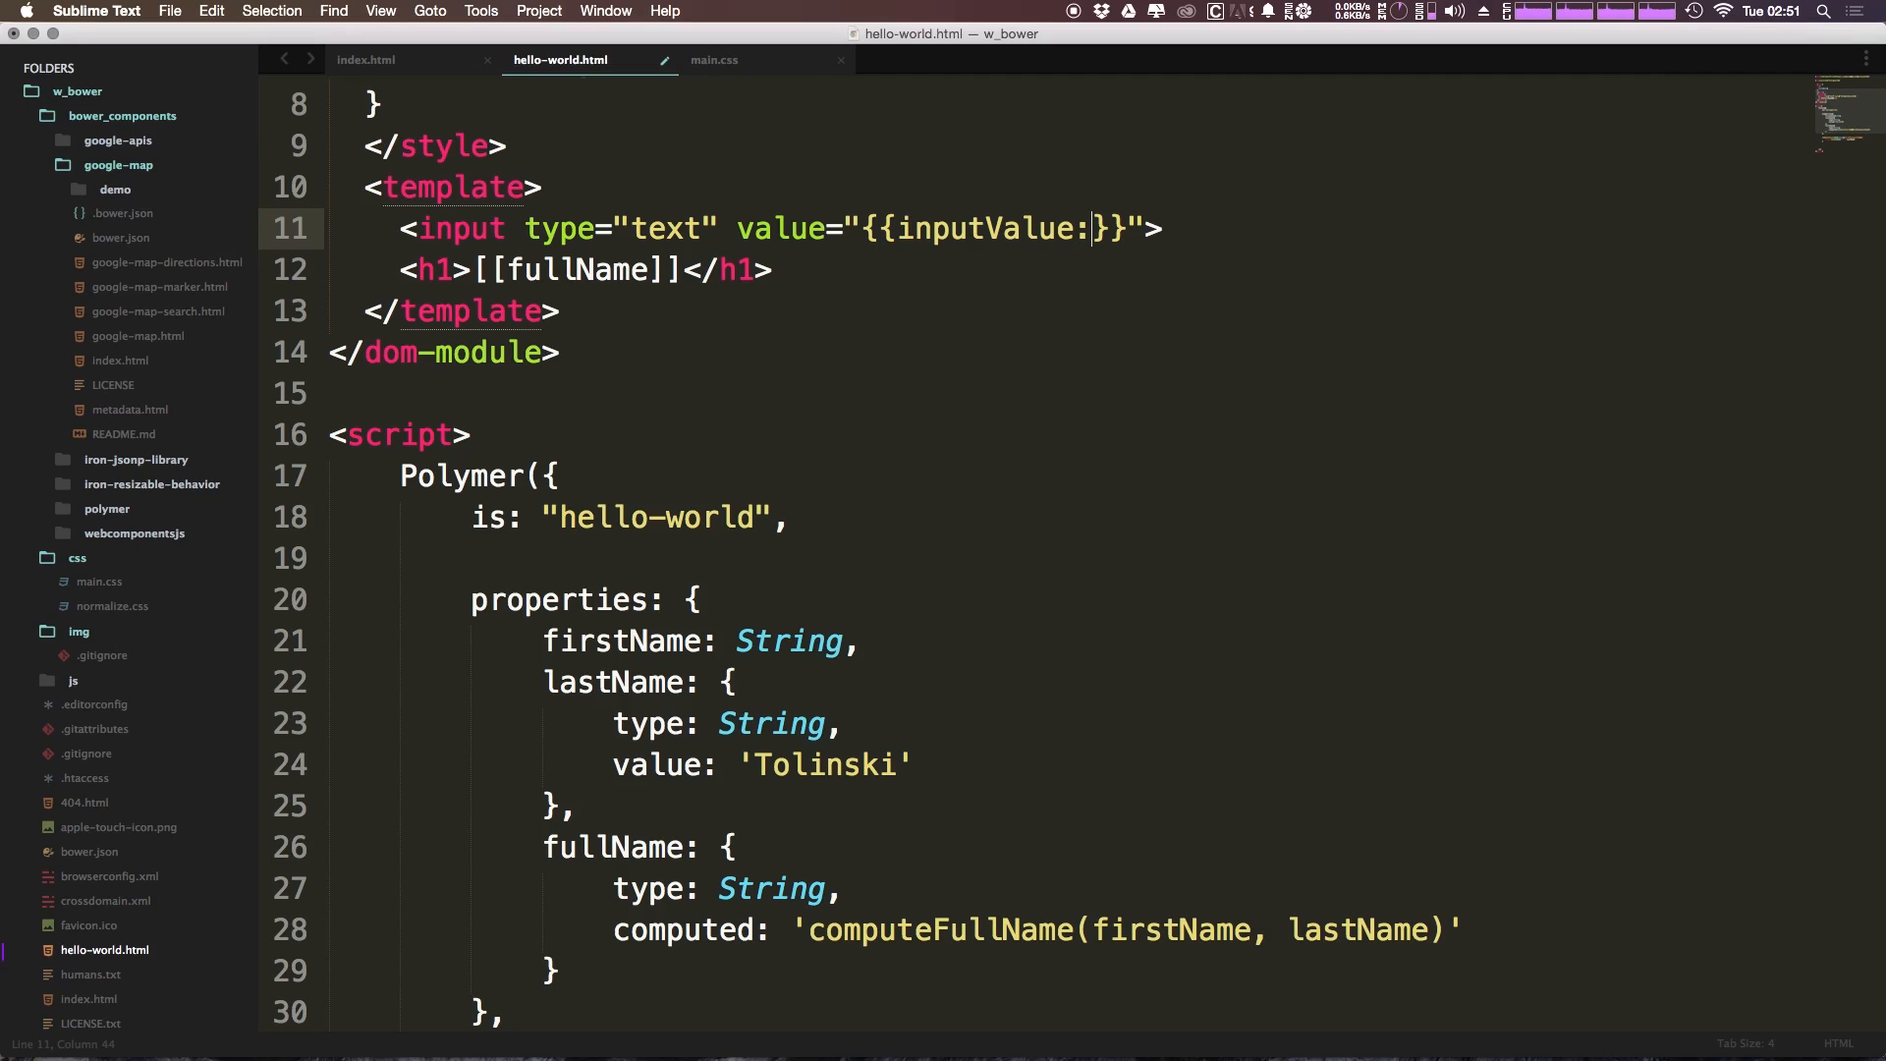
pyautogui.write(':')
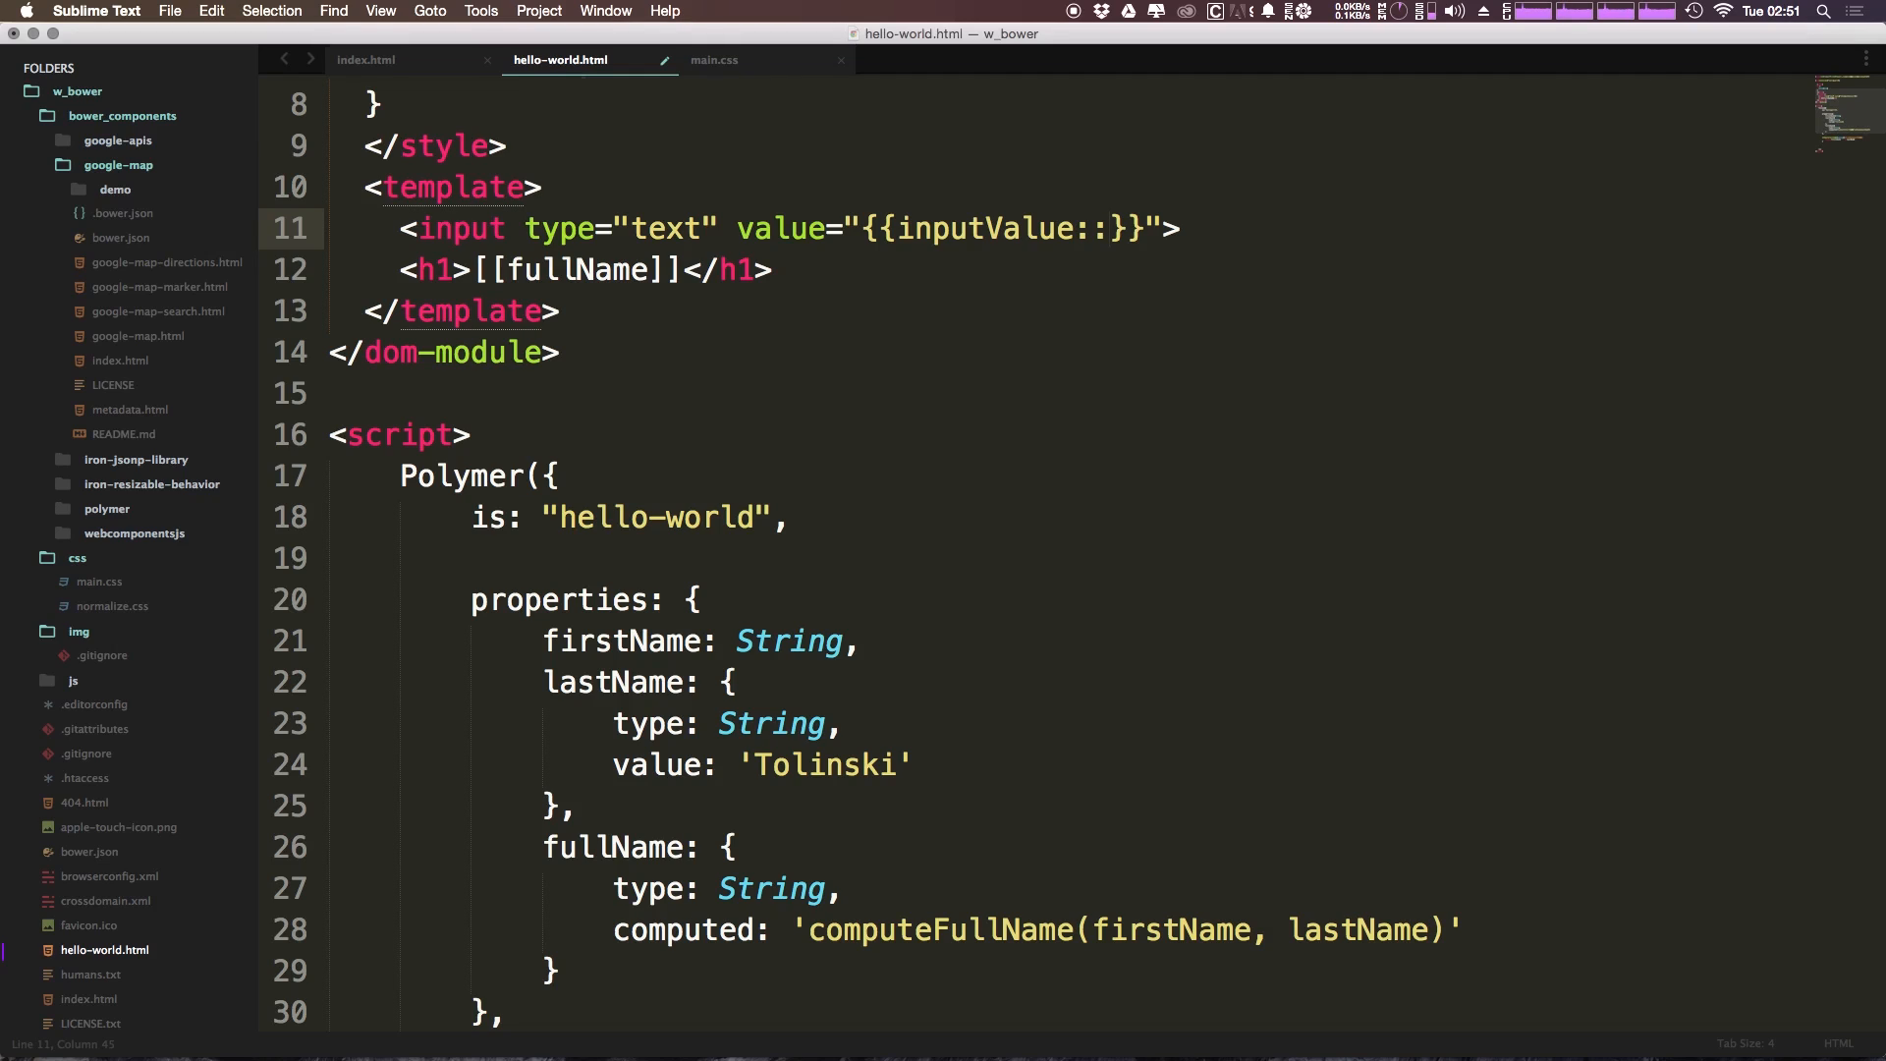
pyautogui.write('input')
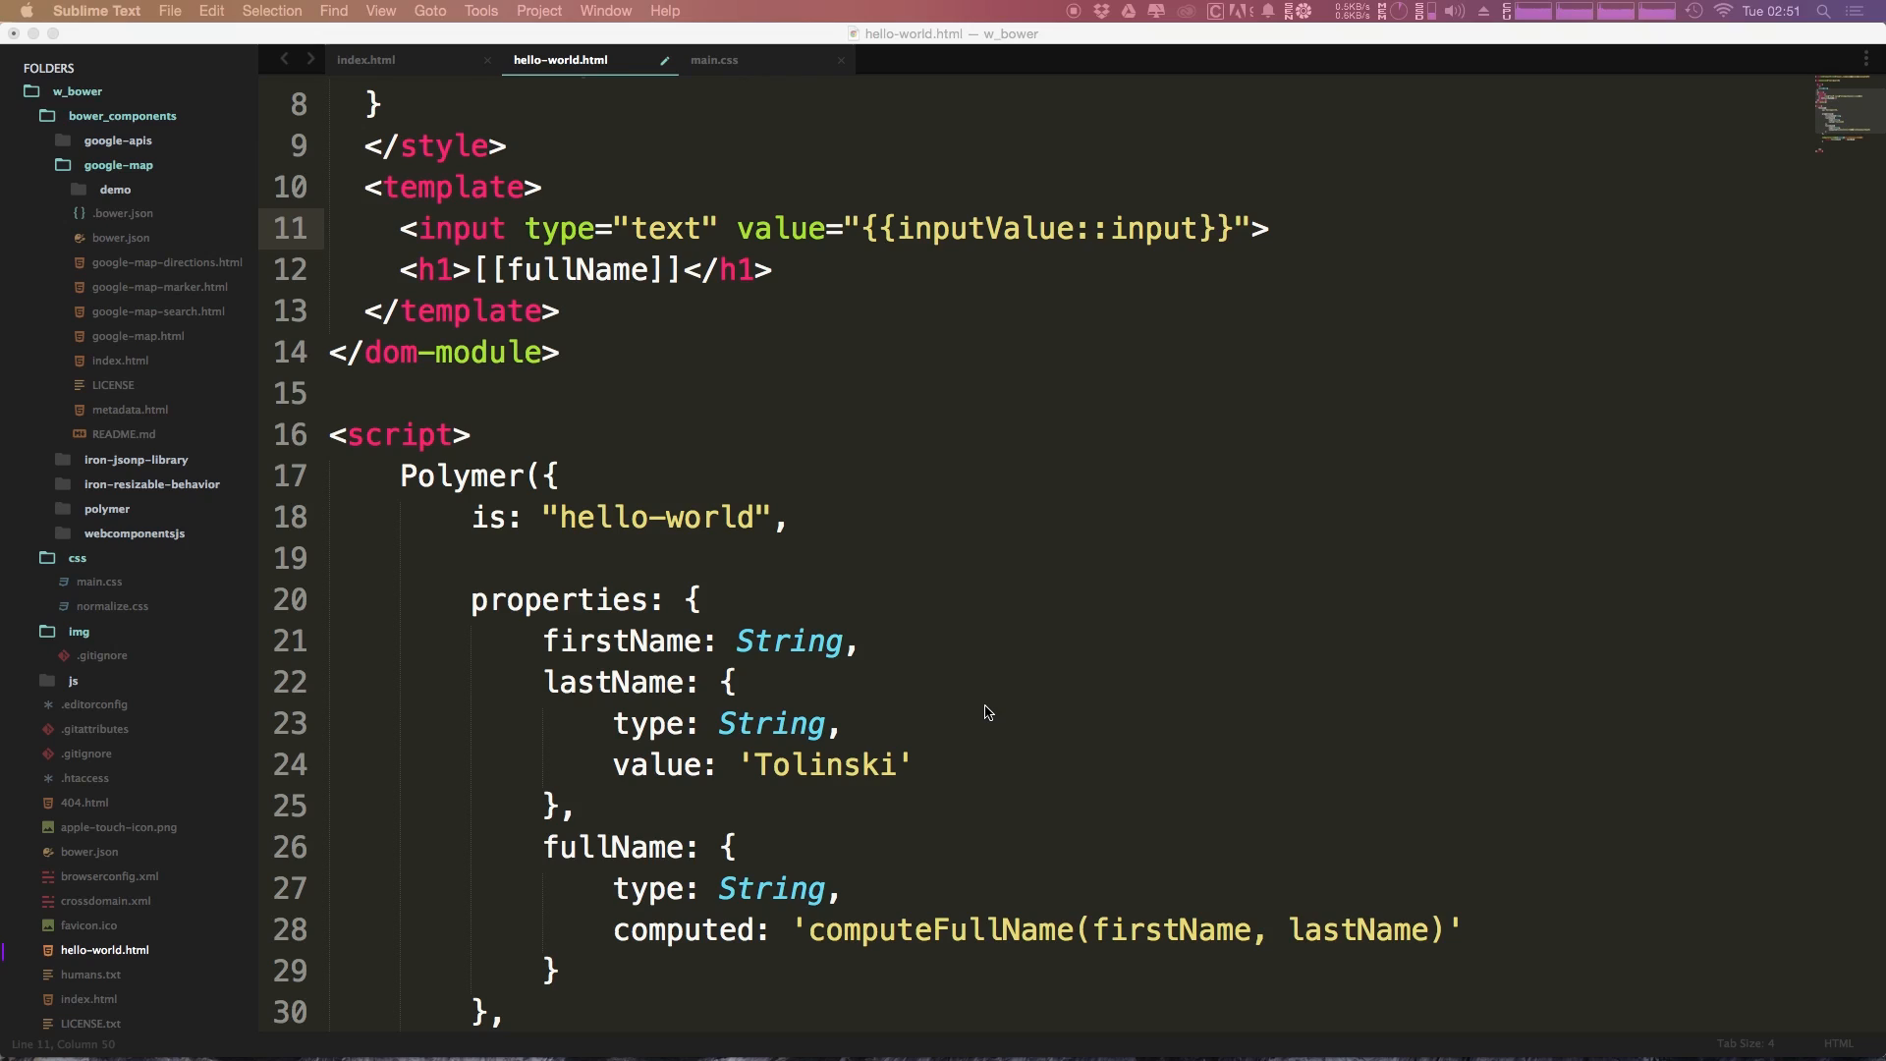
pyautogui.moveTo(1210, 870)
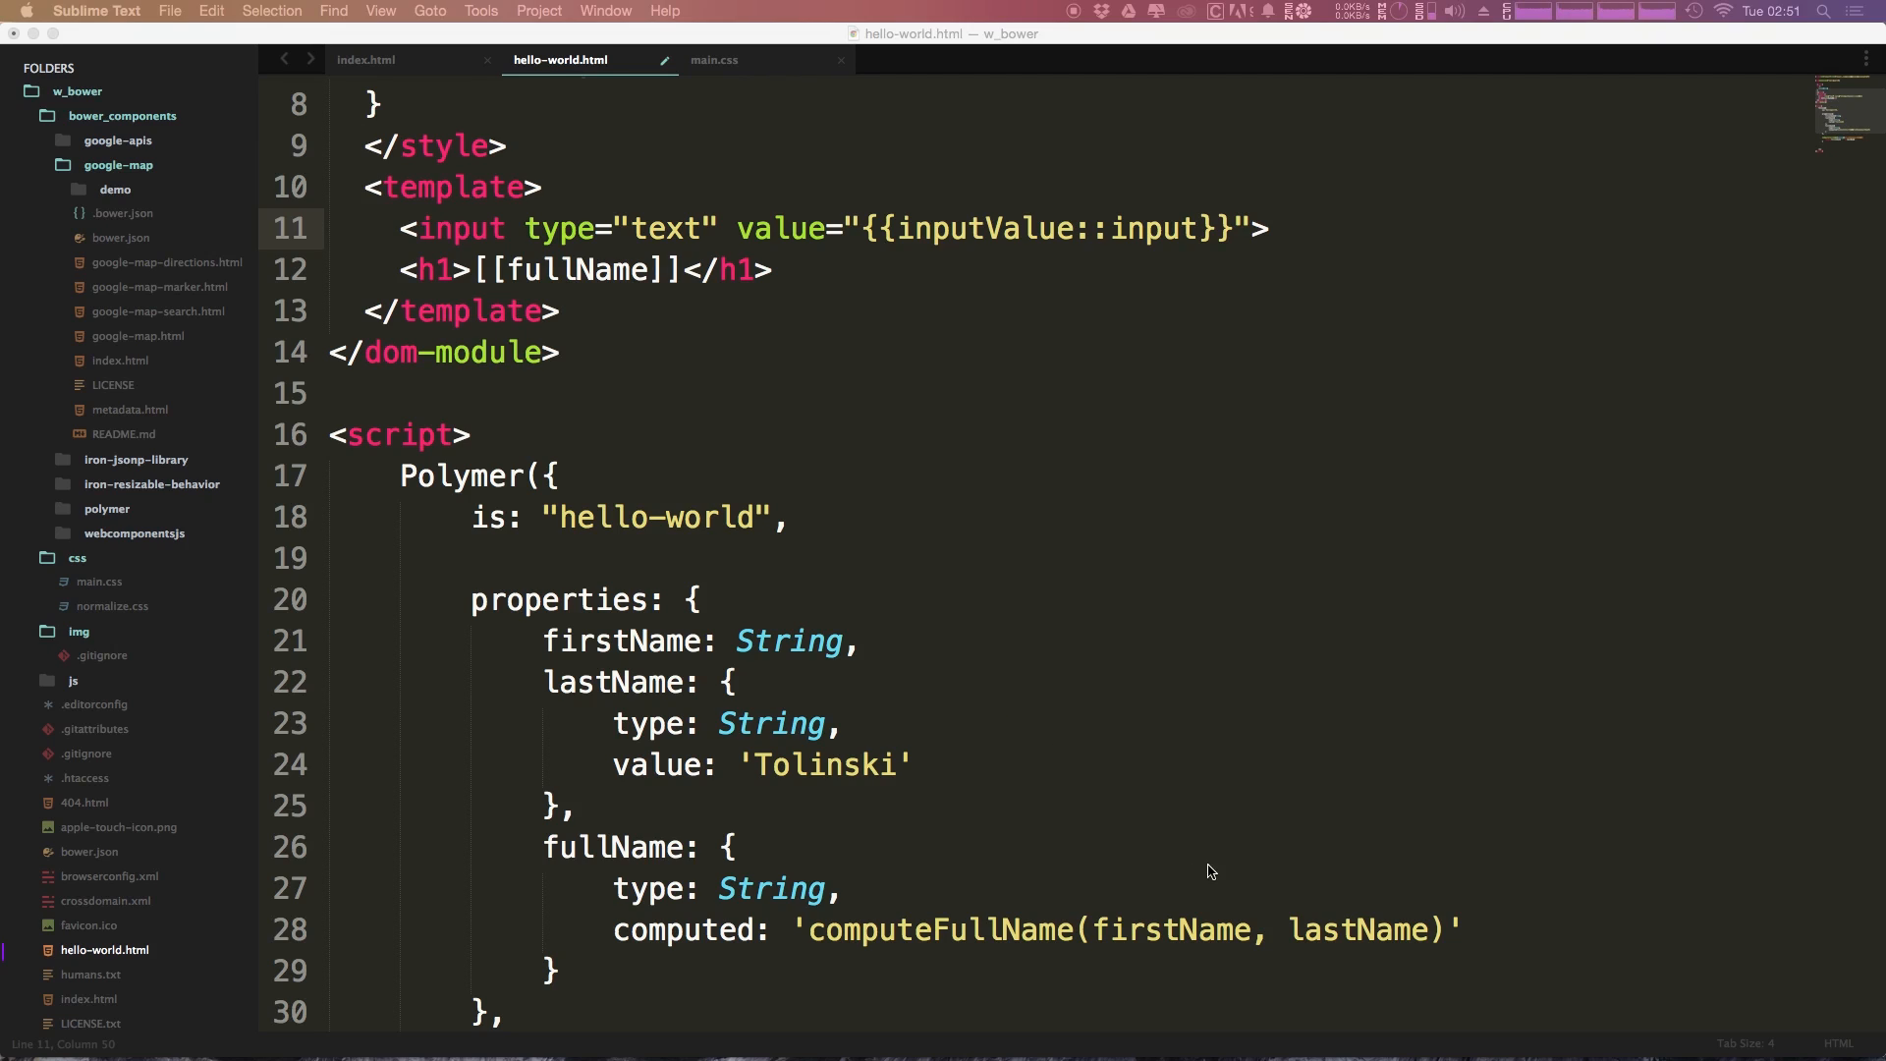
pyautogui.moveTo(1497, 636)
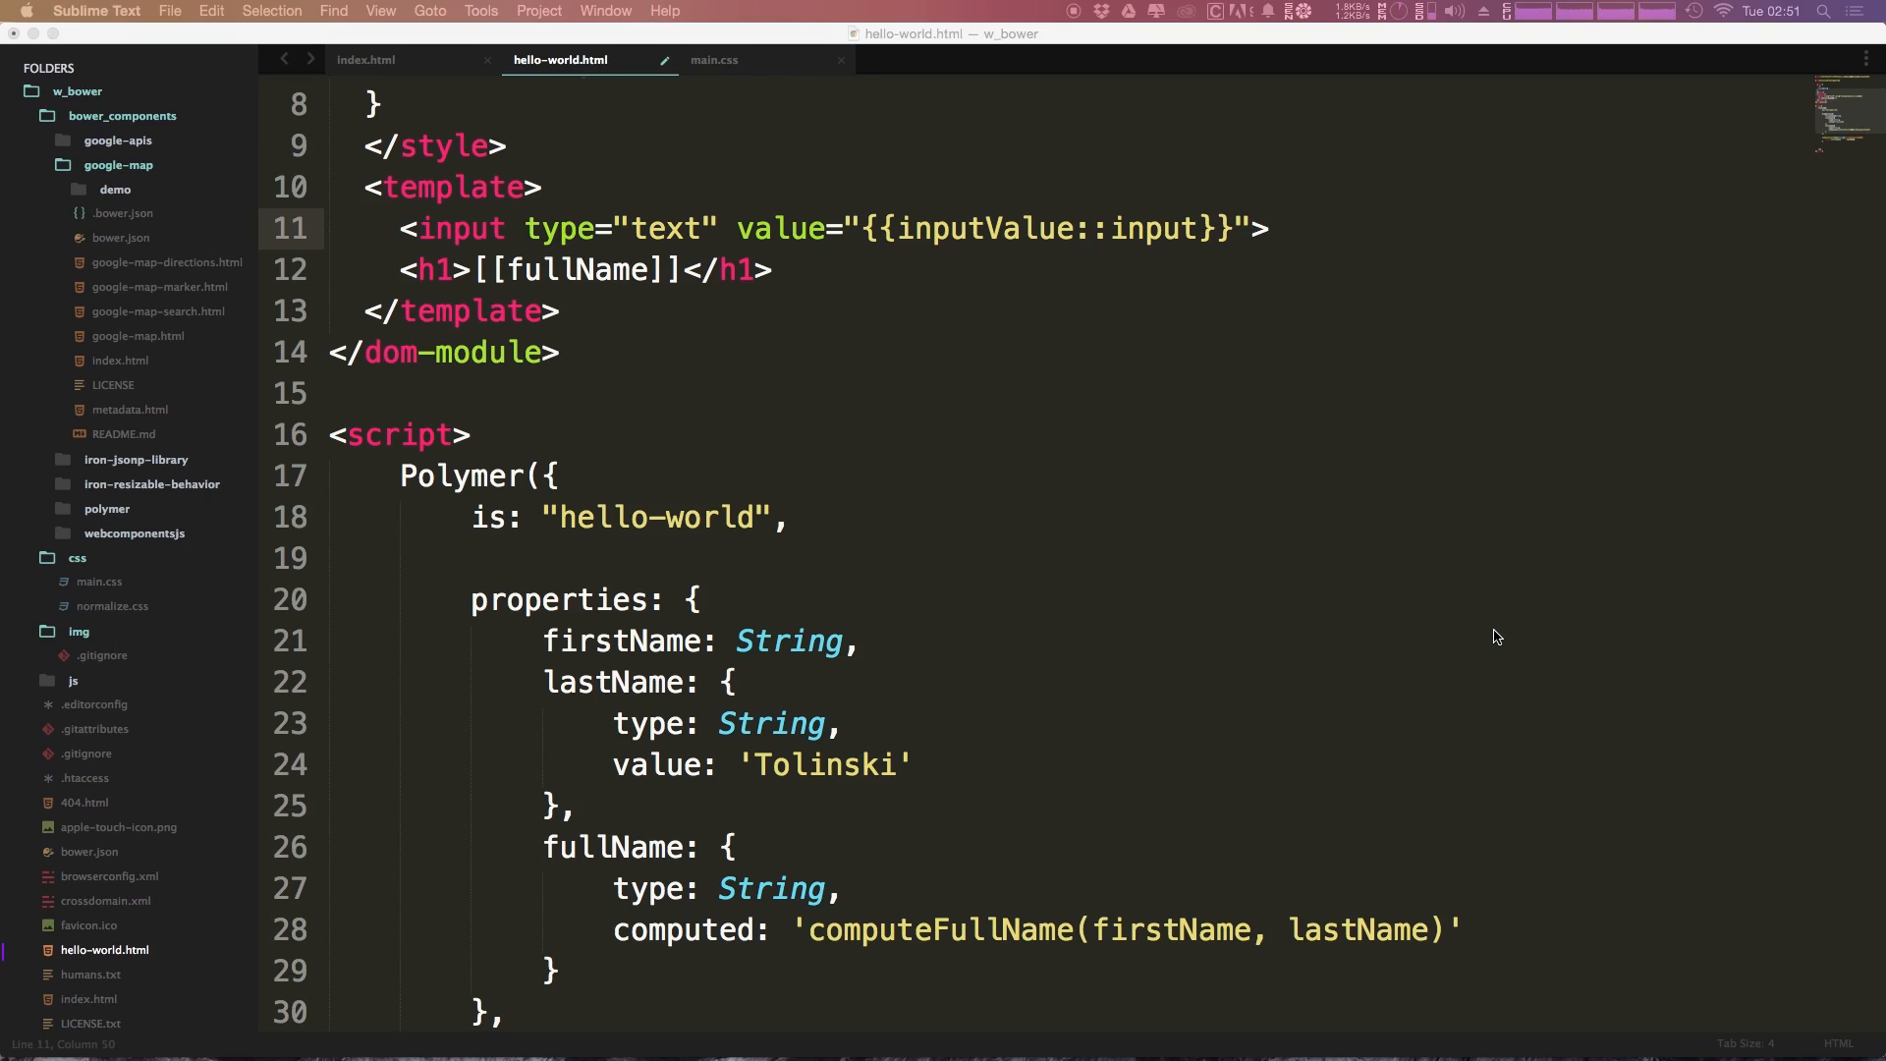
pyautogui.doubleClick(460, 228)
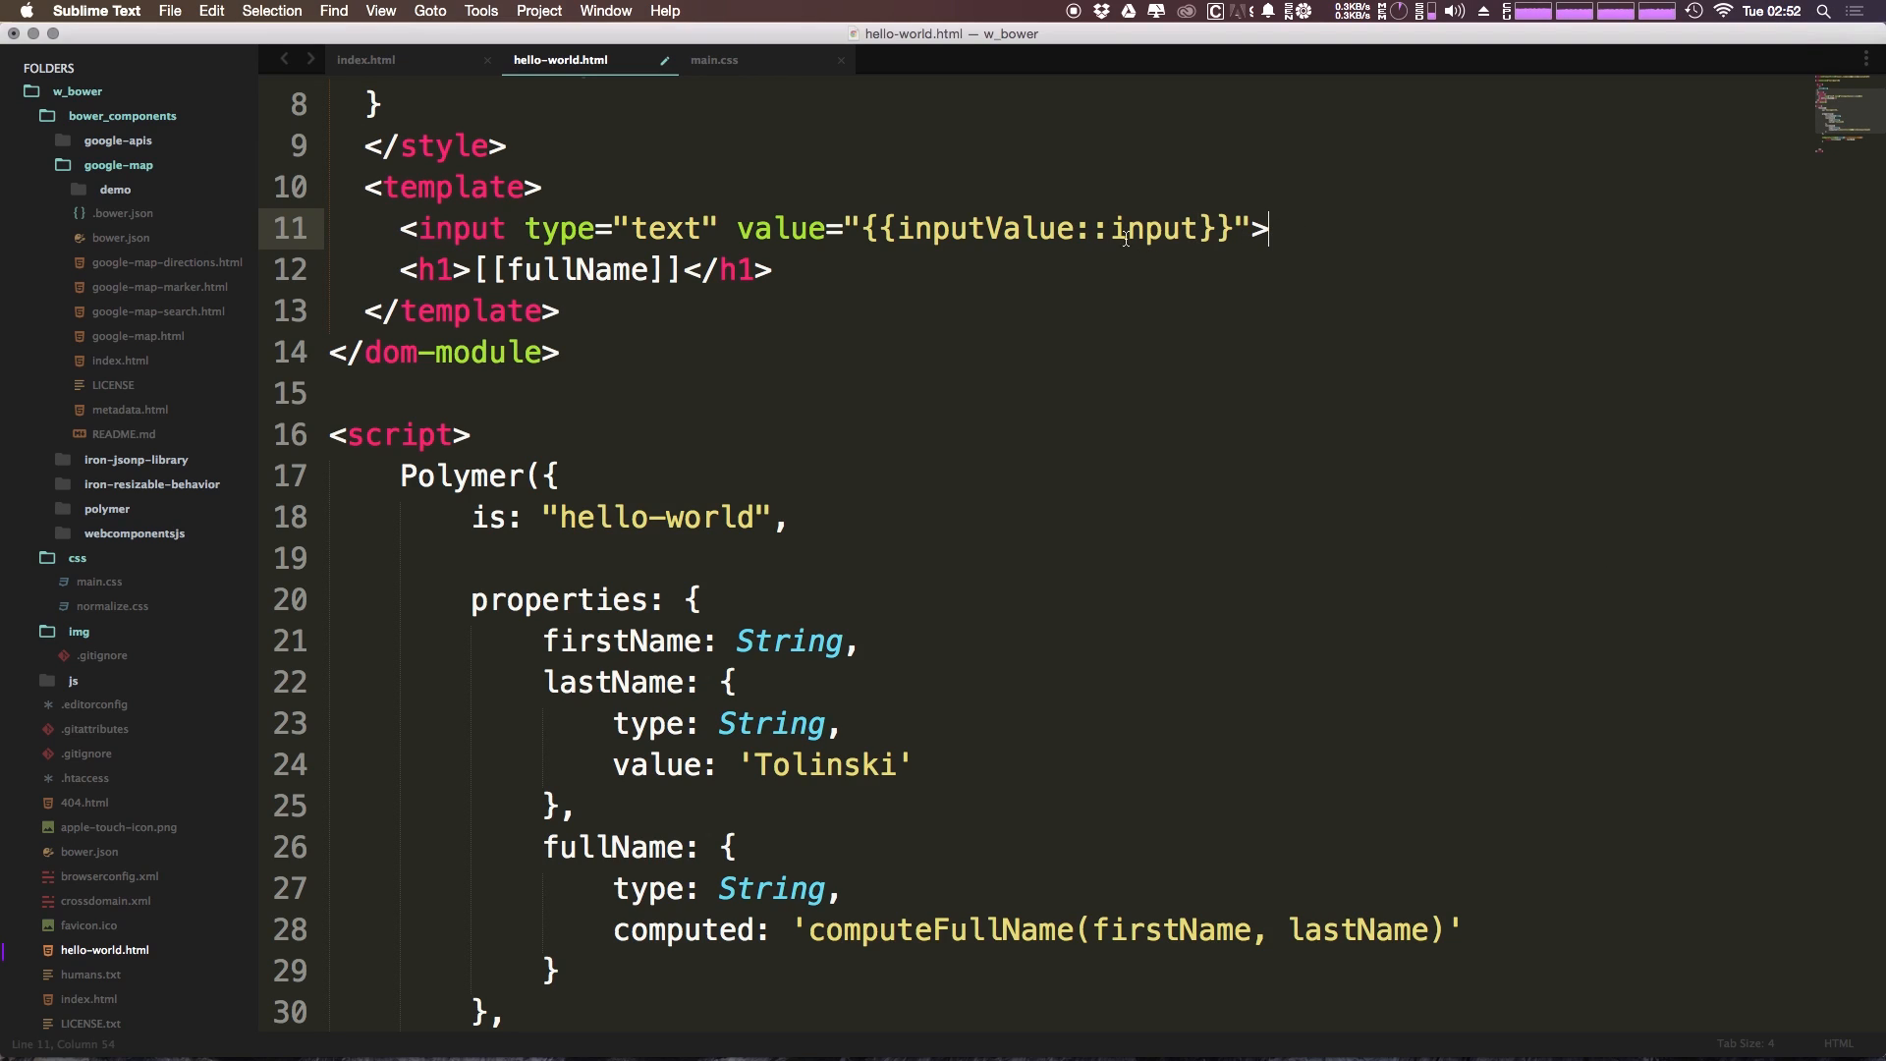
pyautogui.doubleClick(984, 227)
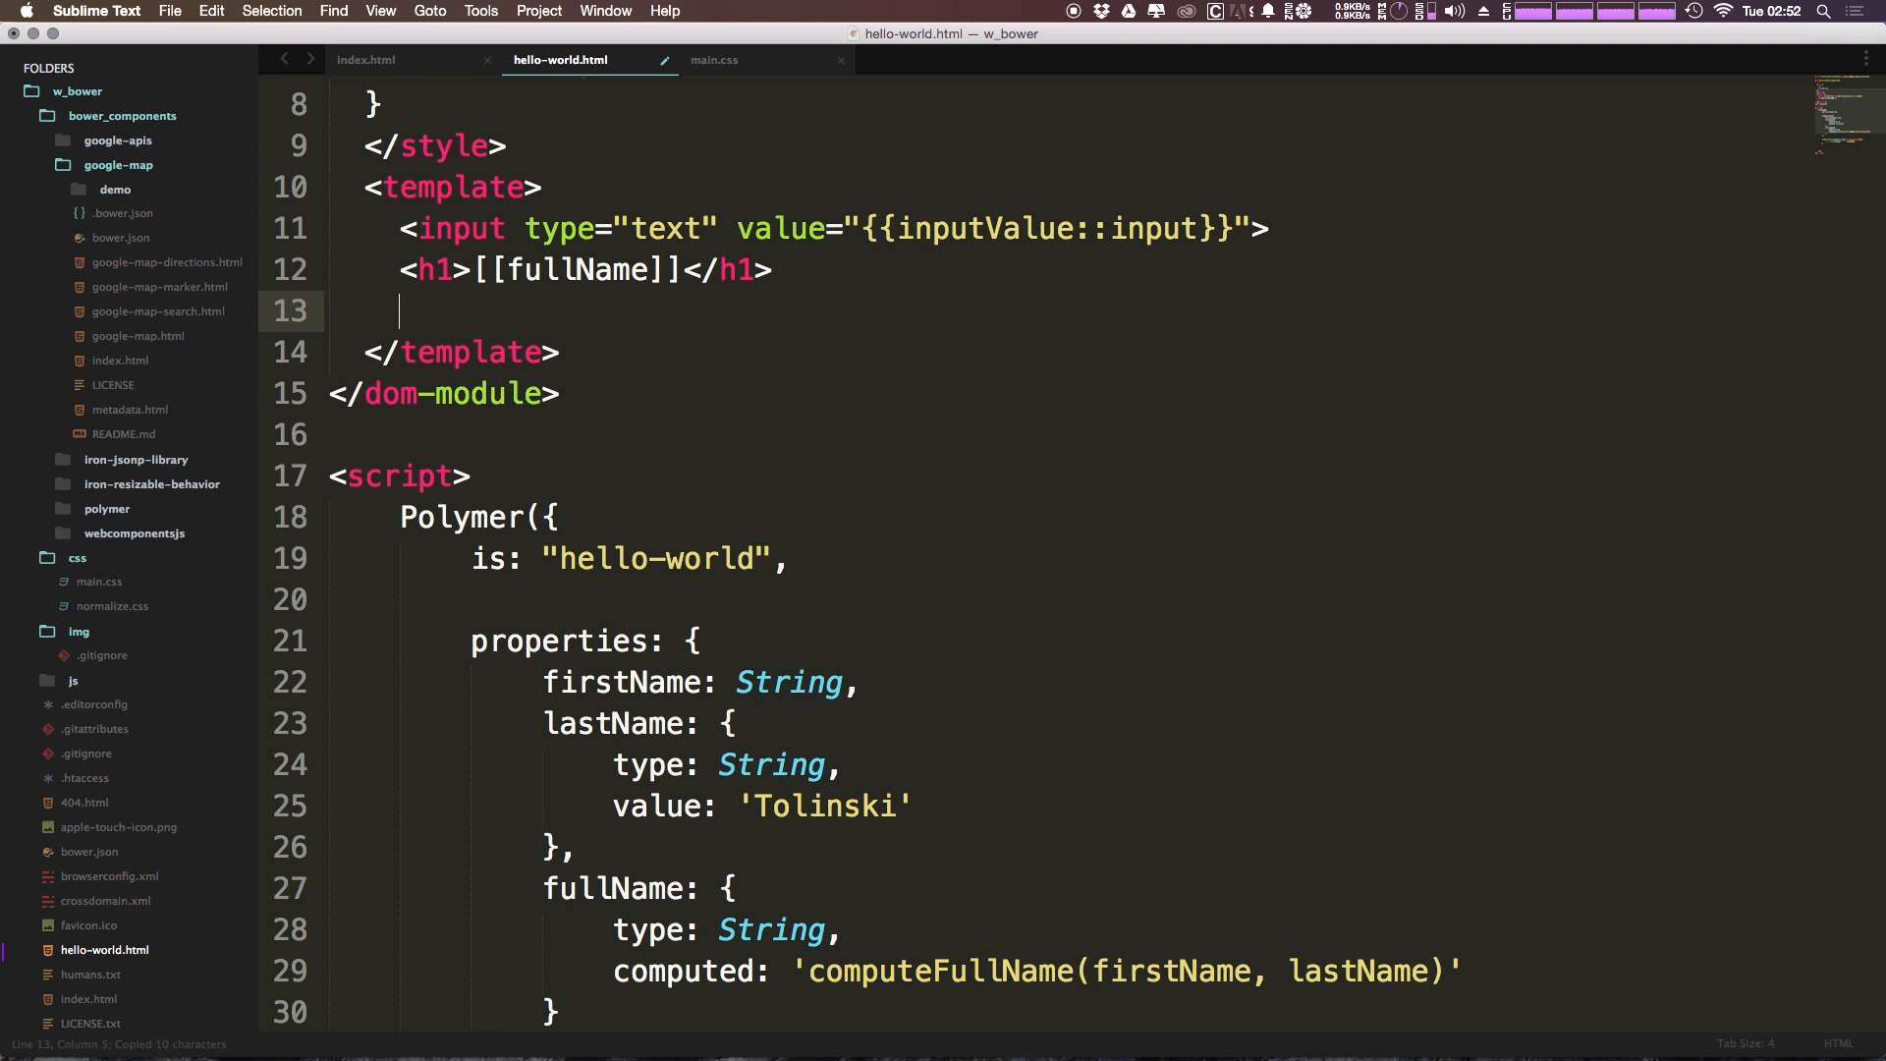
# - Add an h2 below the h1 containing the {{inputValue}} binding
pyautogui.write('<h2></h2>')
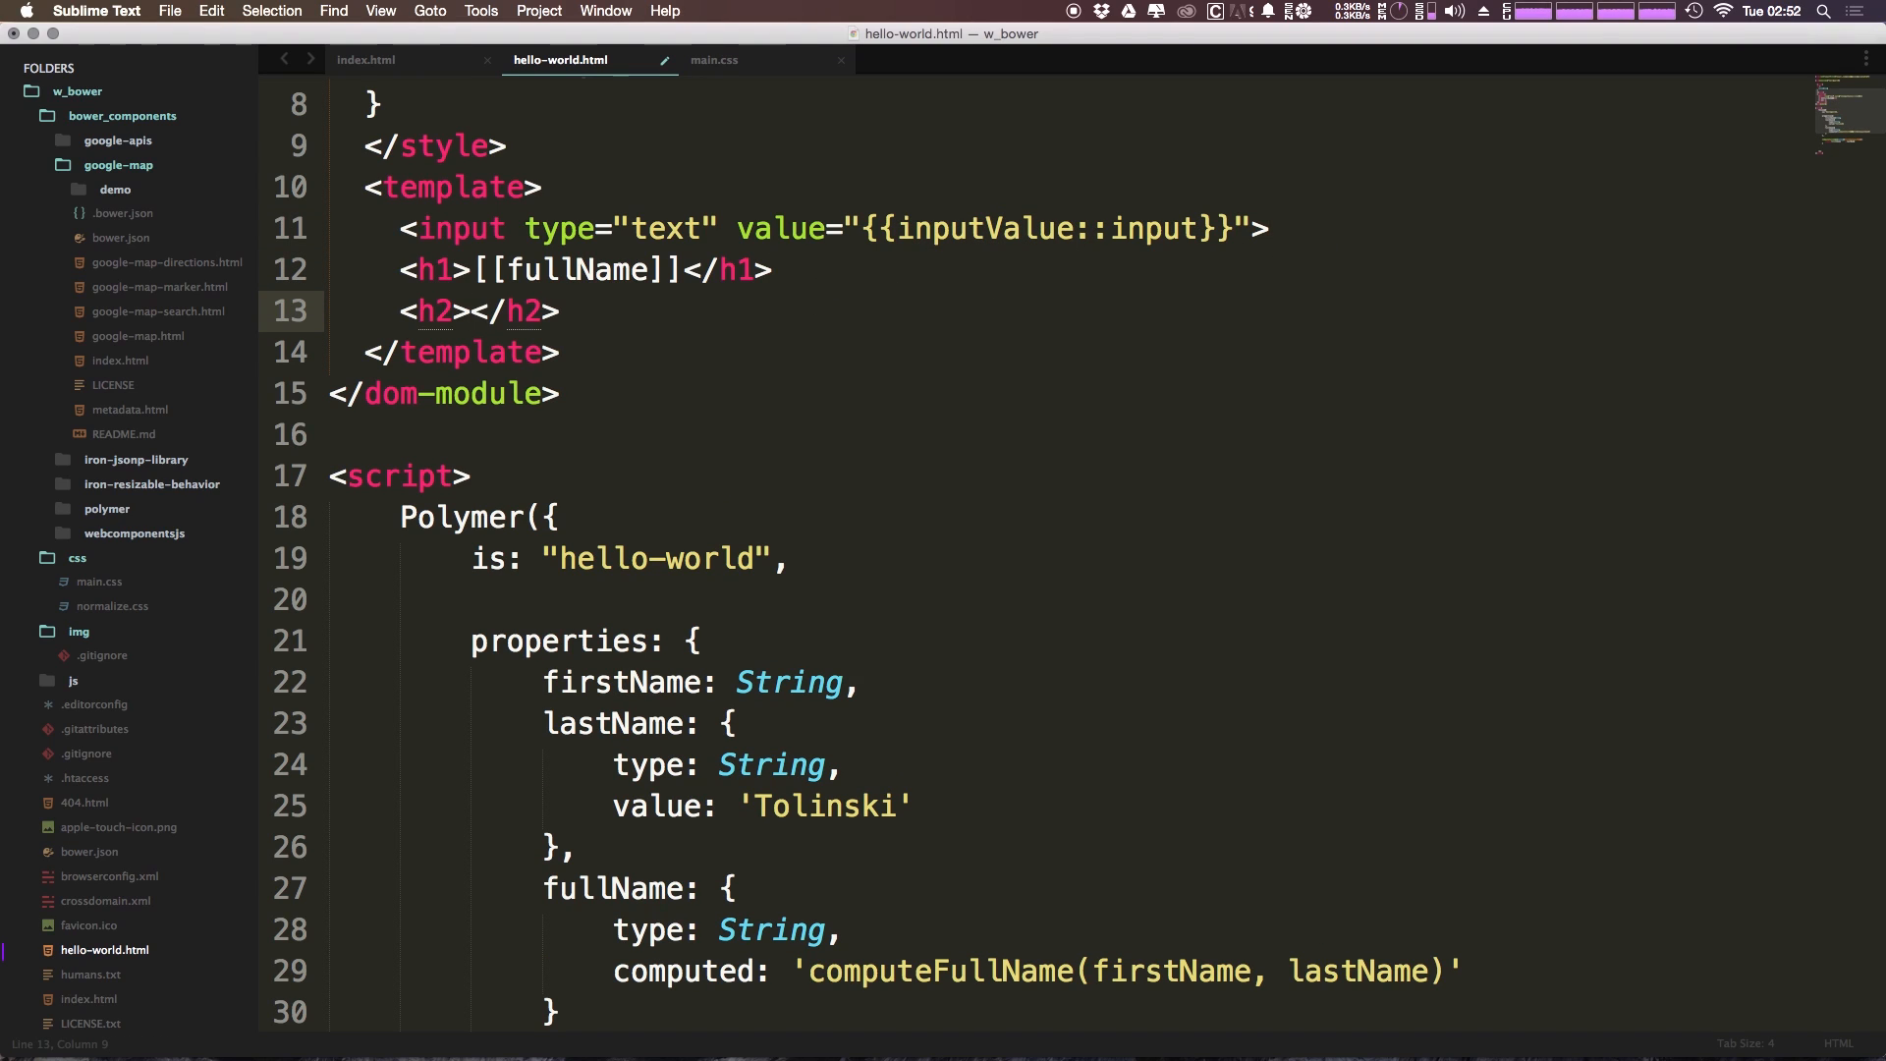
pyautogui.write('{{}}')
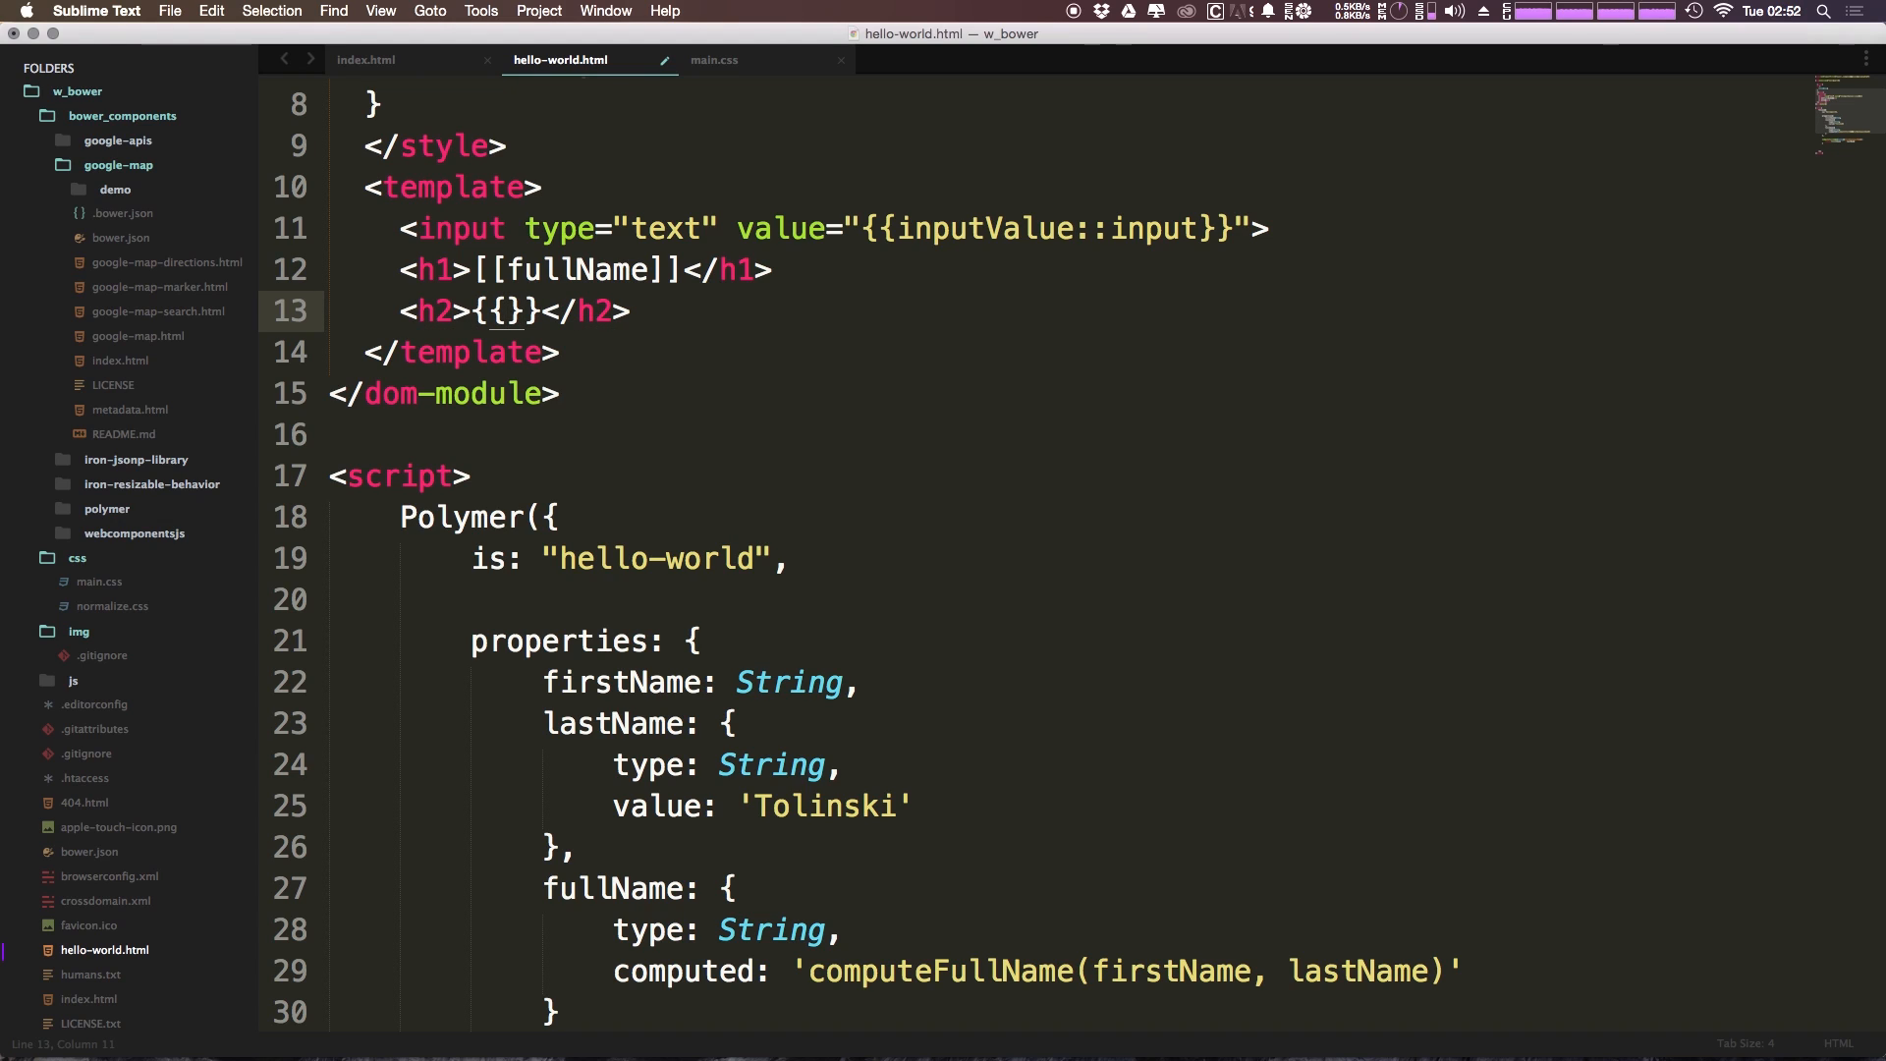
pyautogui.write('inputValue')
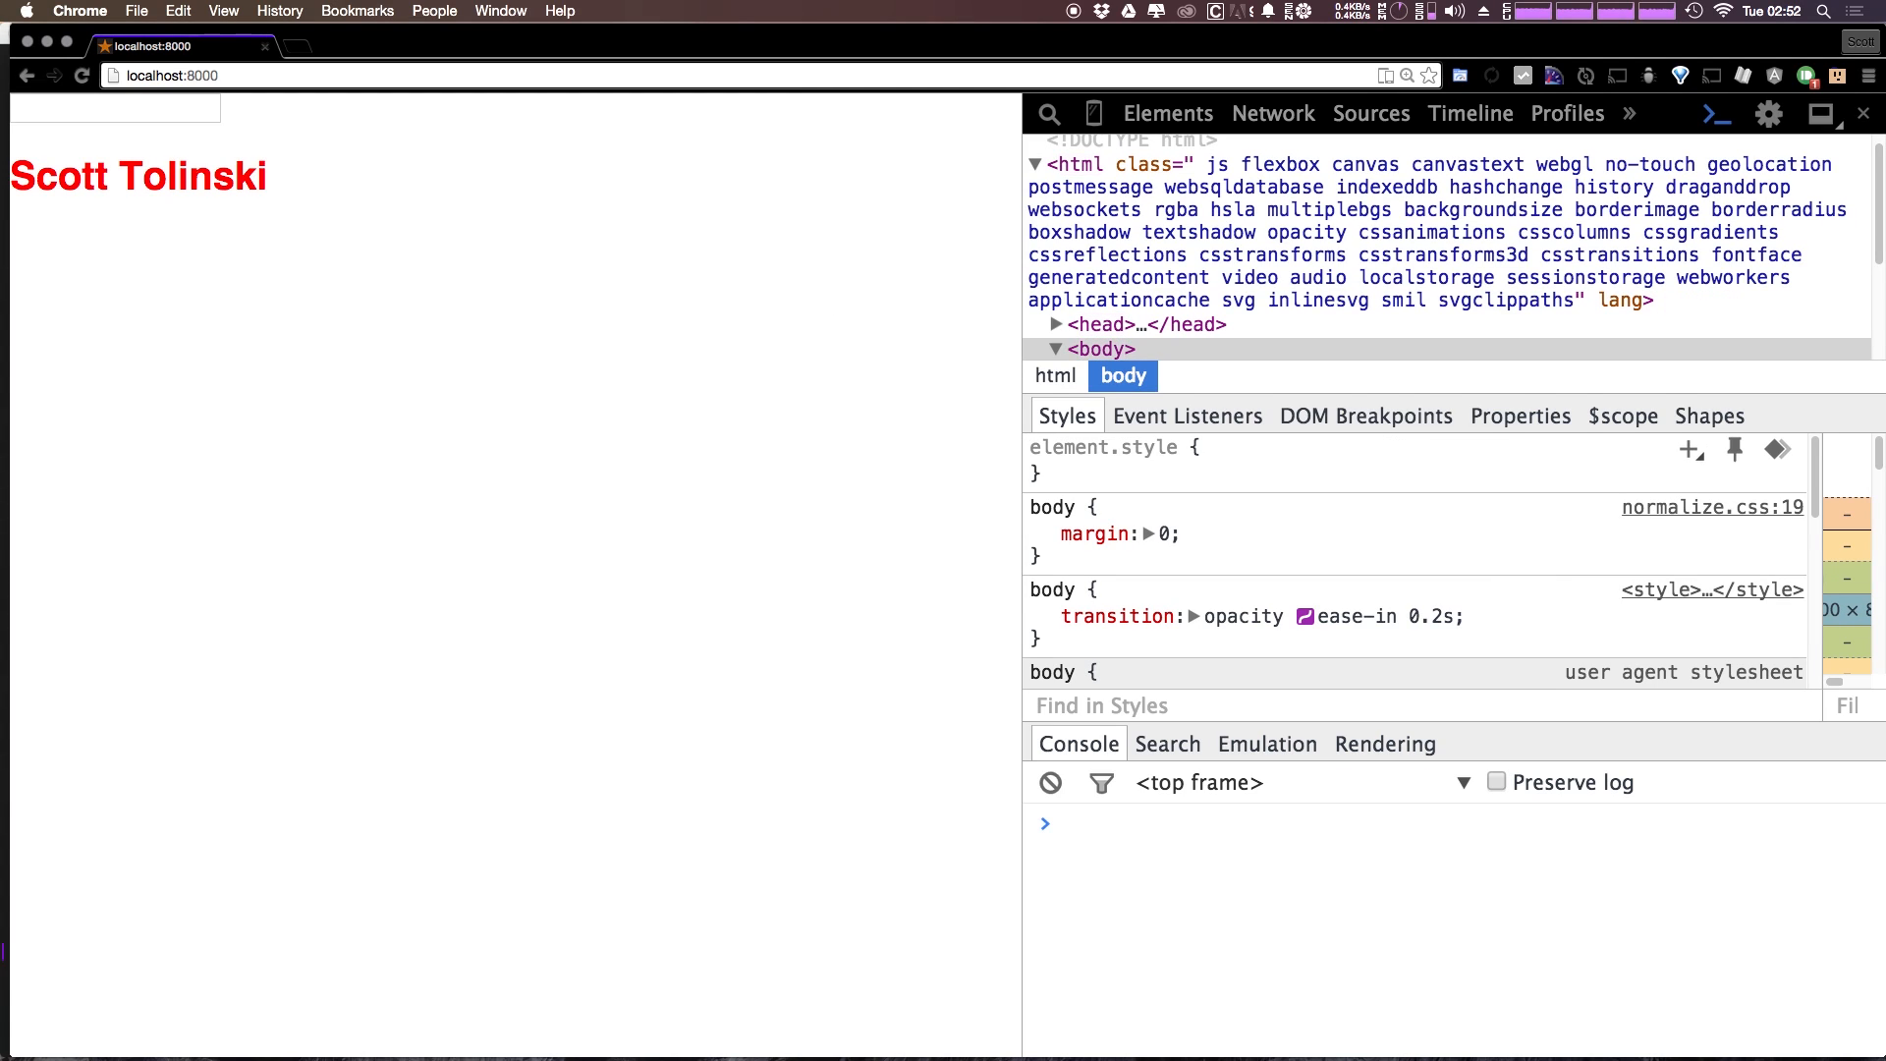
# - Enter Hello World in the page's text box and watch the h2 update live
pyautogui.click(114, 110)
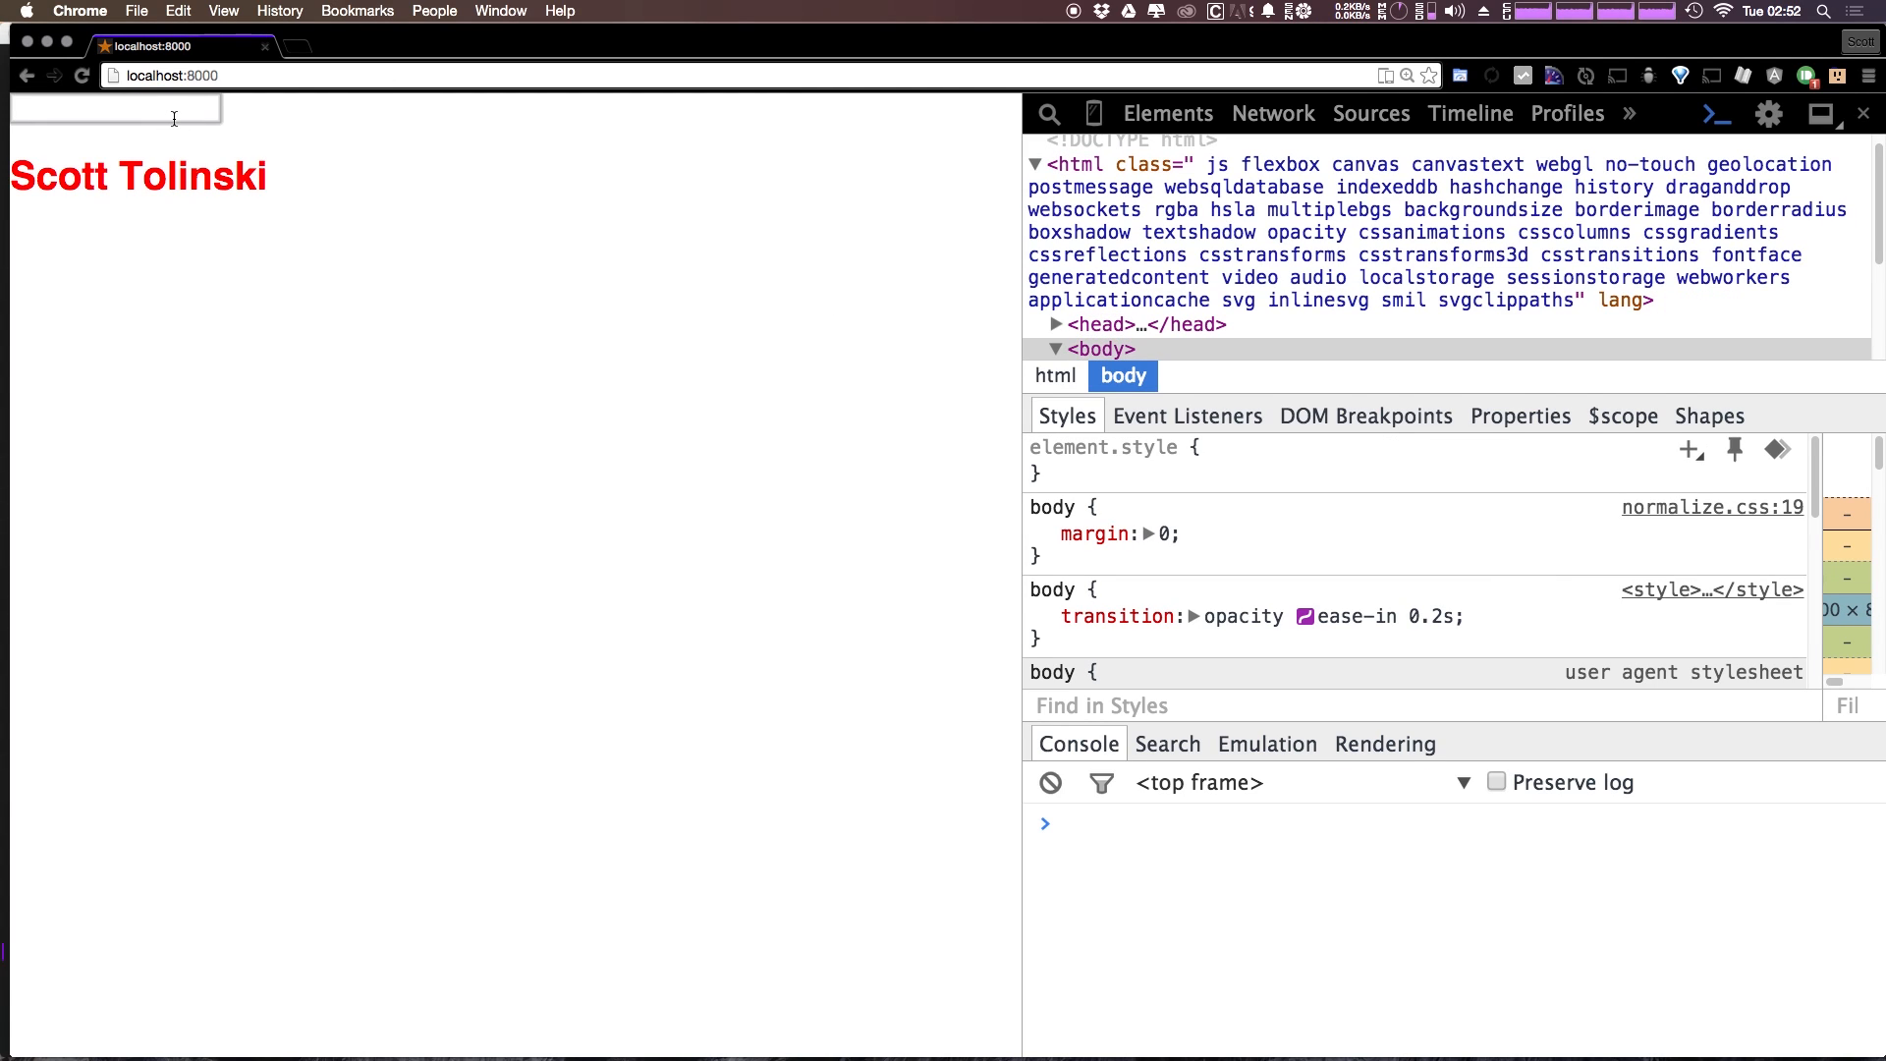
pyautogui.write('Hello WO')
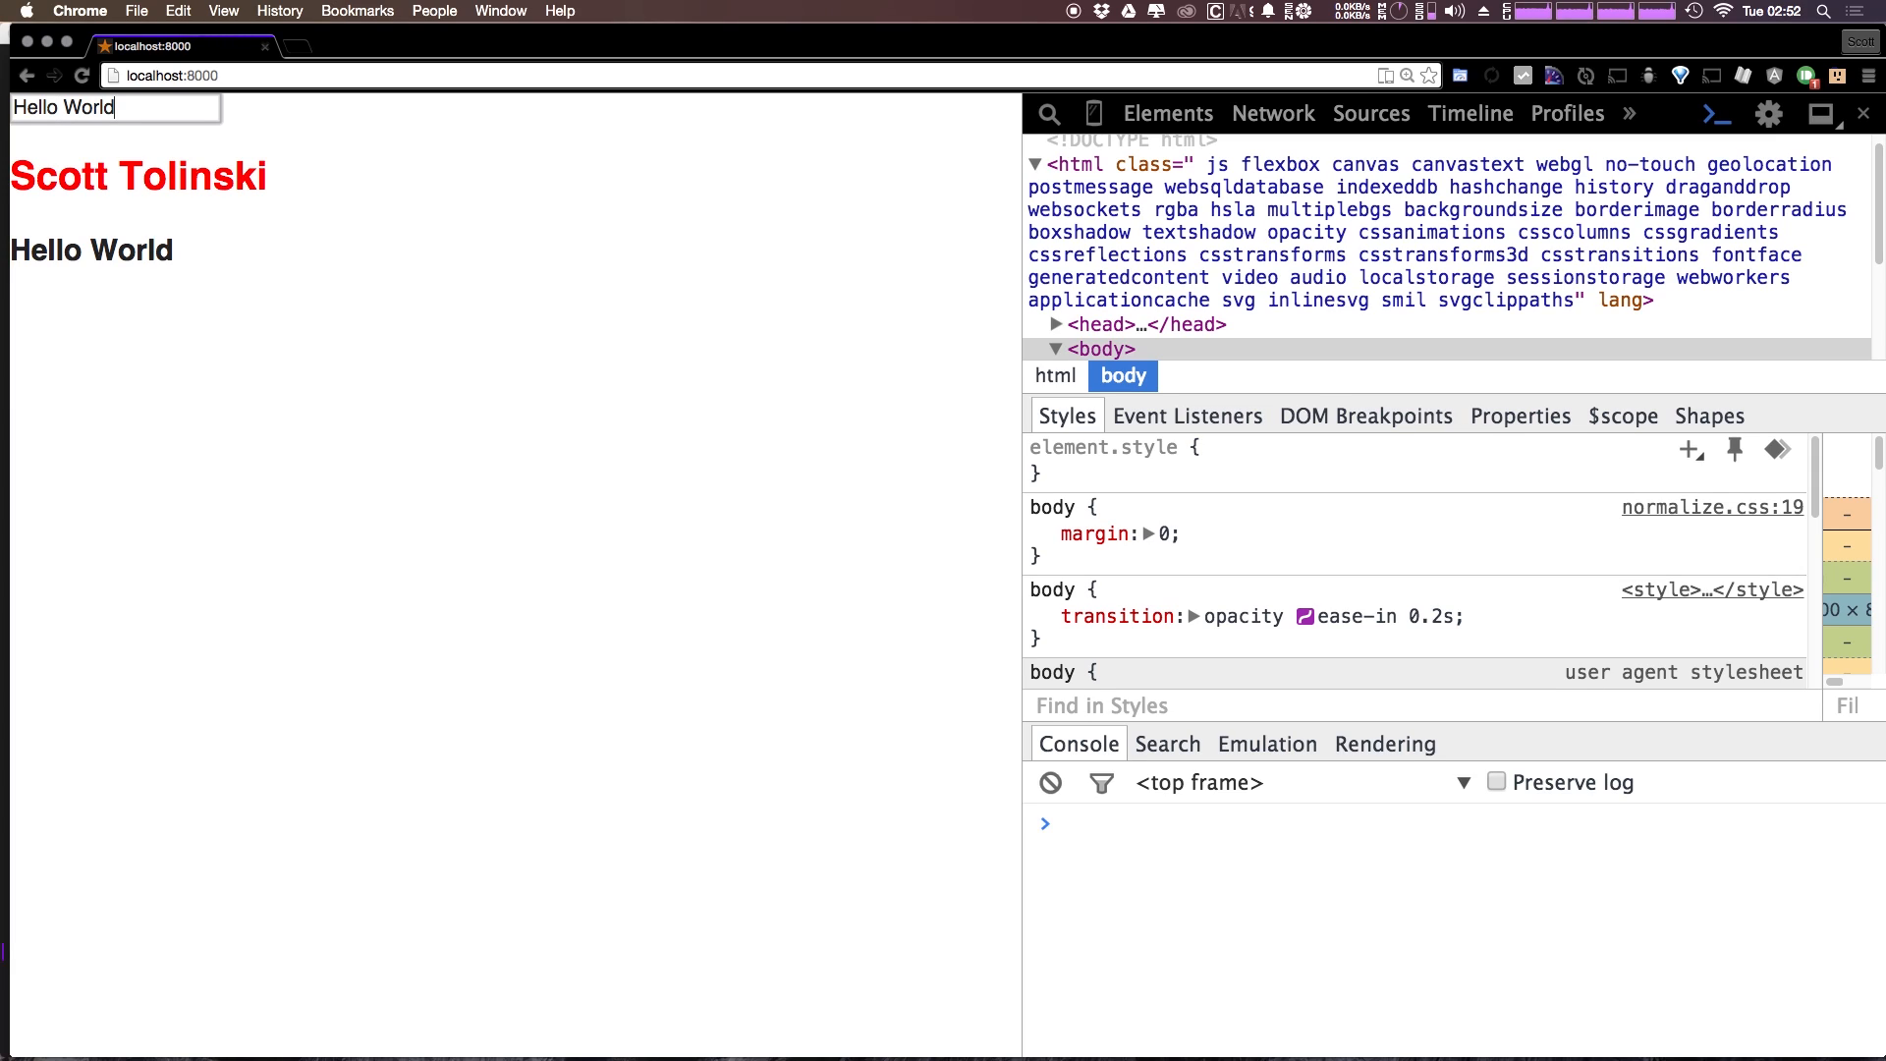
pyautogui.moveTo(204, 407)
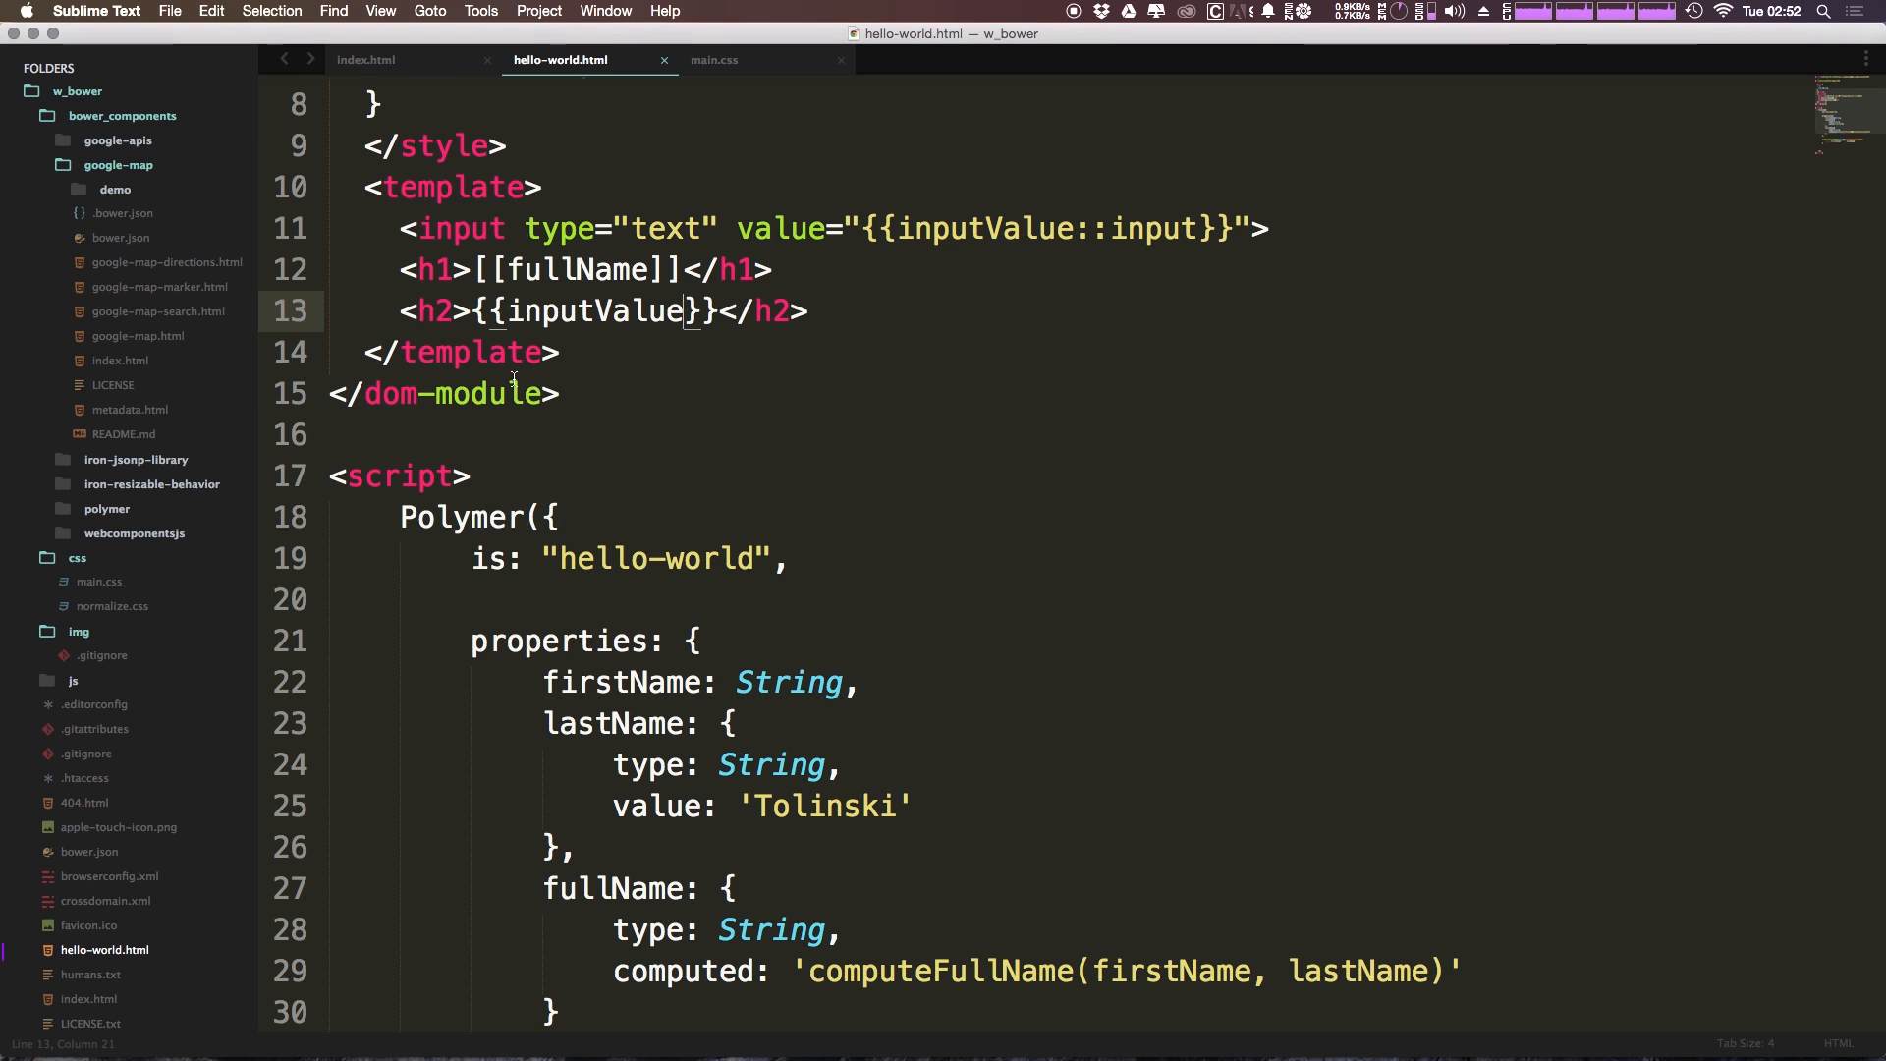
pyautogui.moveTo(672, 634)
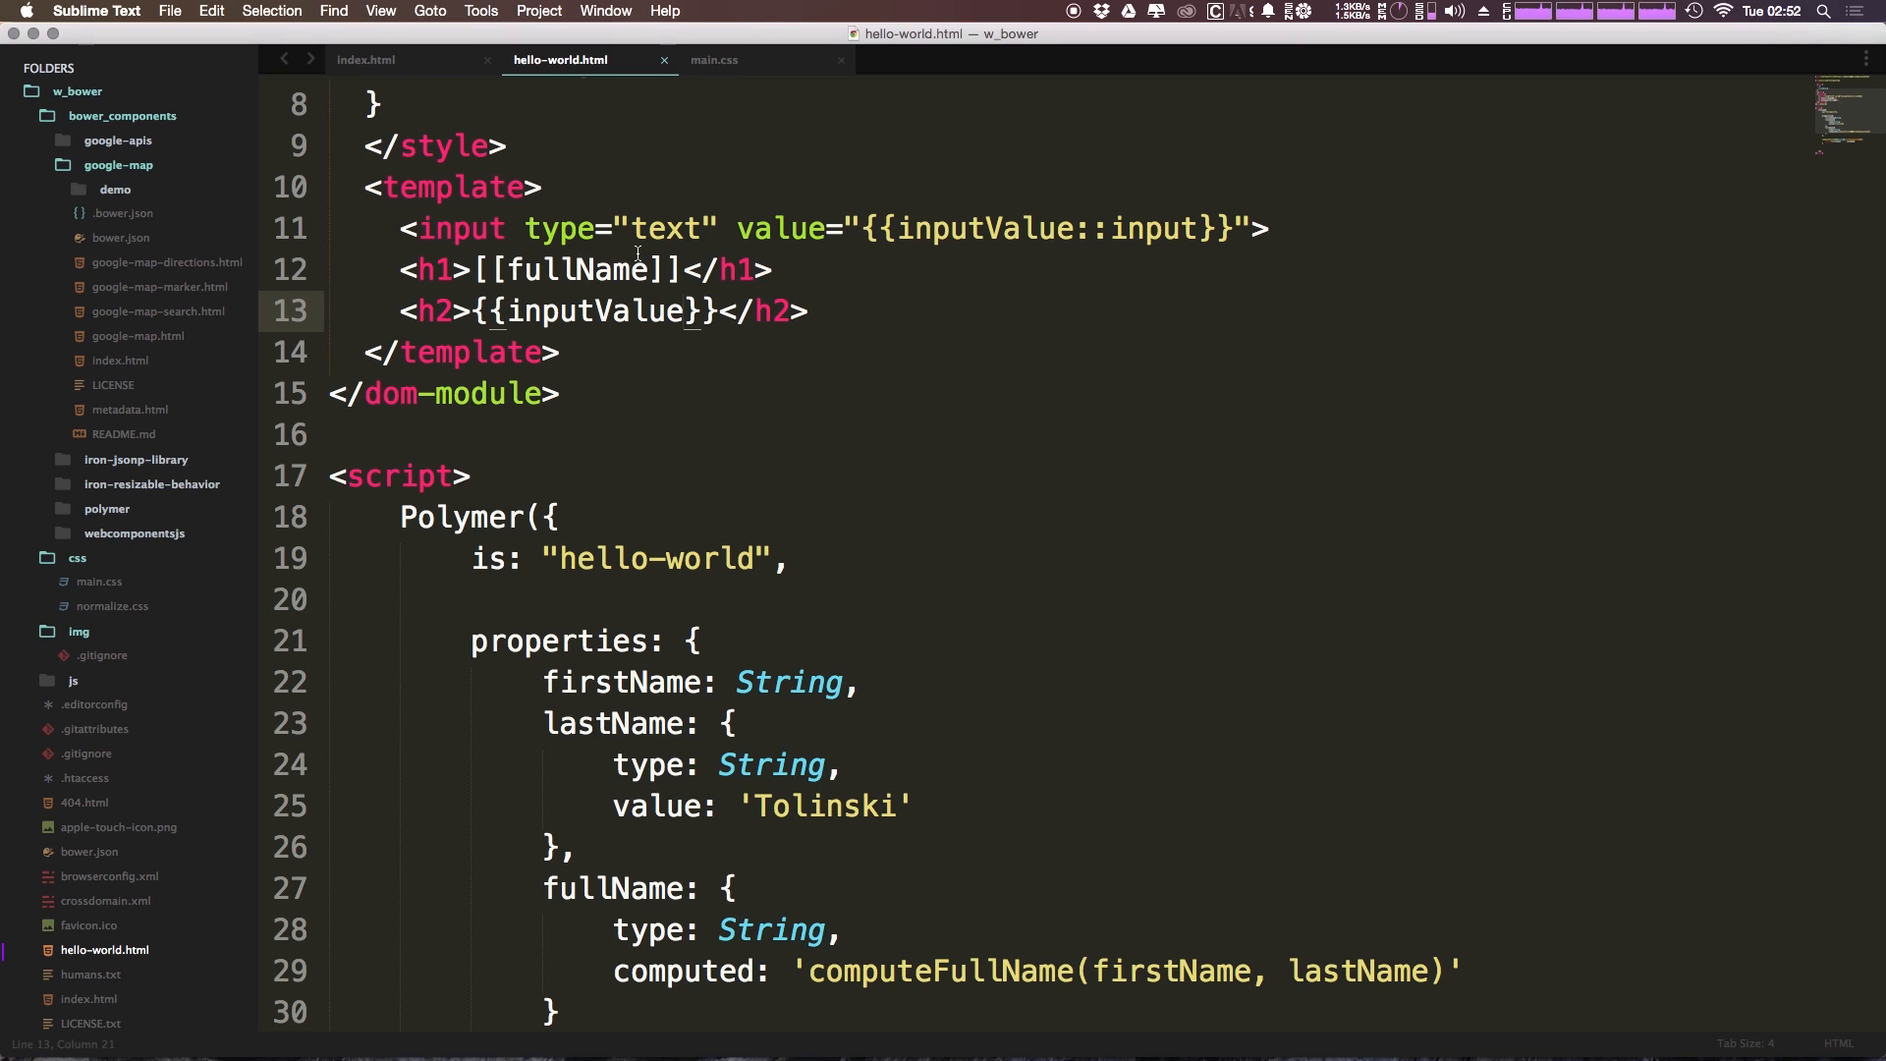
# - Bind the input and h2 to firstName instead of inputValue, keeping h1 on {{fullName}}
pyautogui.click(681, 310)
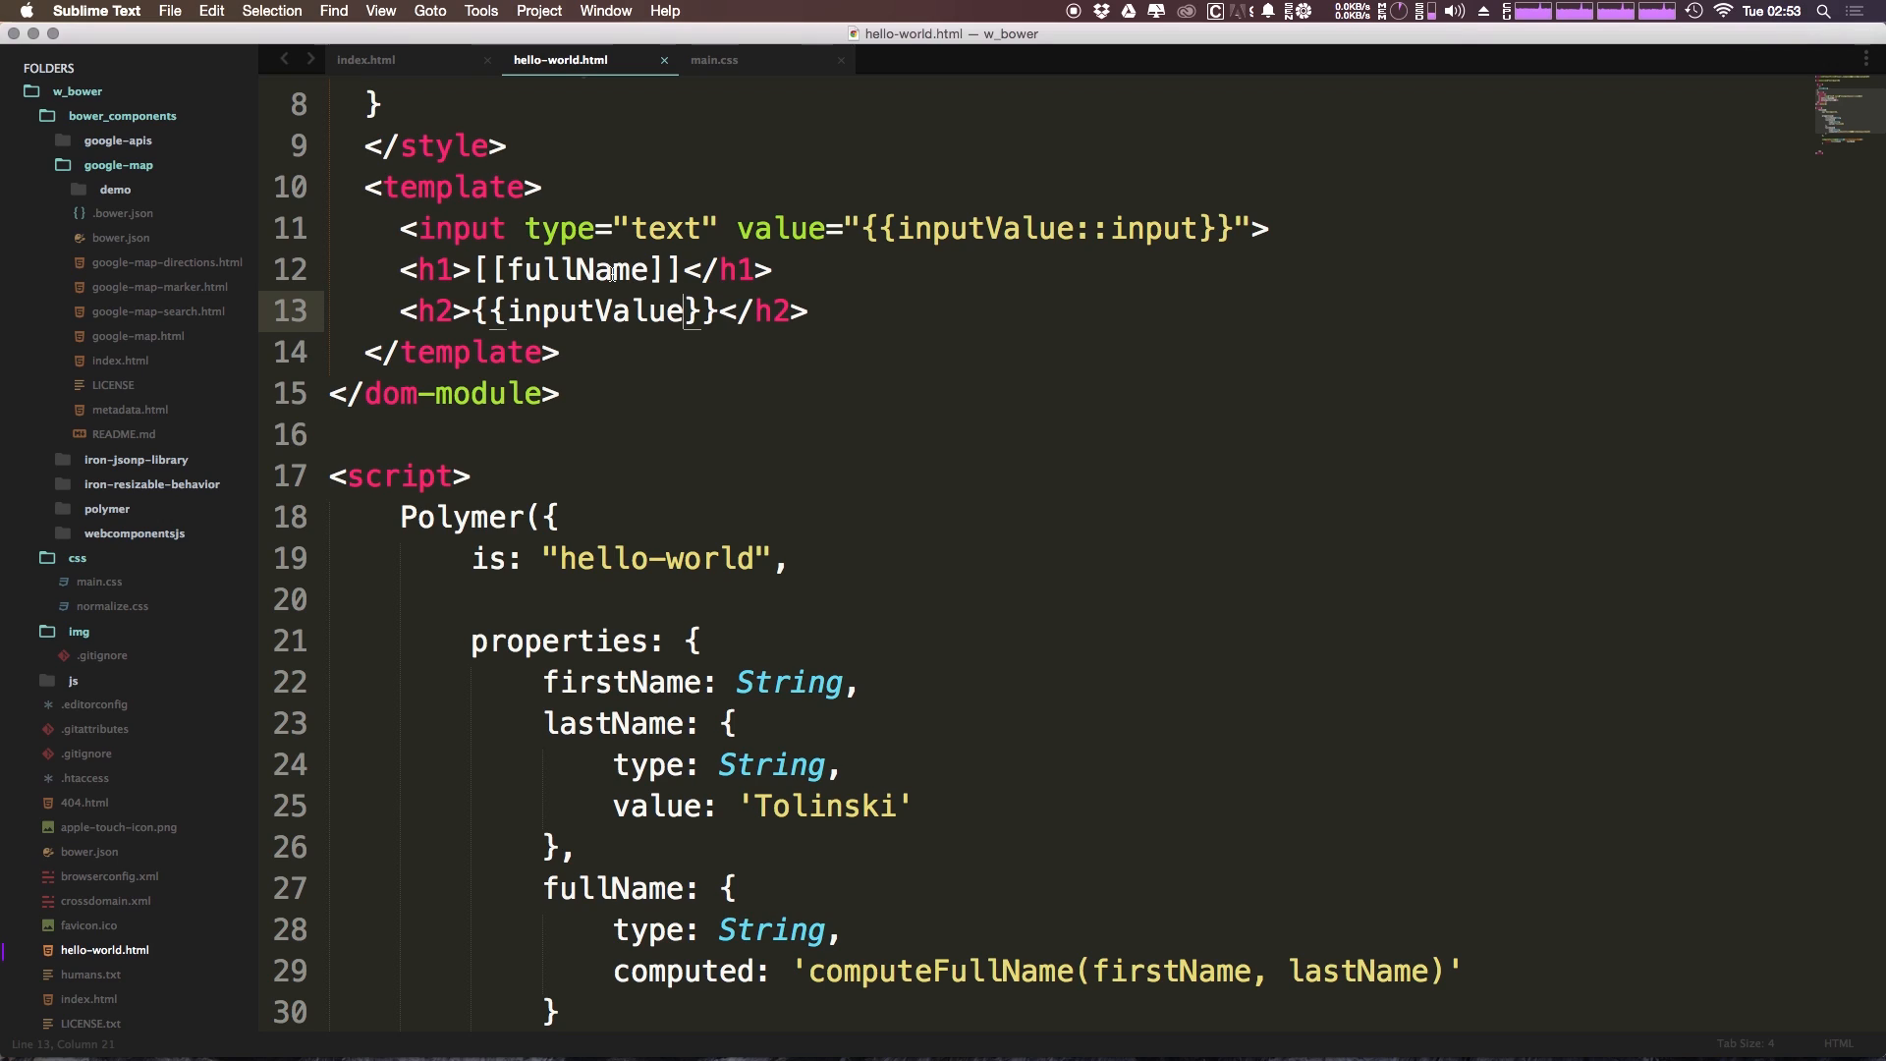
pyautogui.doubleClick(577, 269)
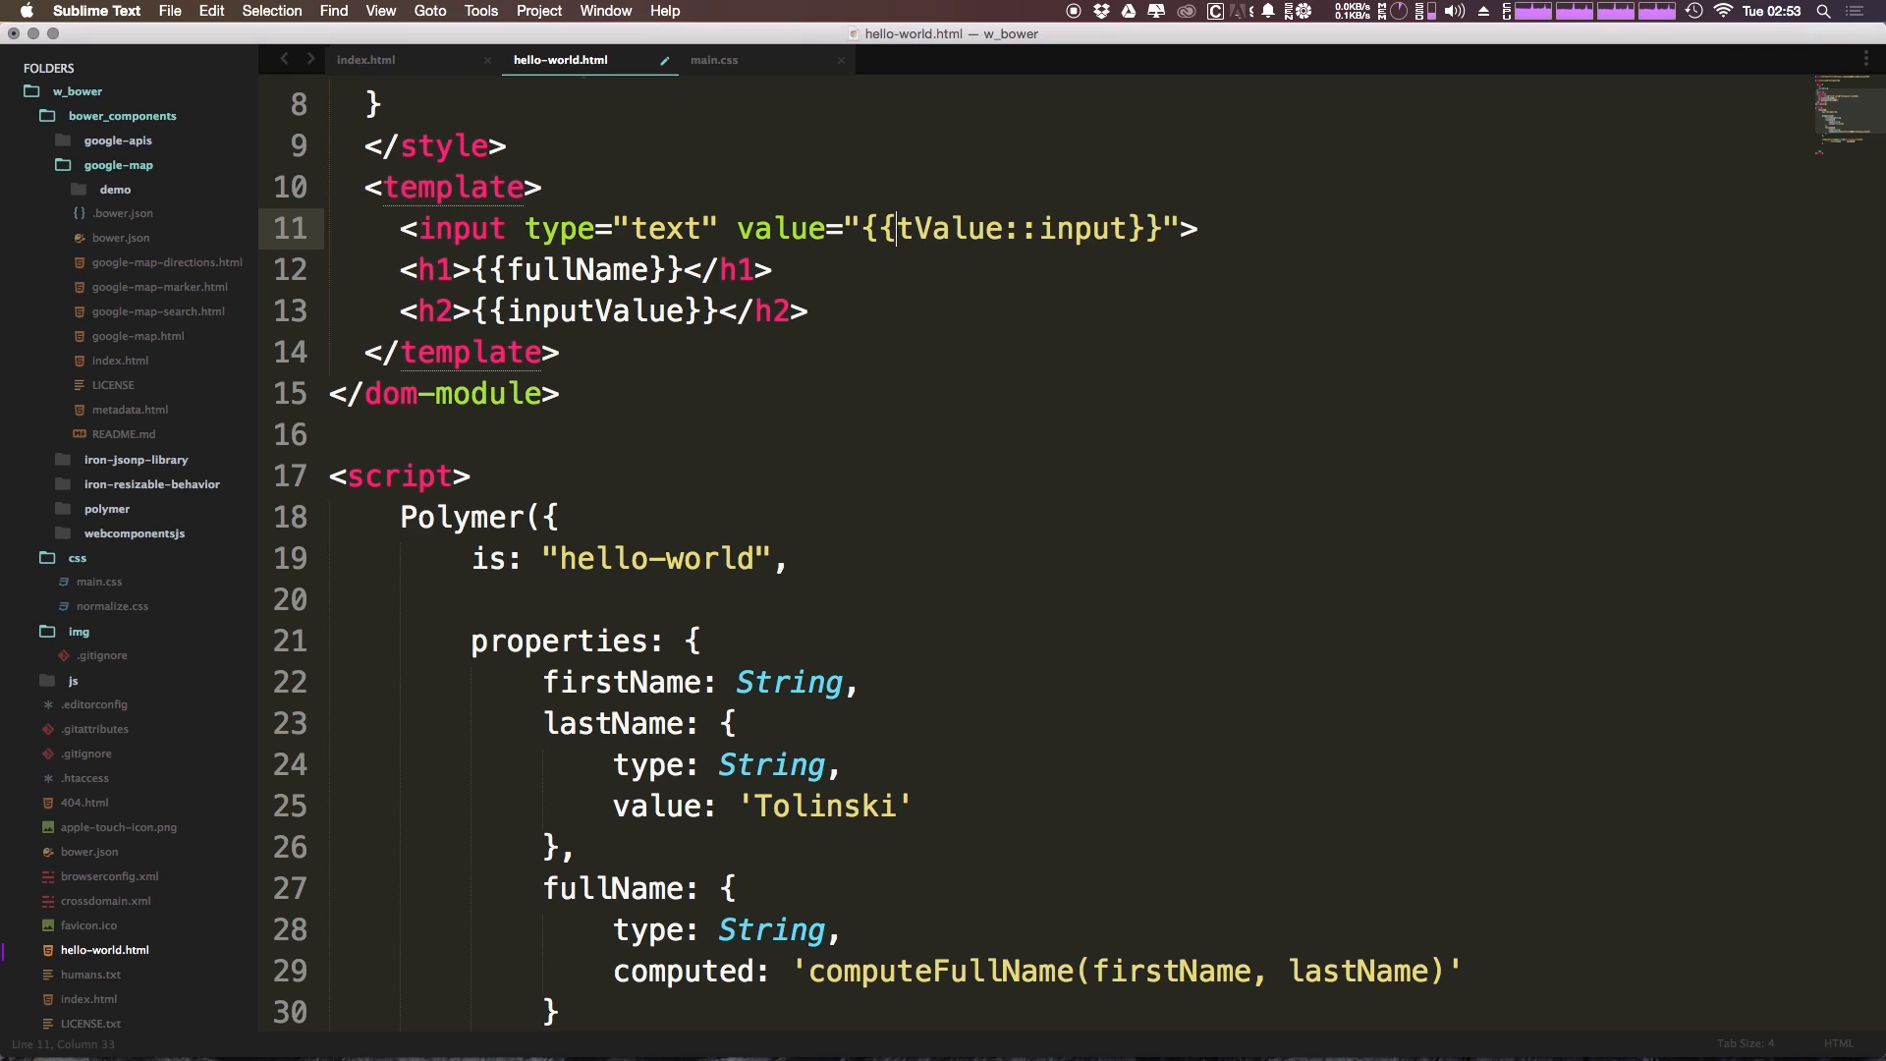
pyautogui.write('first')
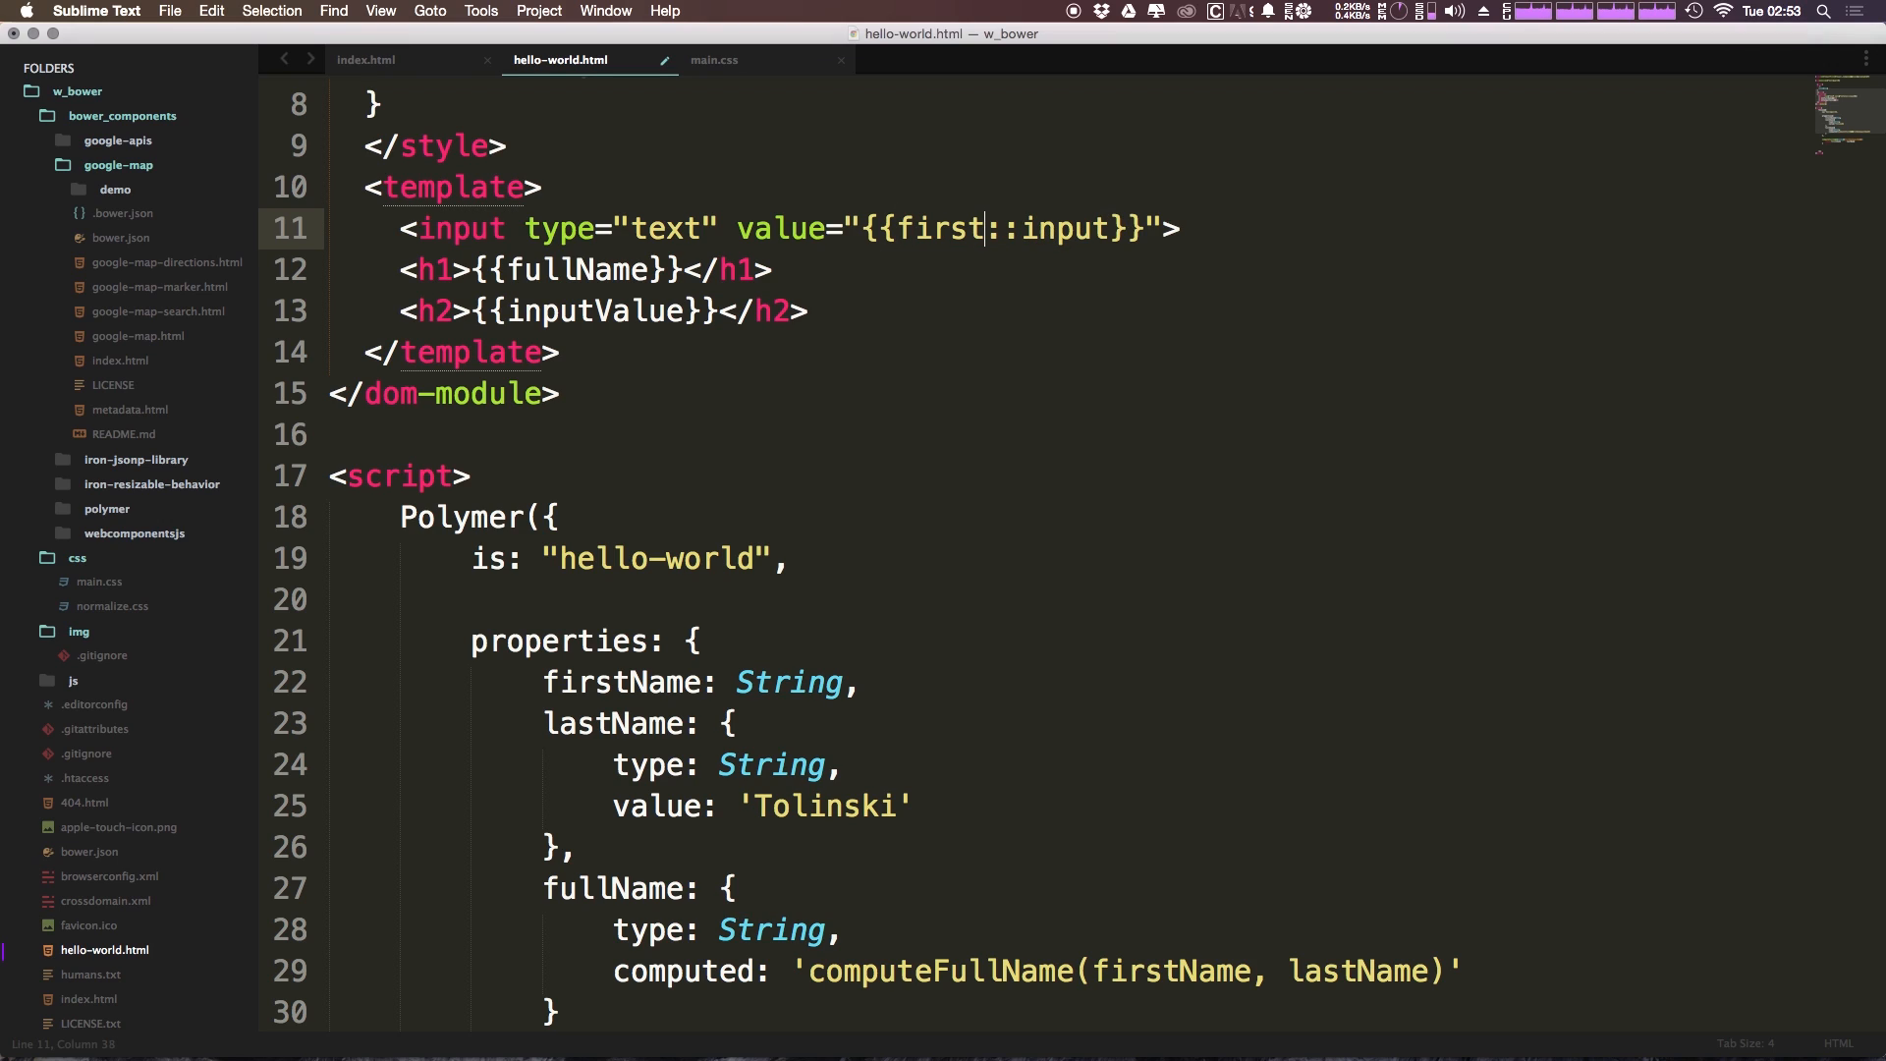
pyautogui.write('Name')
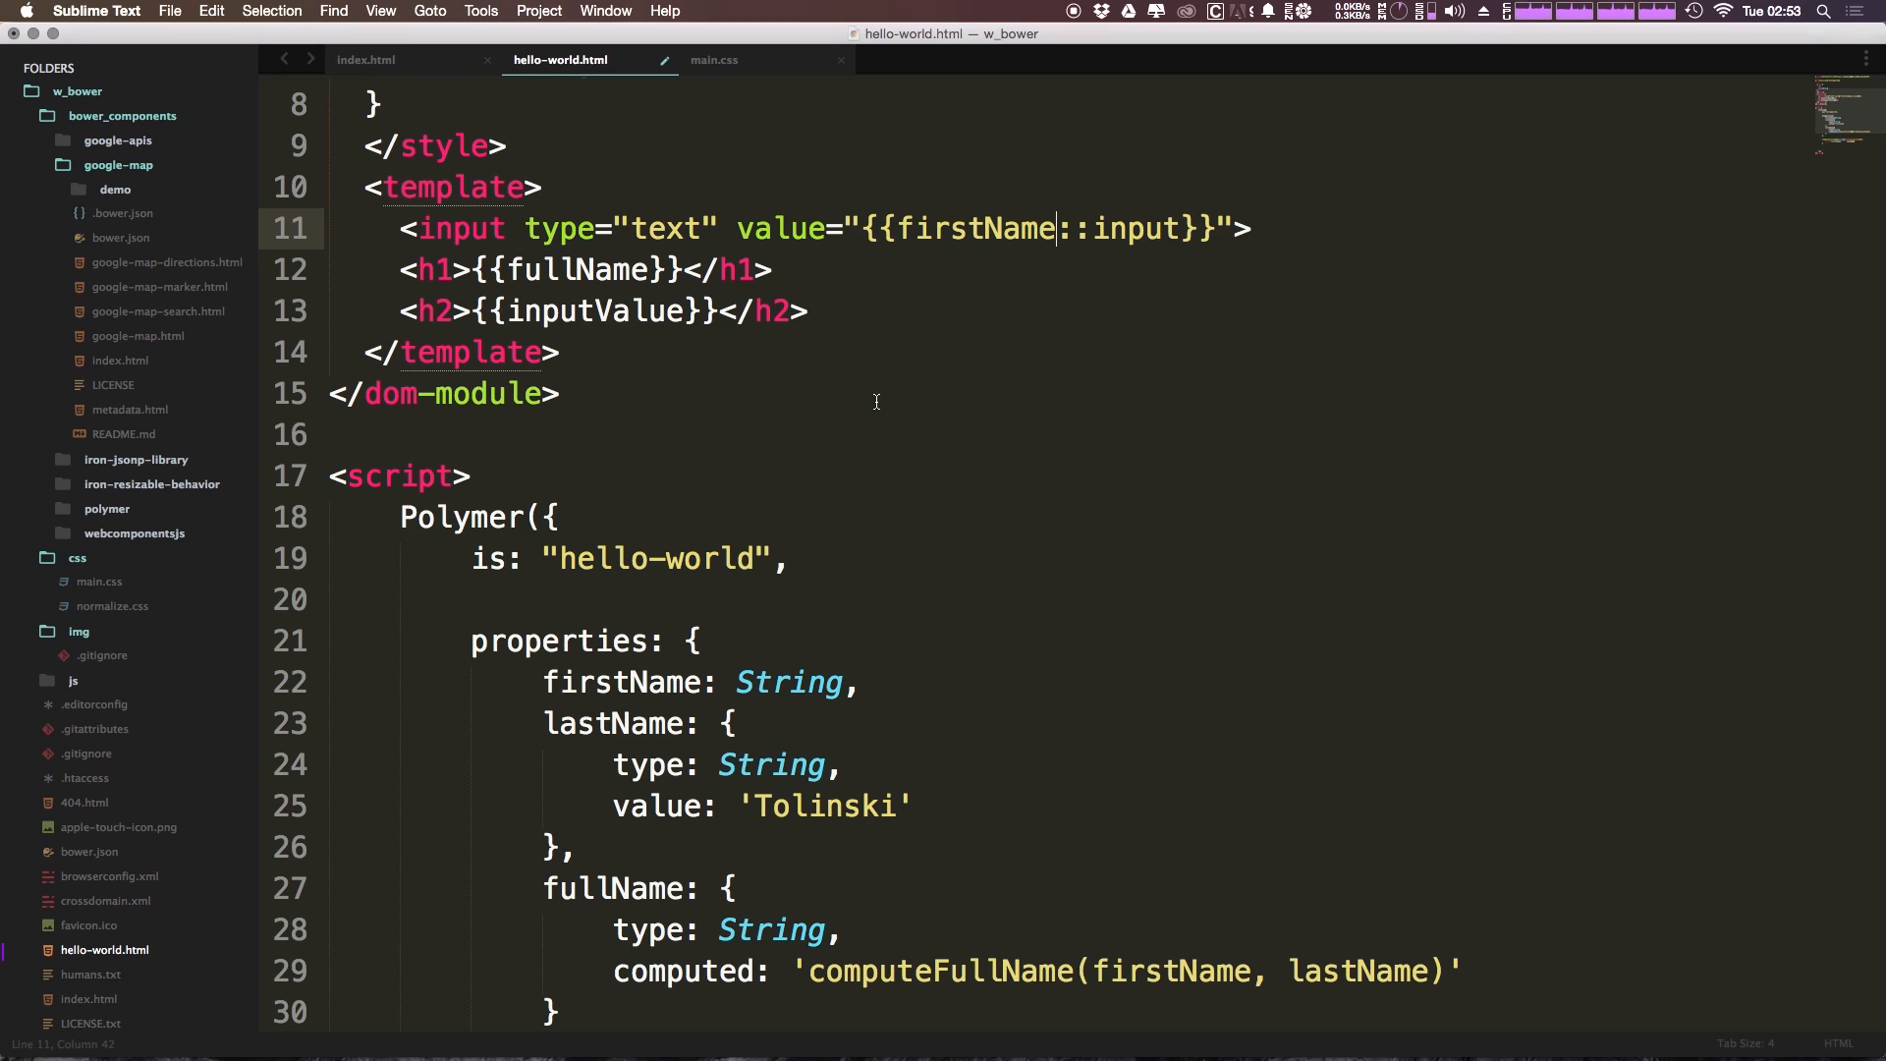
pyautogui.doubleClick(977, 228)
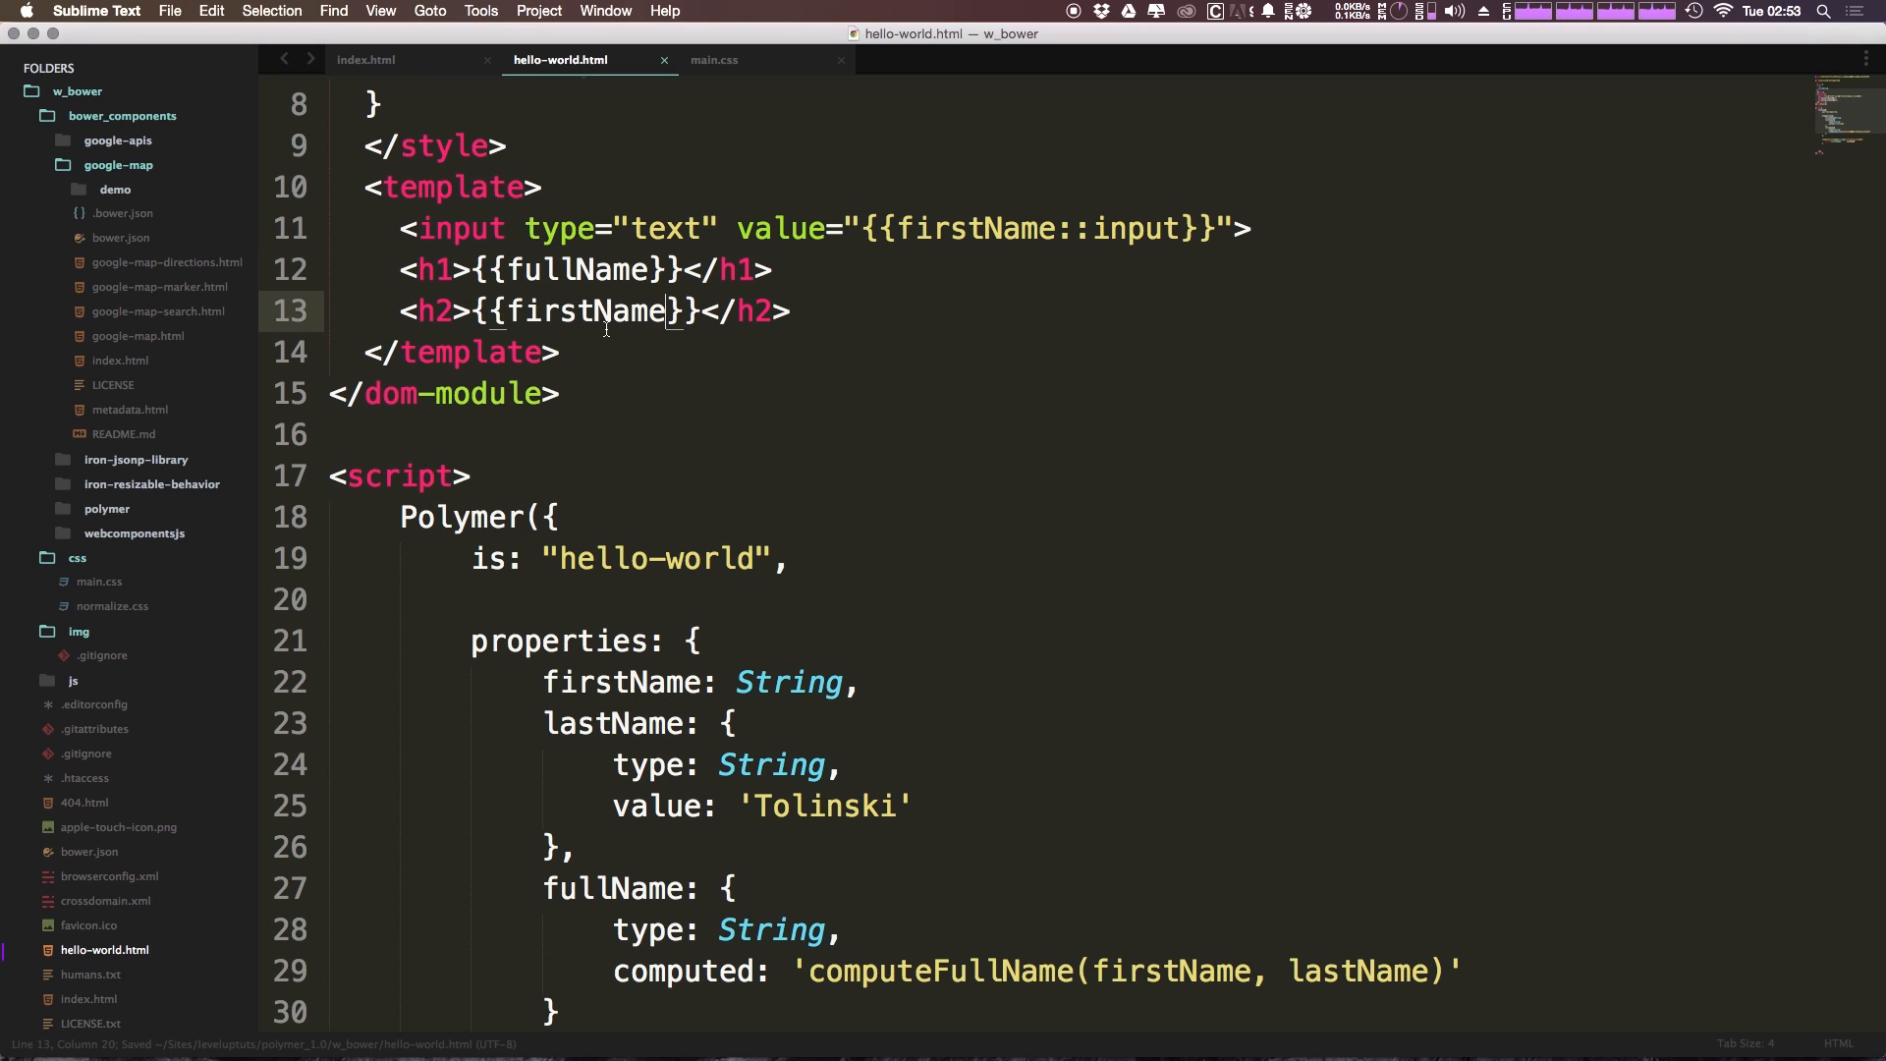
pyautogui.moveTo(668, 377)
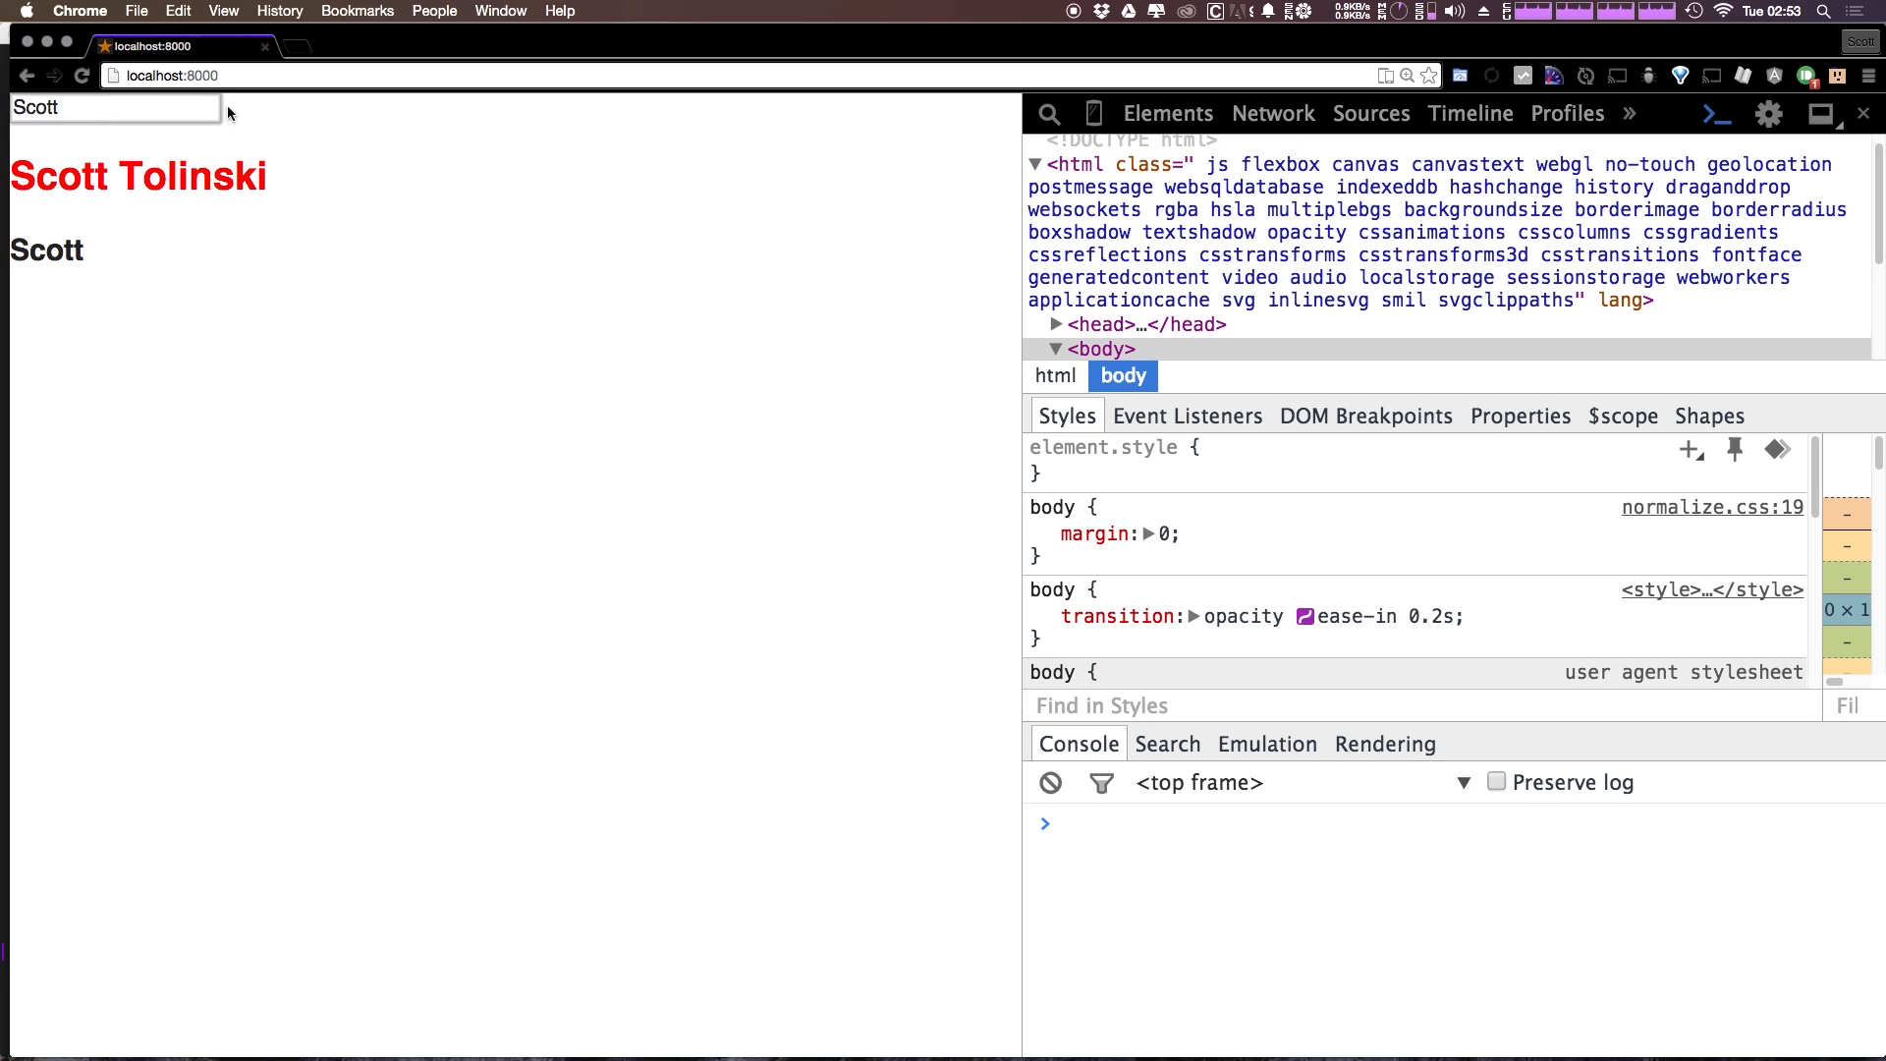
pyautogui.moveTo(153, 136)
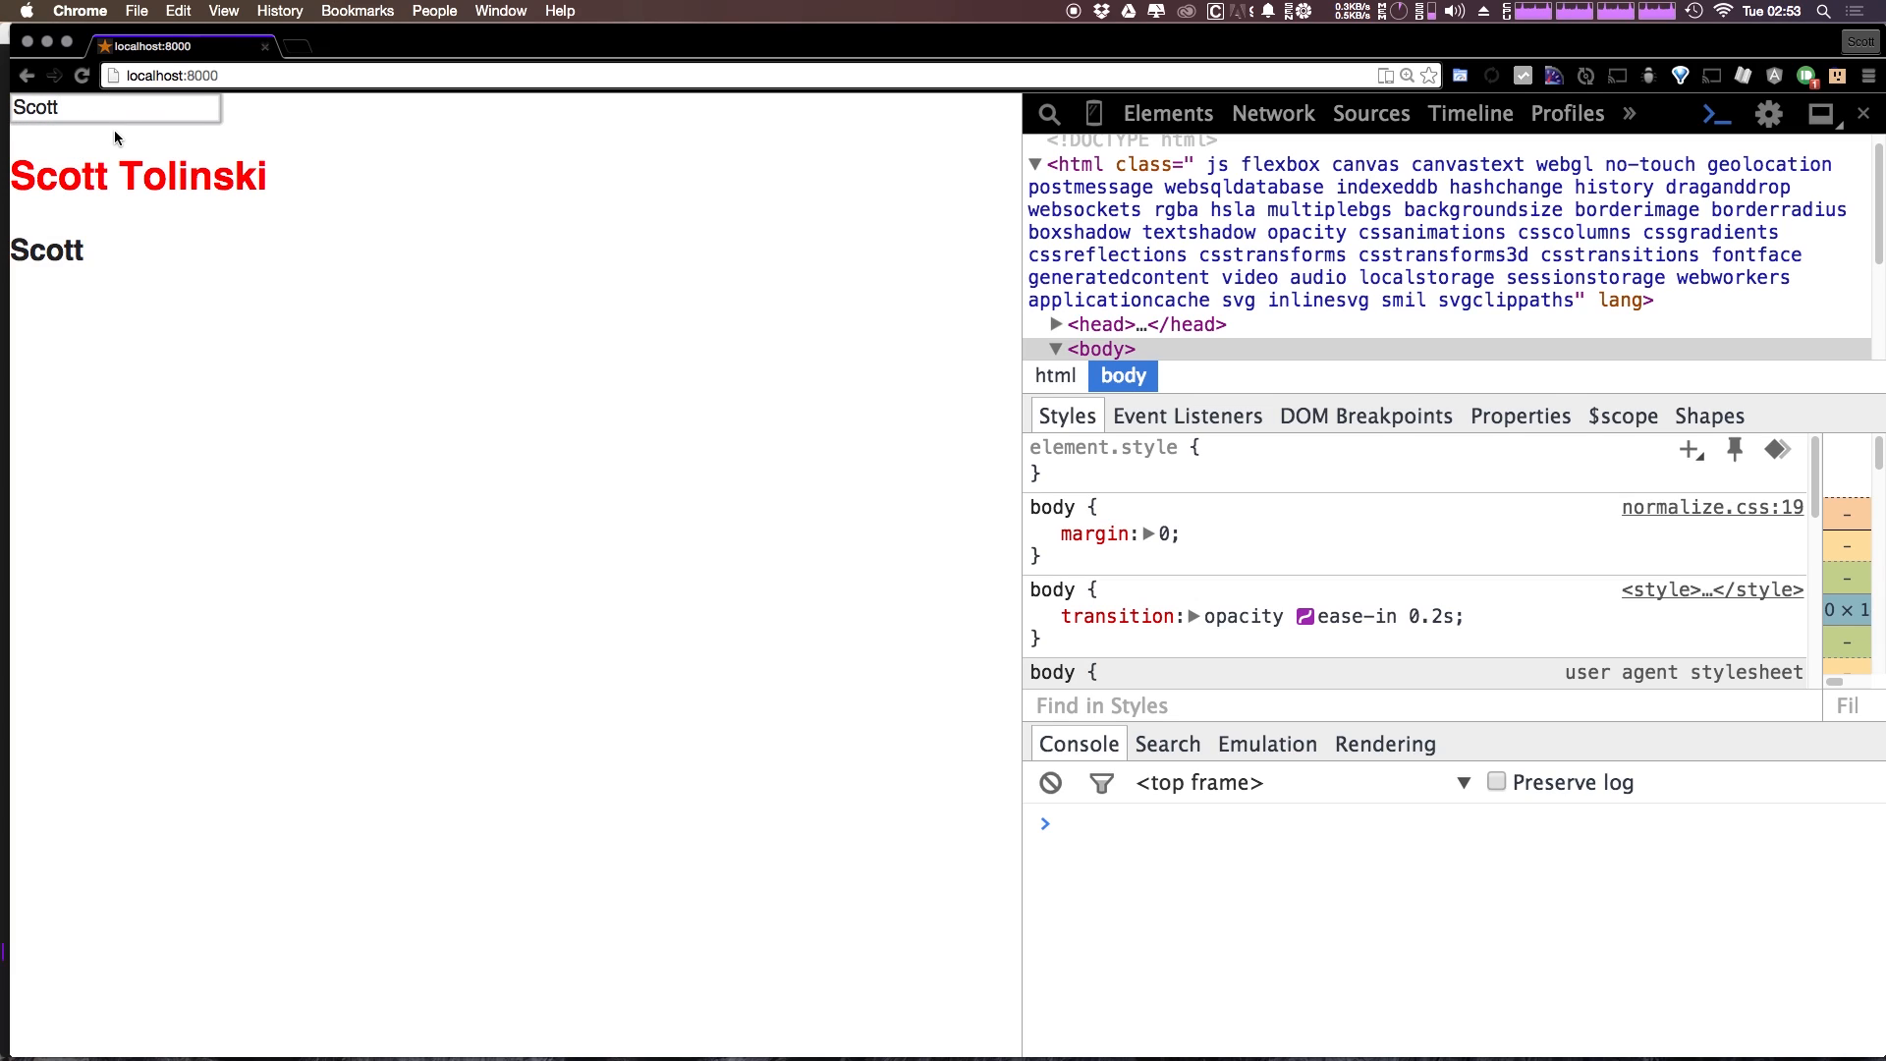
# - Edit the first name to Courtney, watching both headings update, then set it back to Scott
pyautogui.press('Backspace')
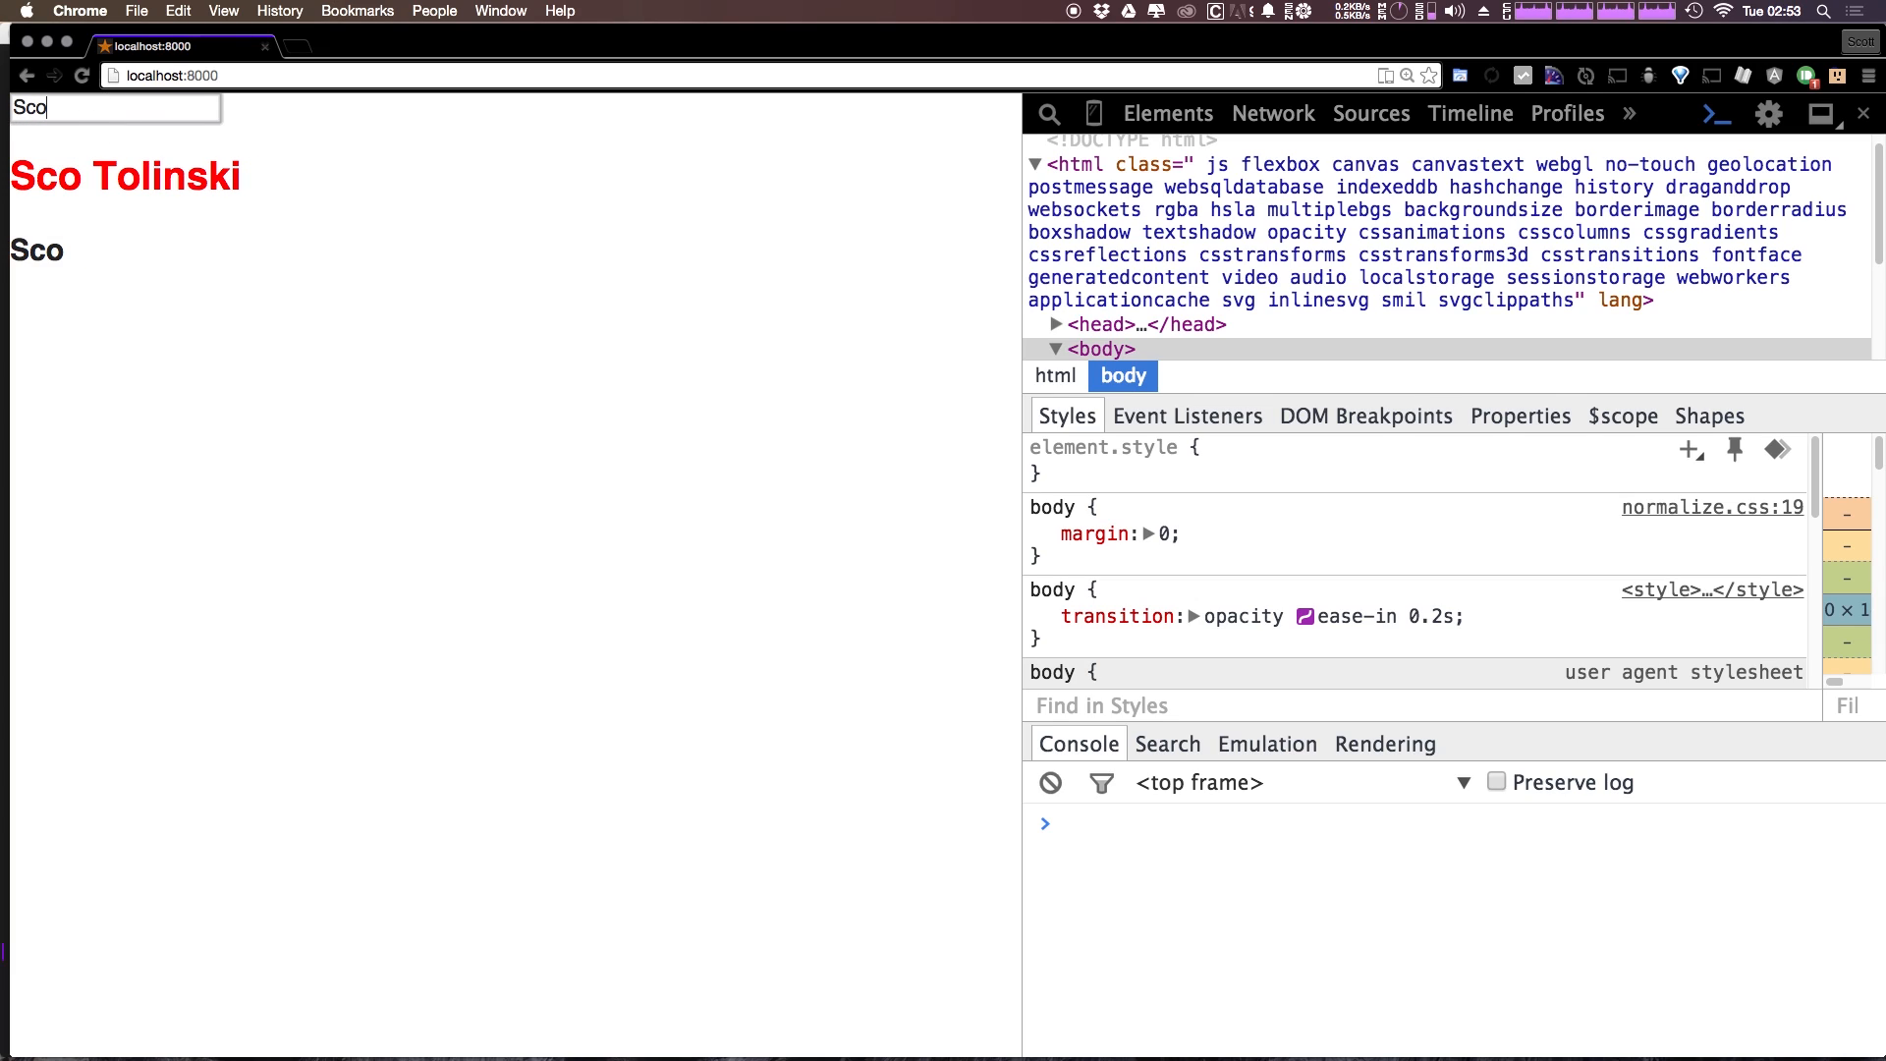
pyautogui.press('Backspace')
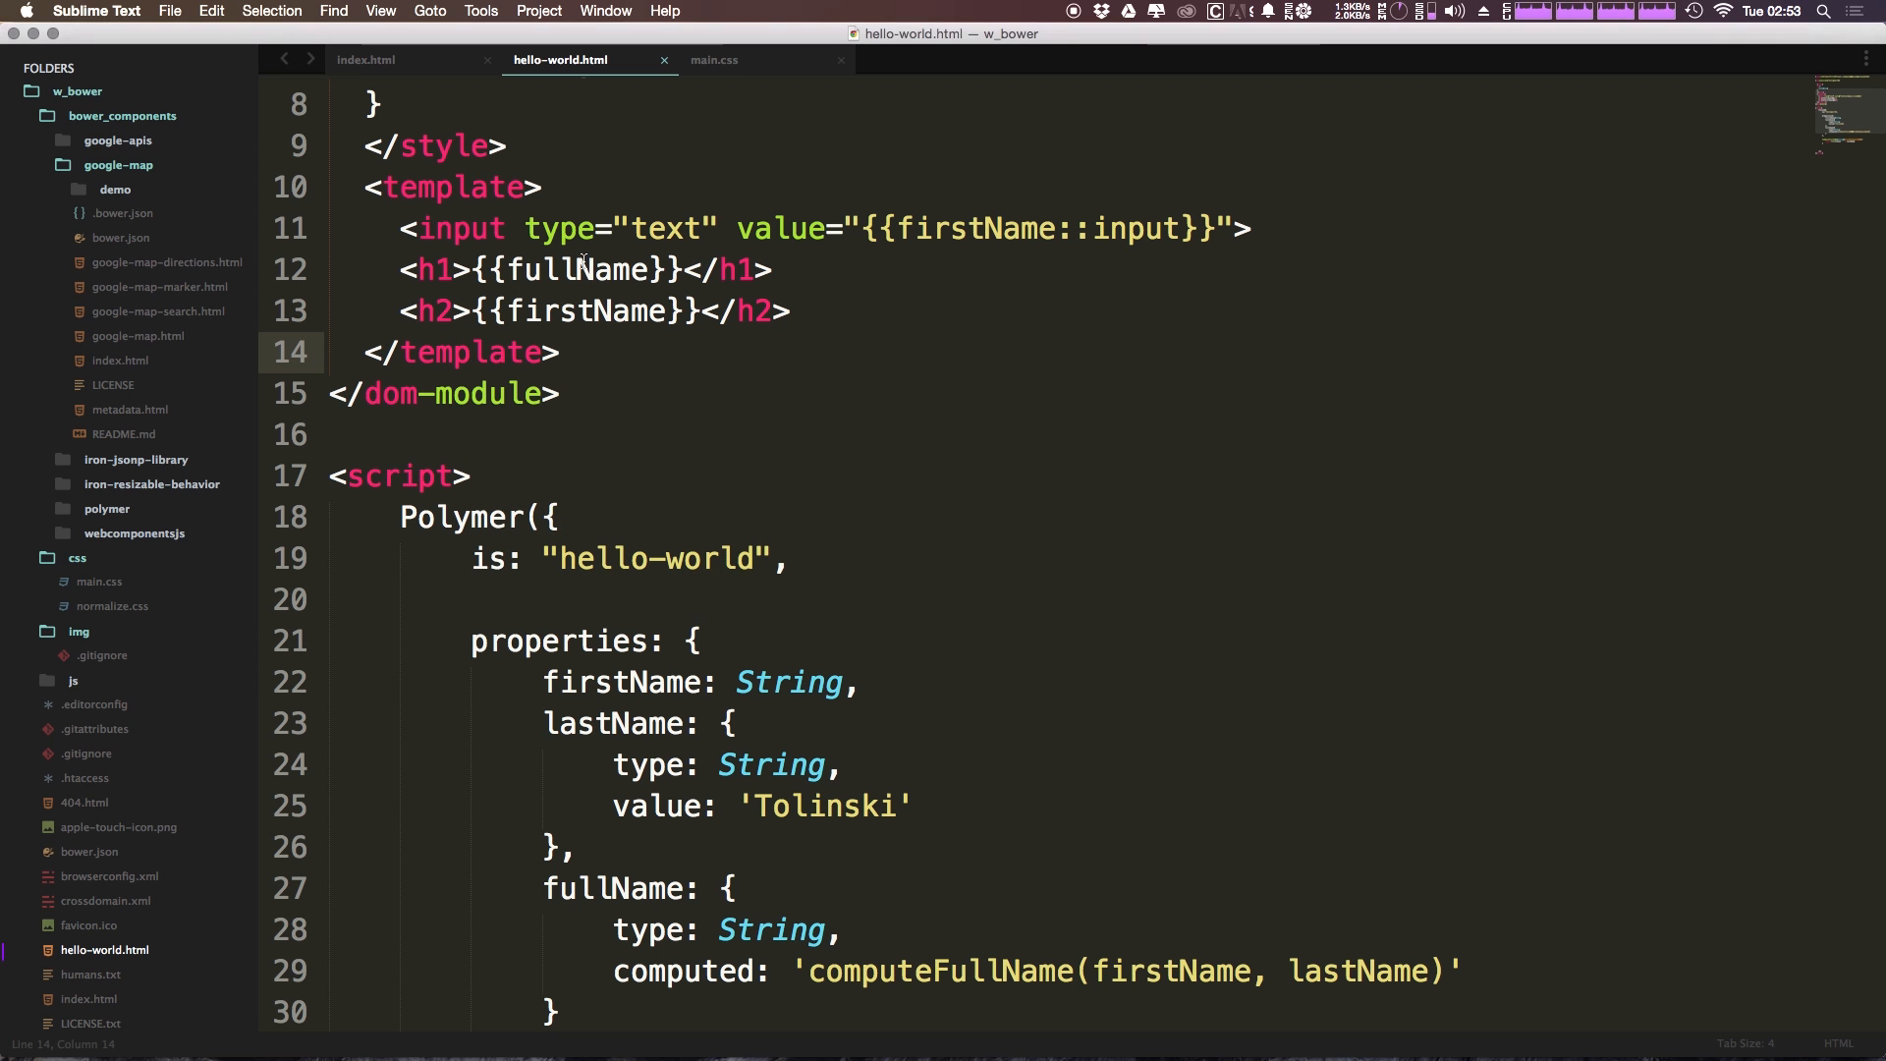
pyautogui.doubleClick(576, 269)
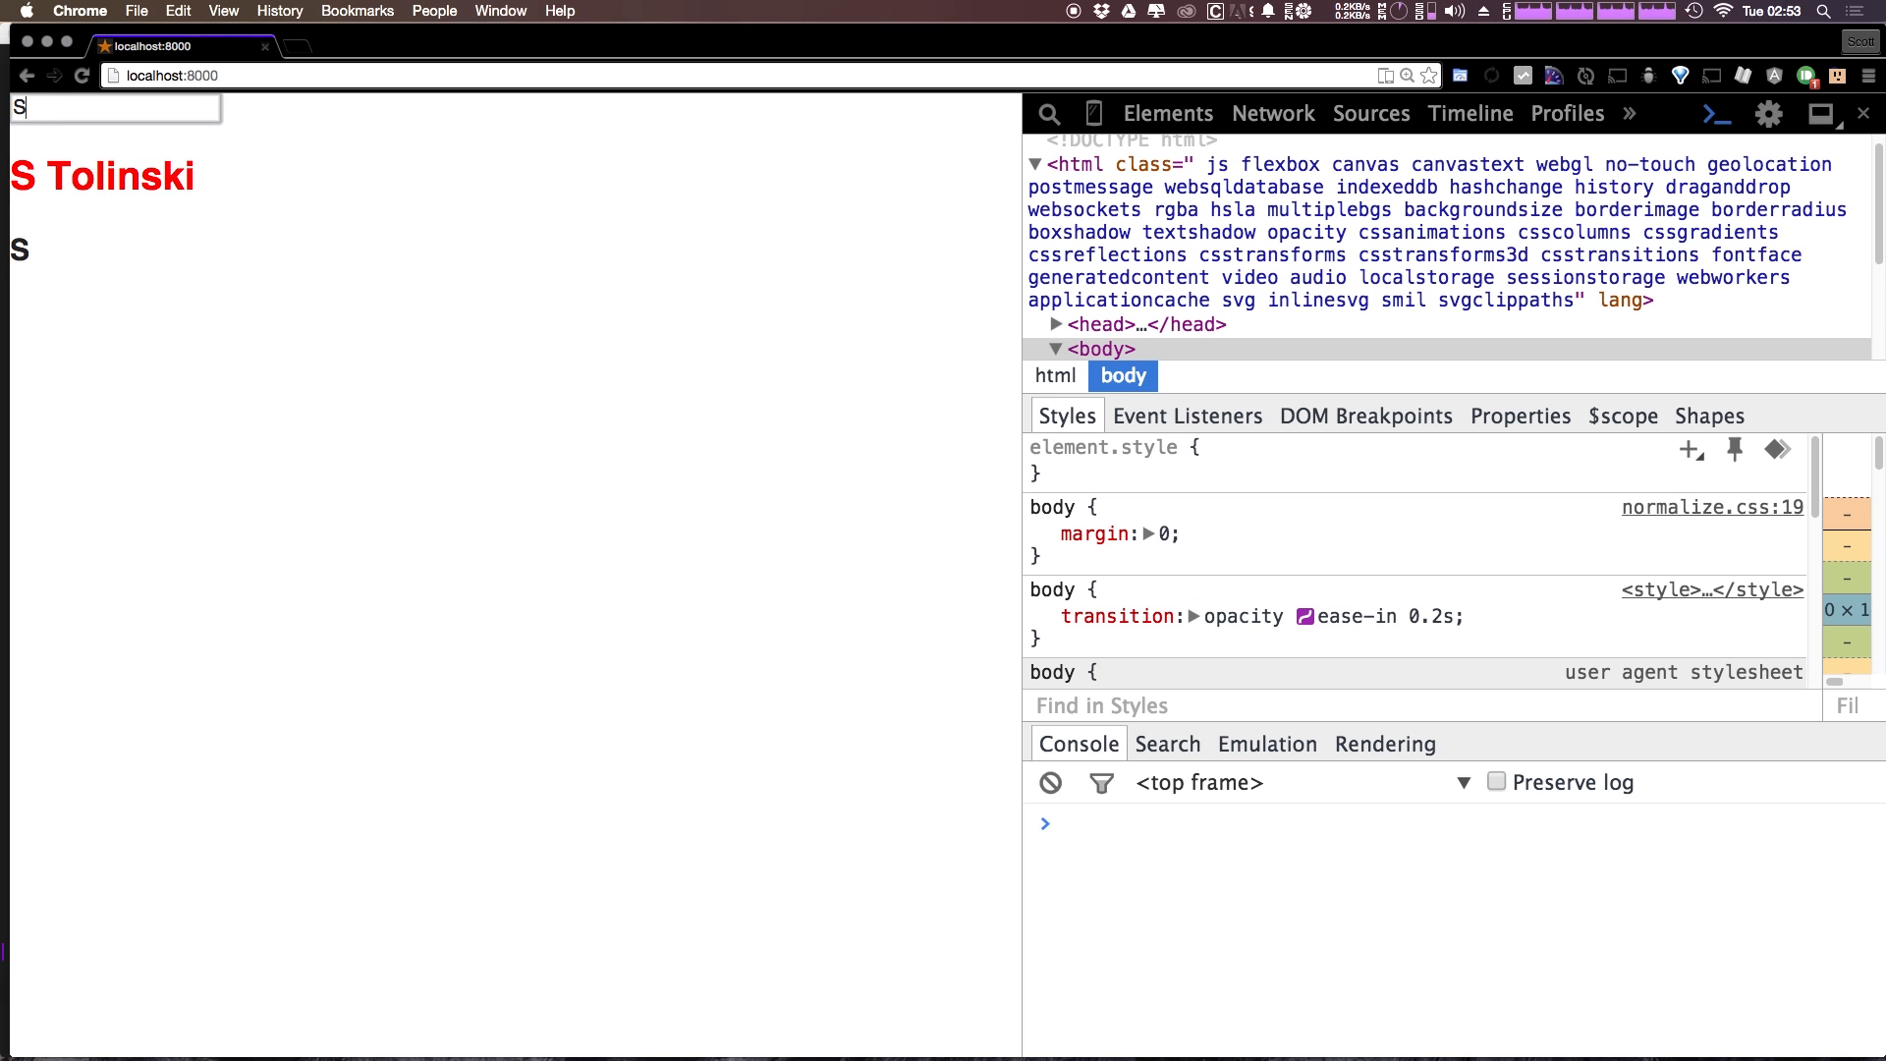
pyautogui.write('ourtn')
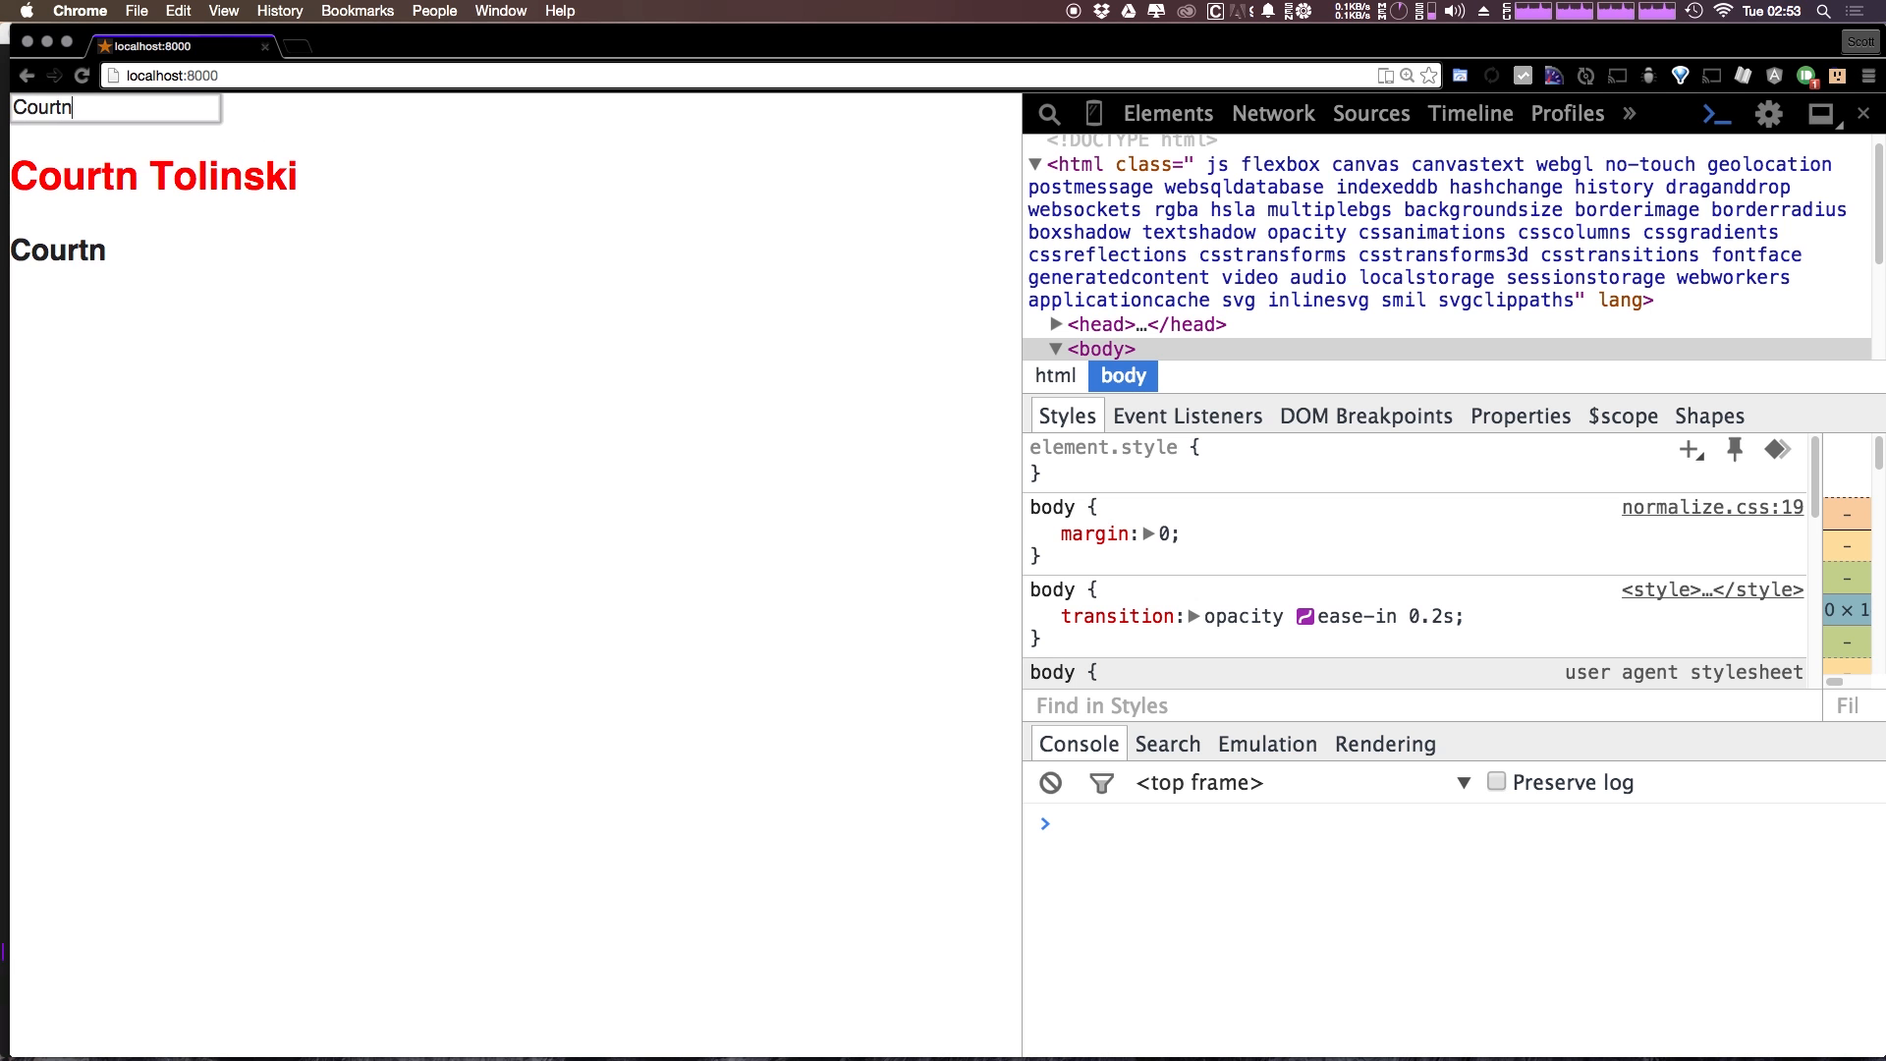
pyautogui.write('ey')
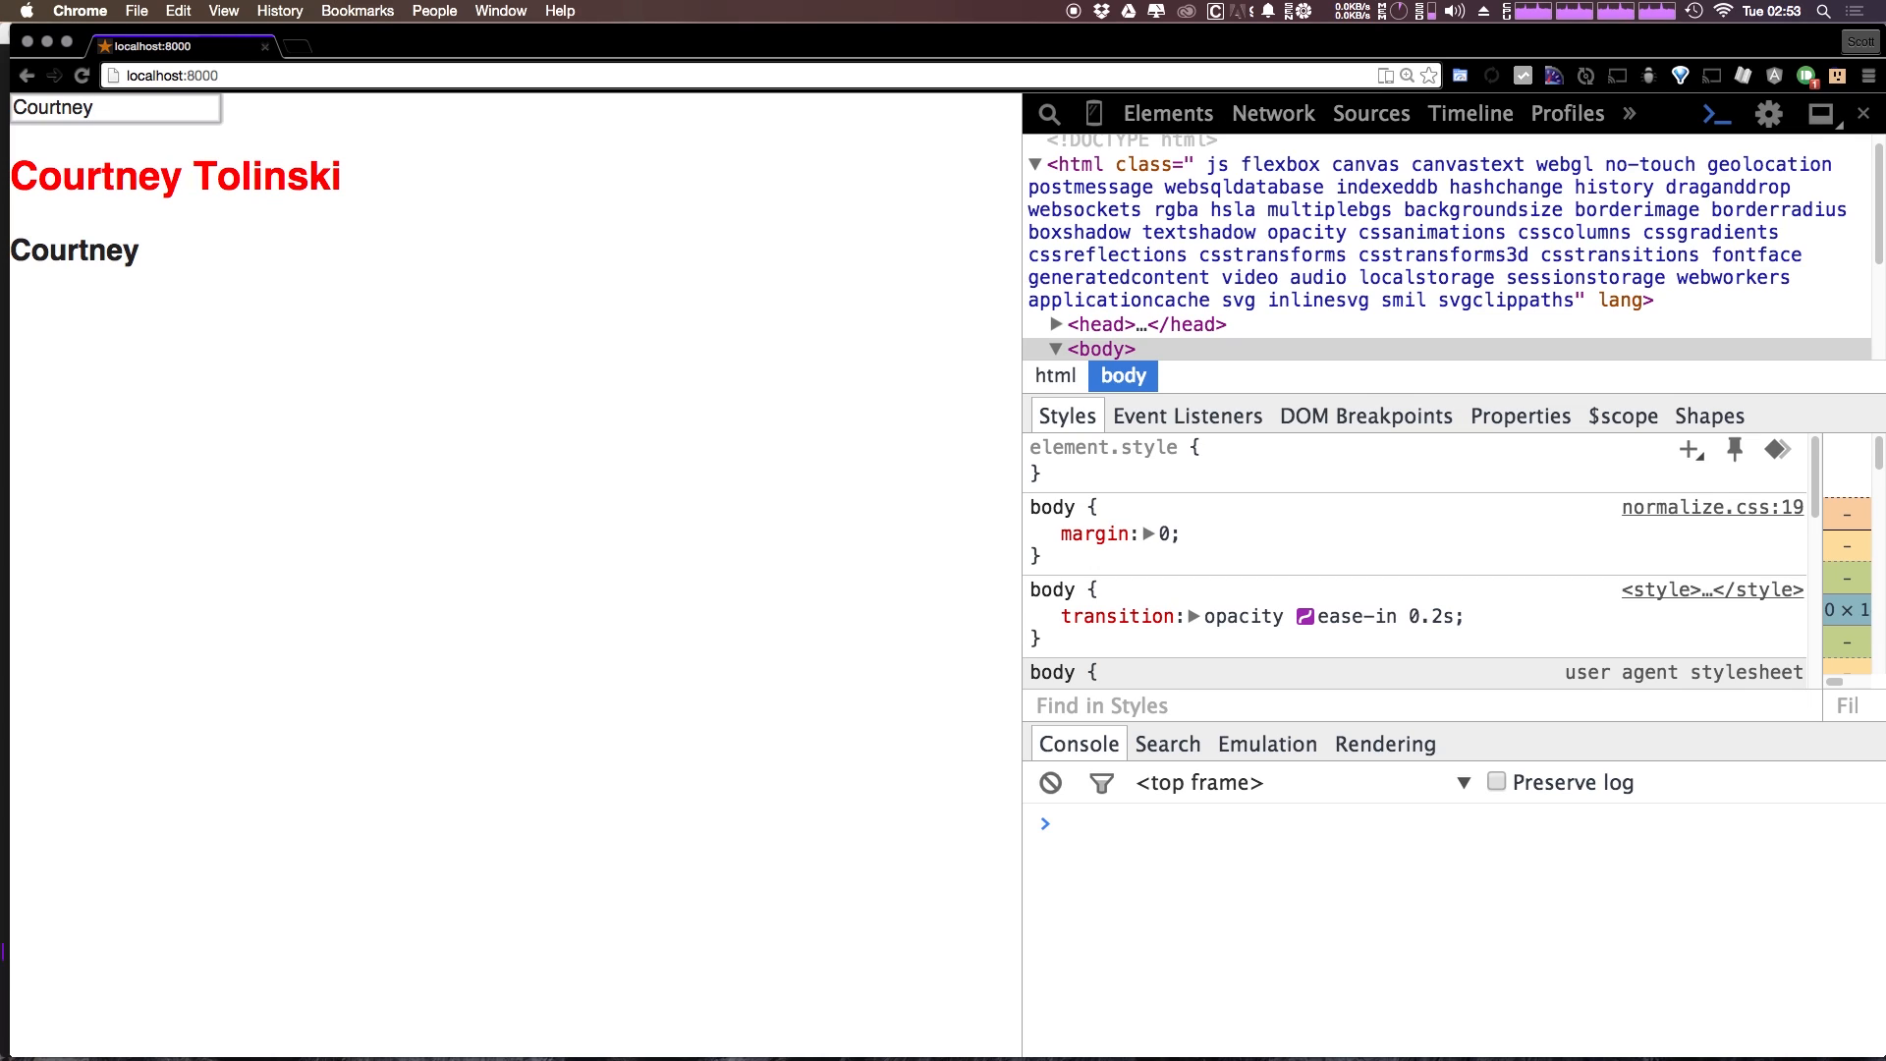
pyautogui.write('Scott')
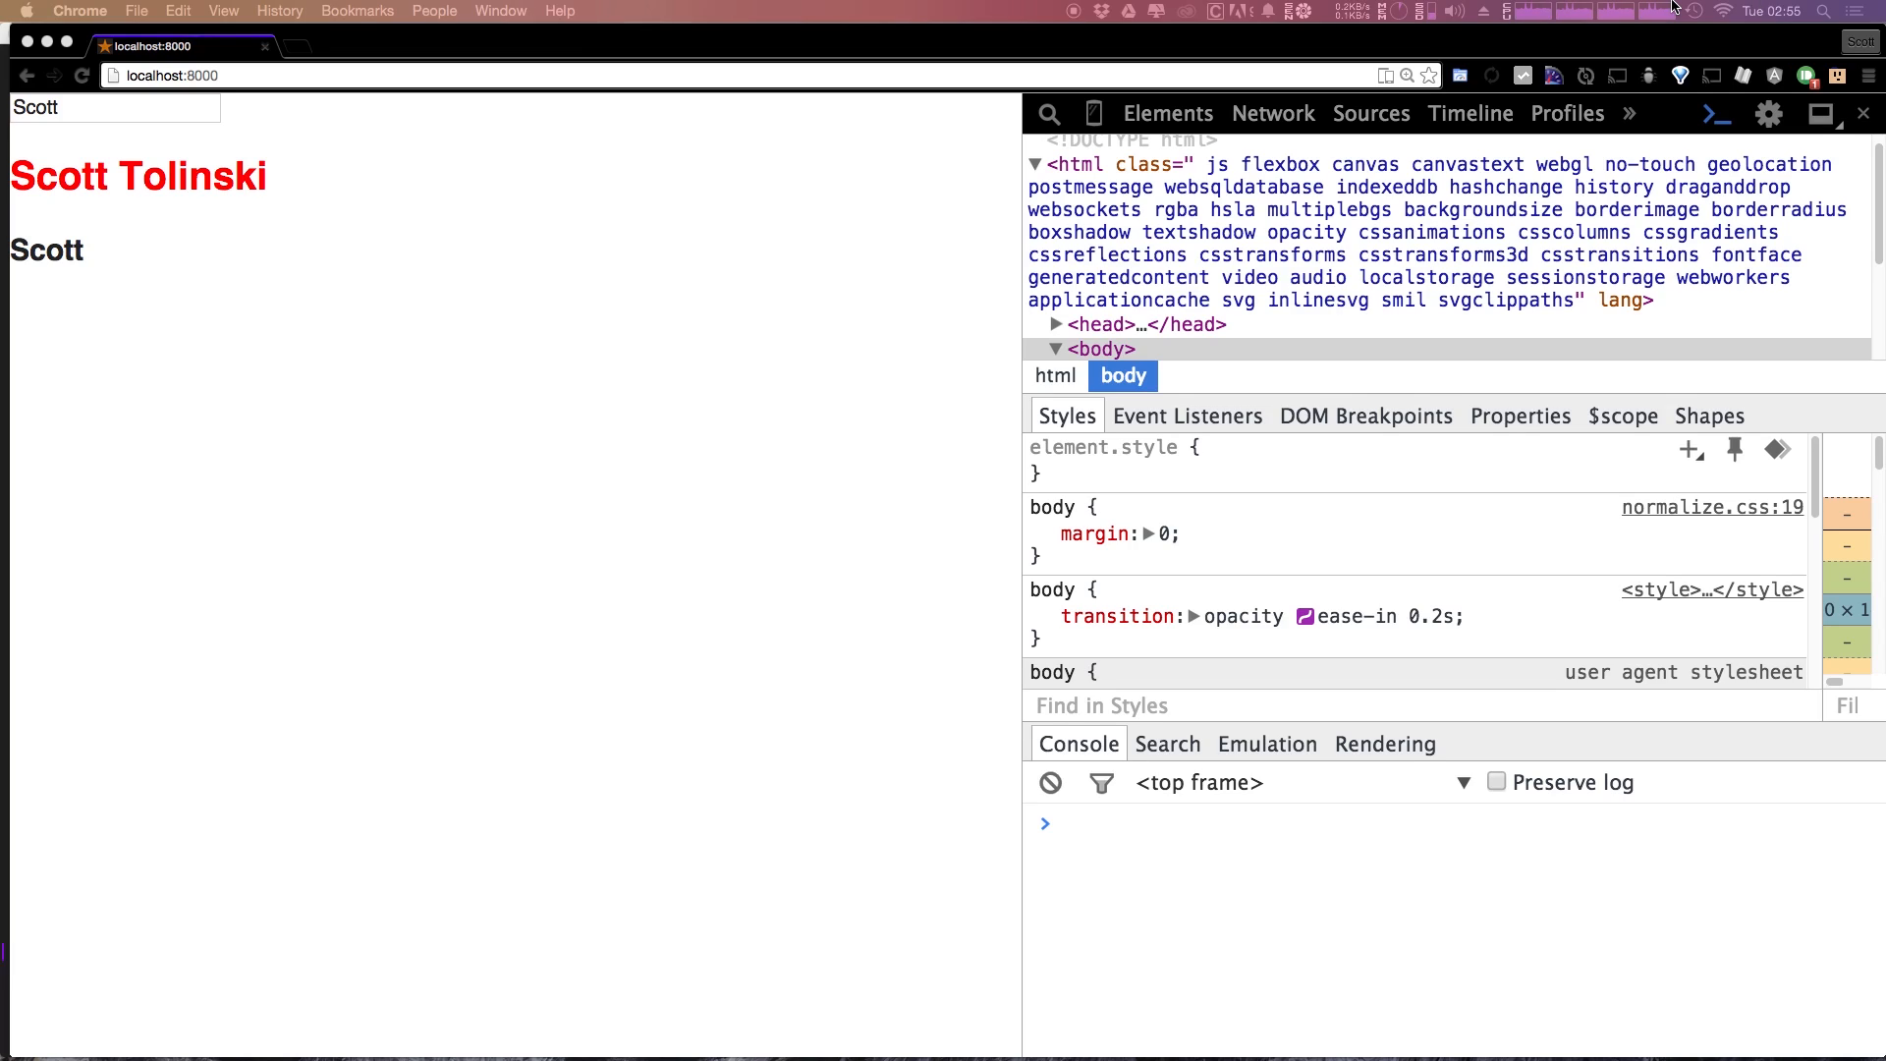
pyautogui.moveTo(1621, 238)
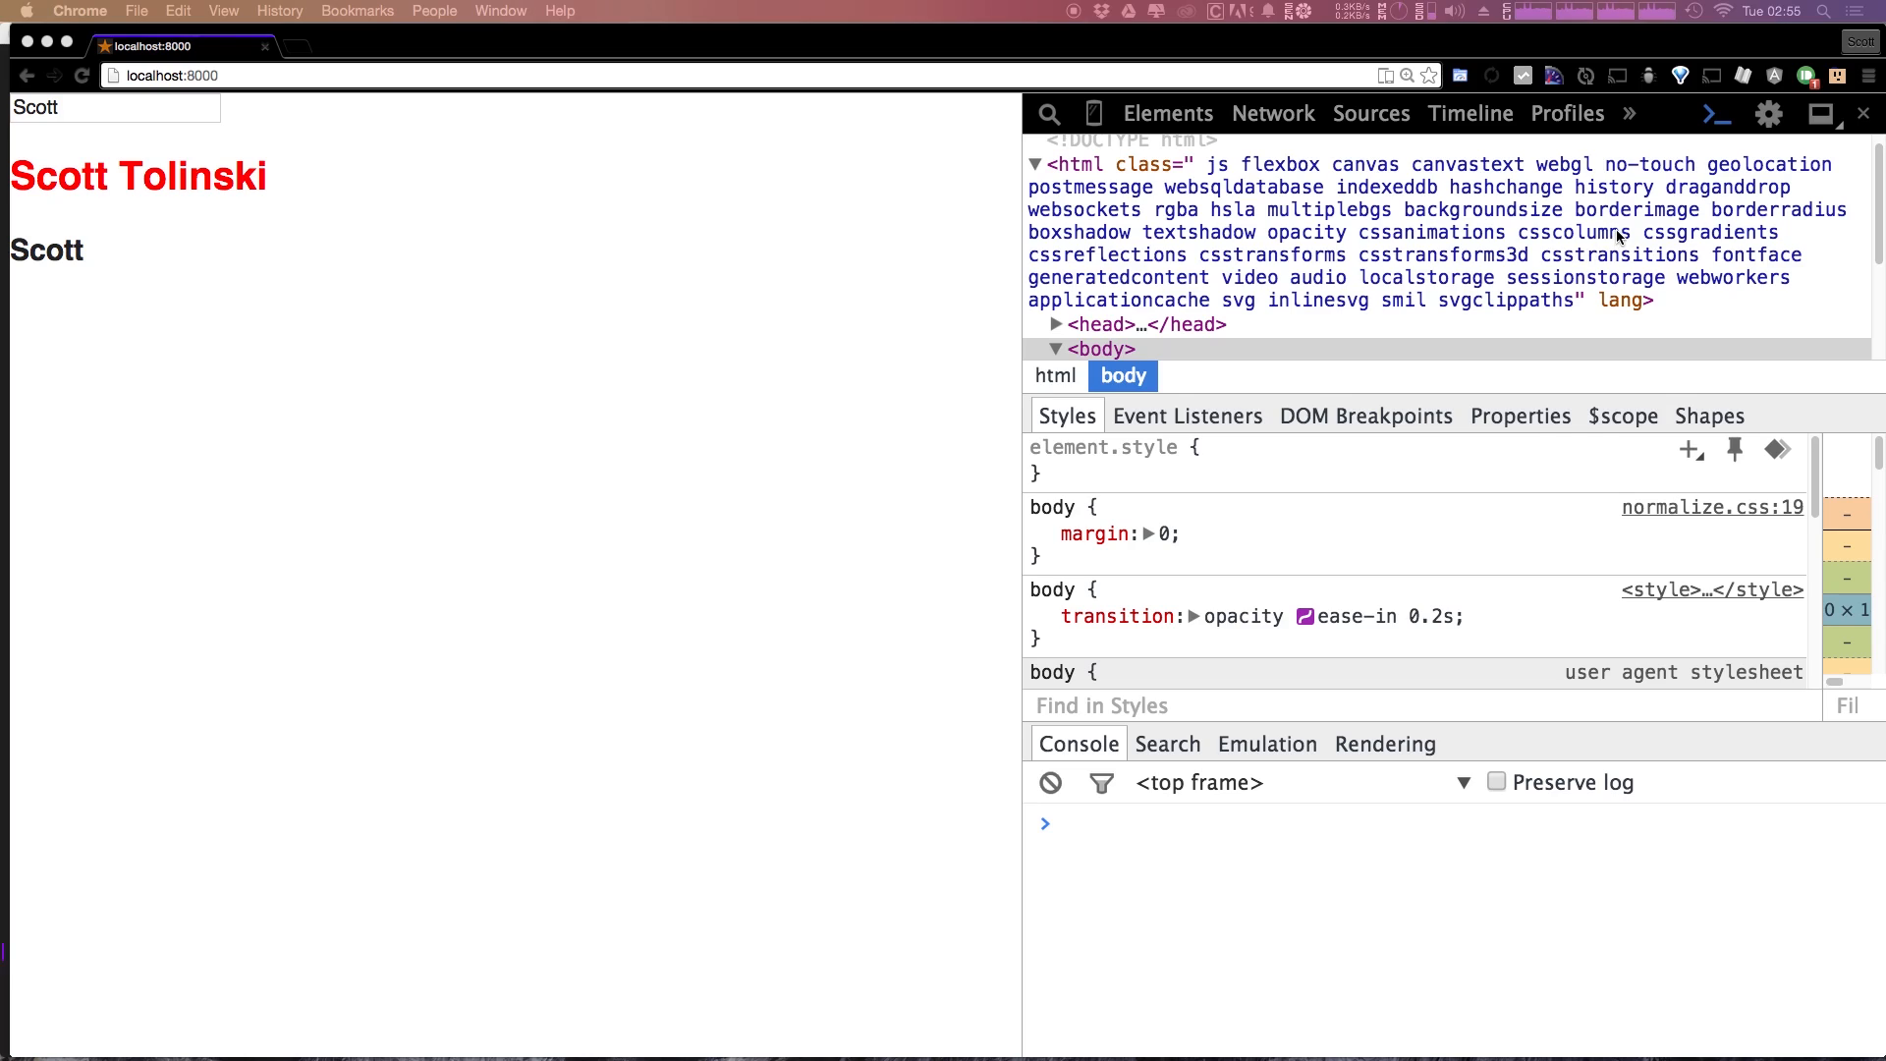
pyautogui.moveTo(1621, 204)
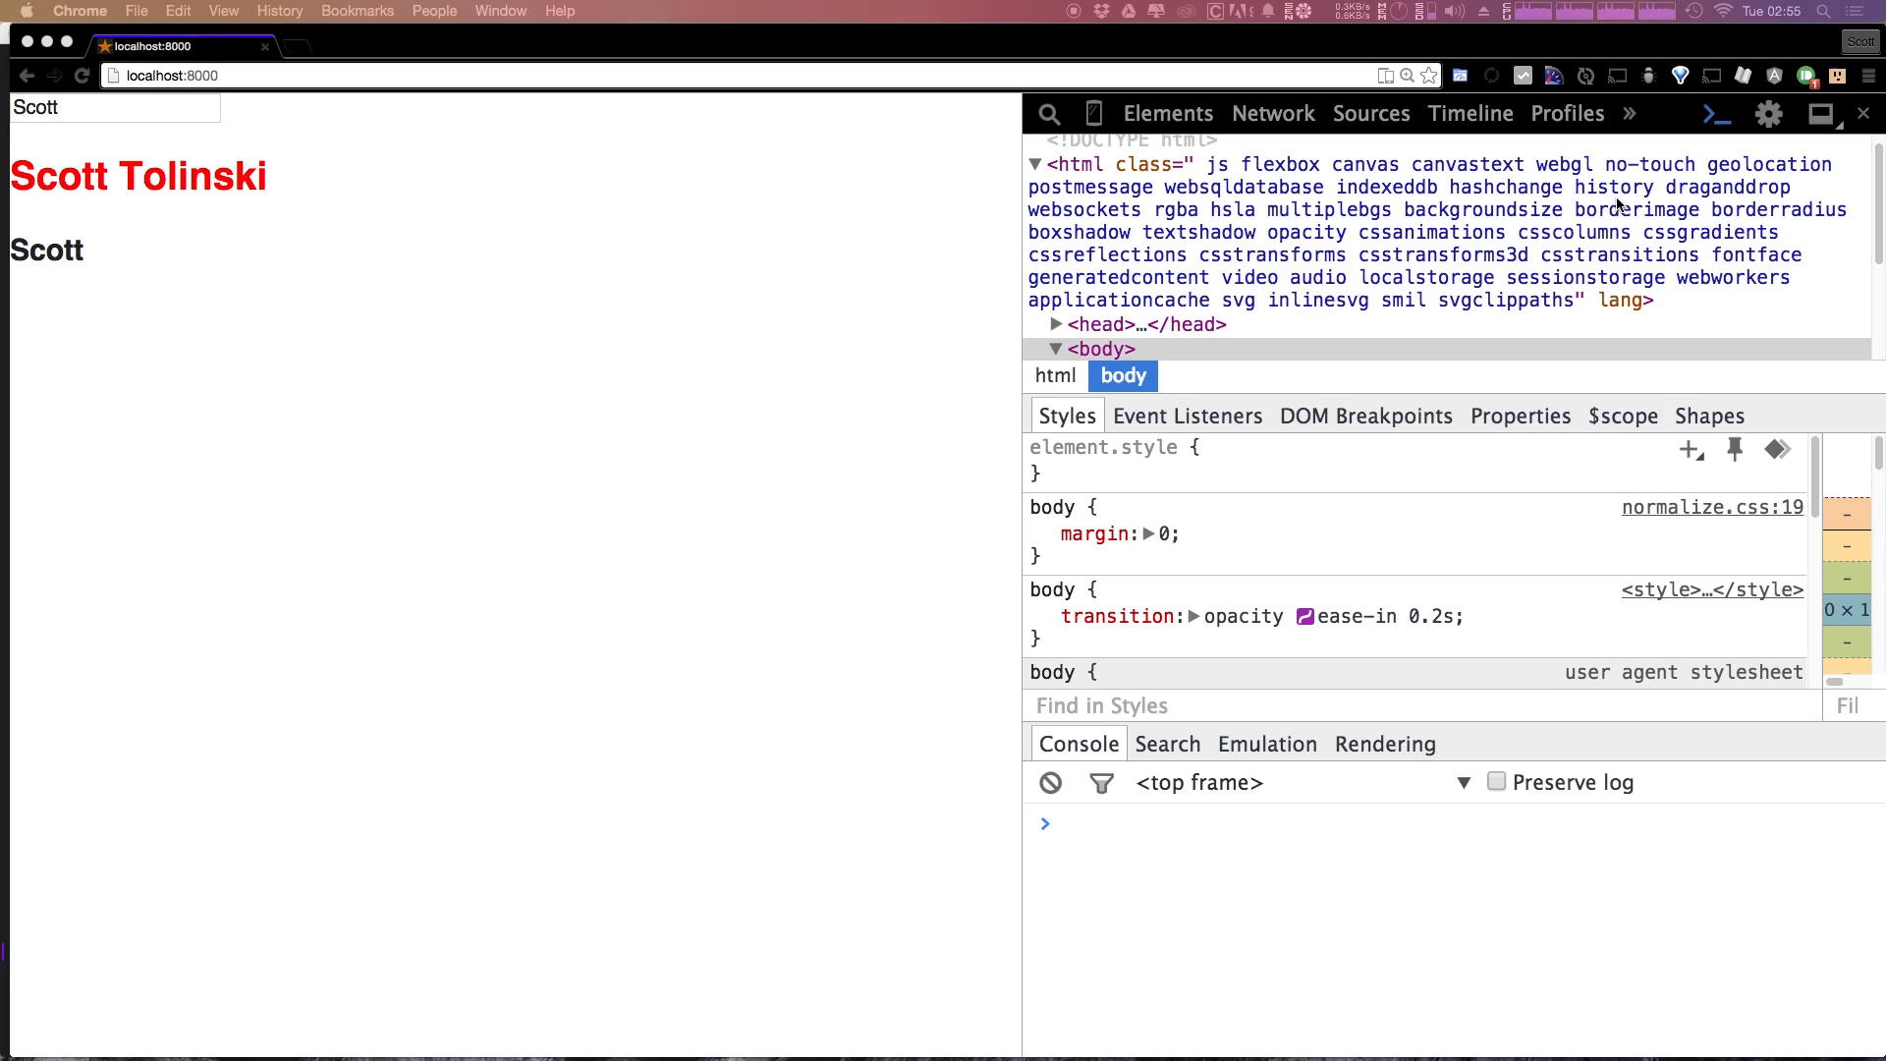
pyautogui.moveTo(1585, 234)
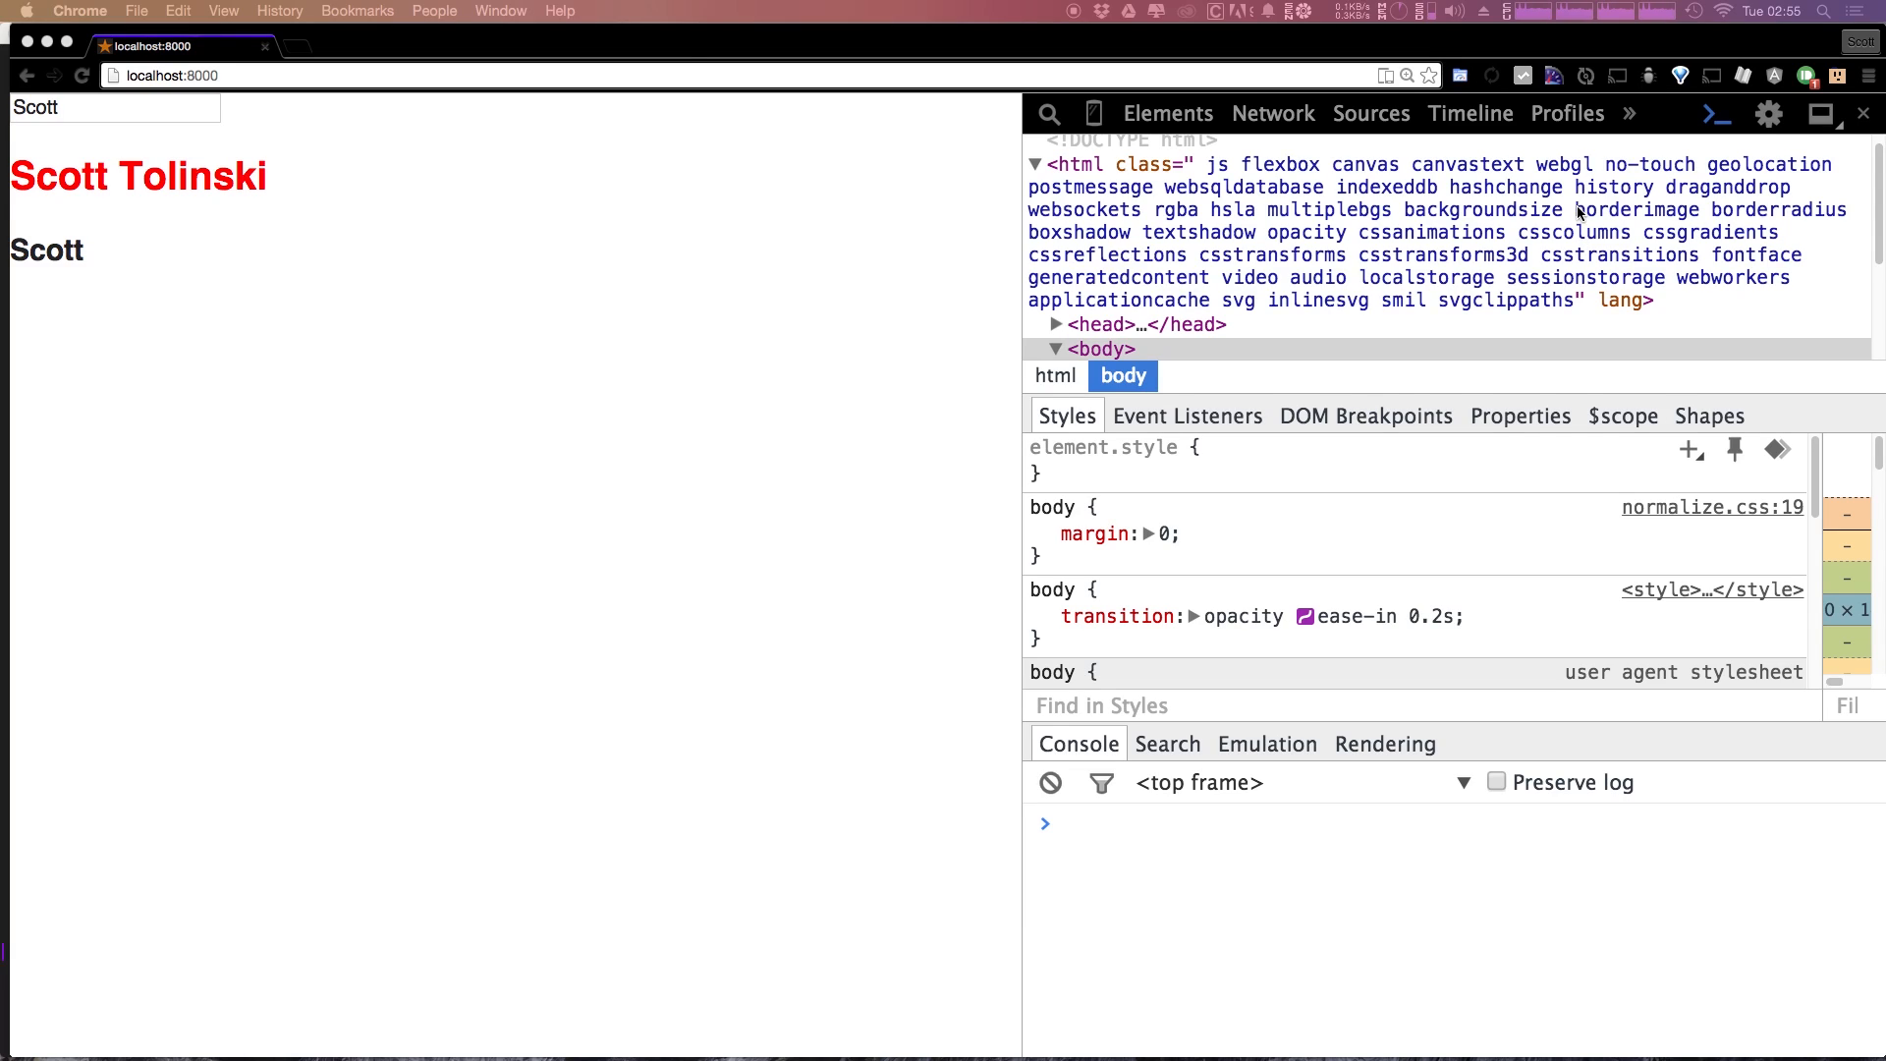
pyautogui.moveTo(1530, 238)
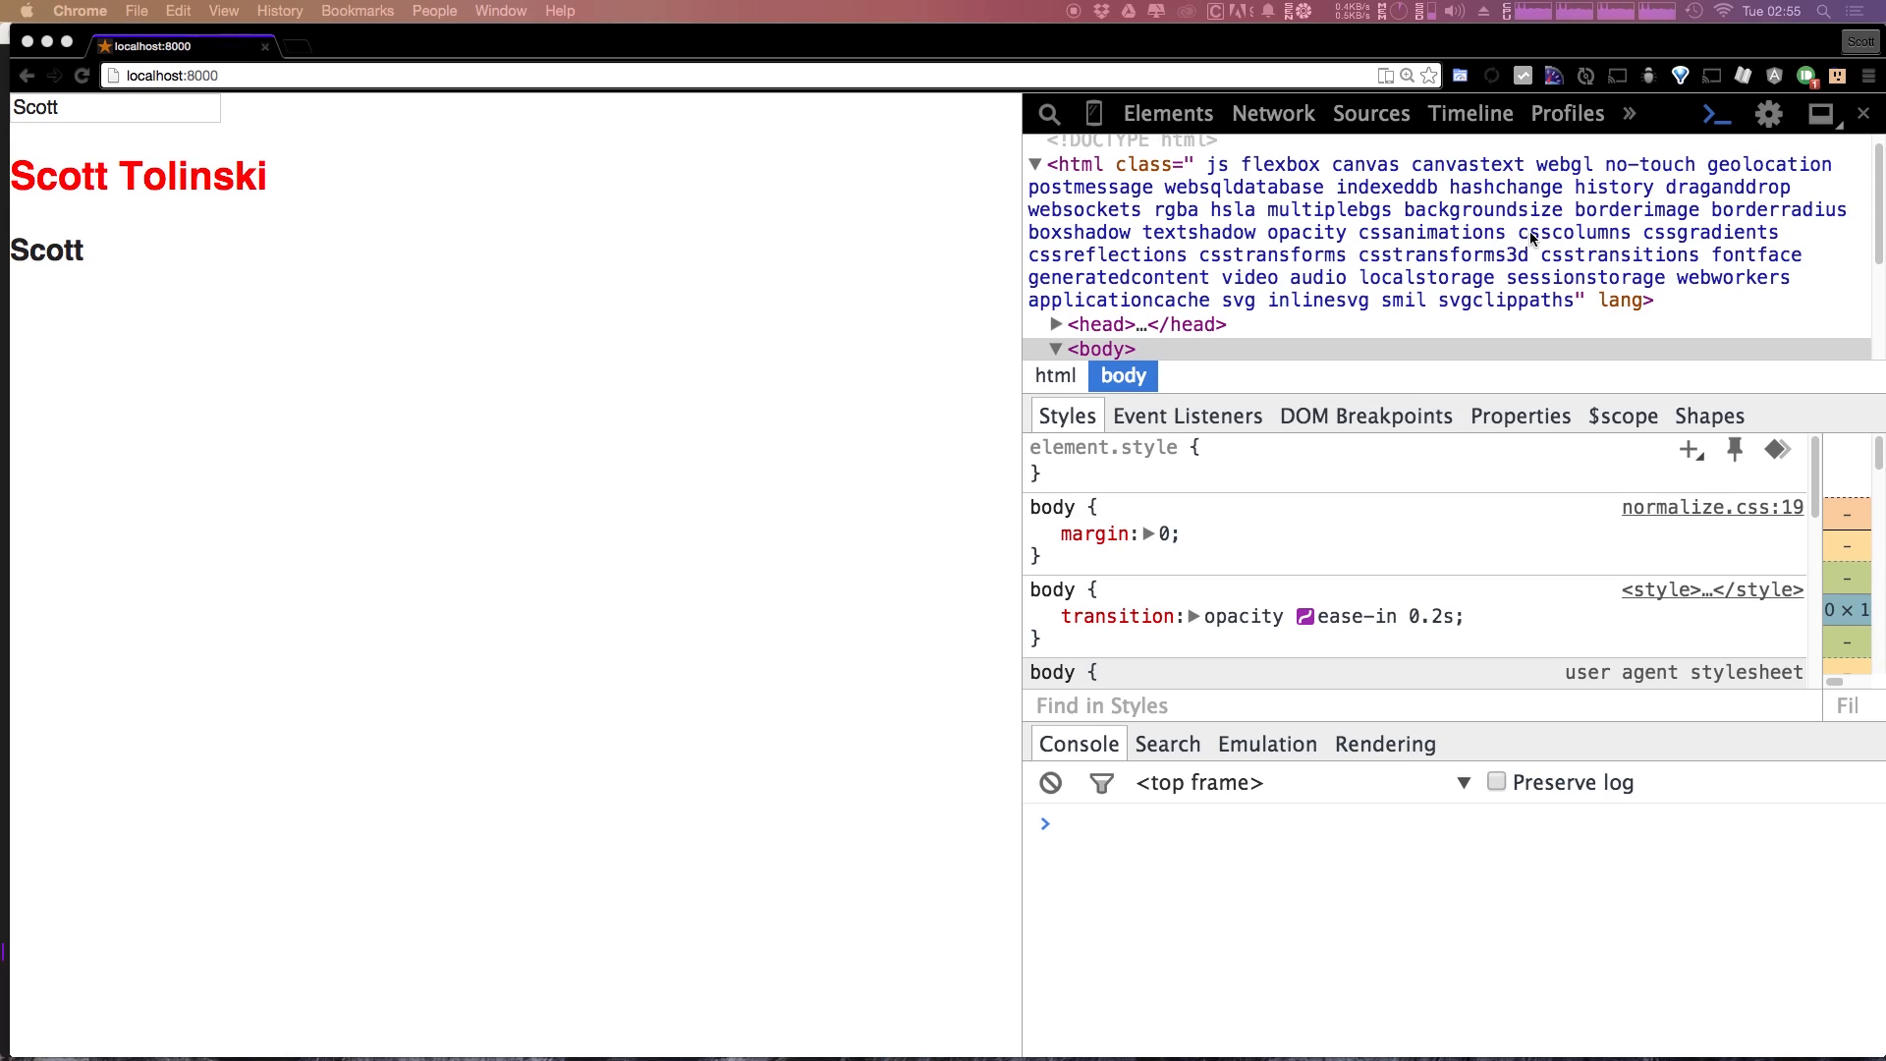
pyautogui.moveTo(937, 438)
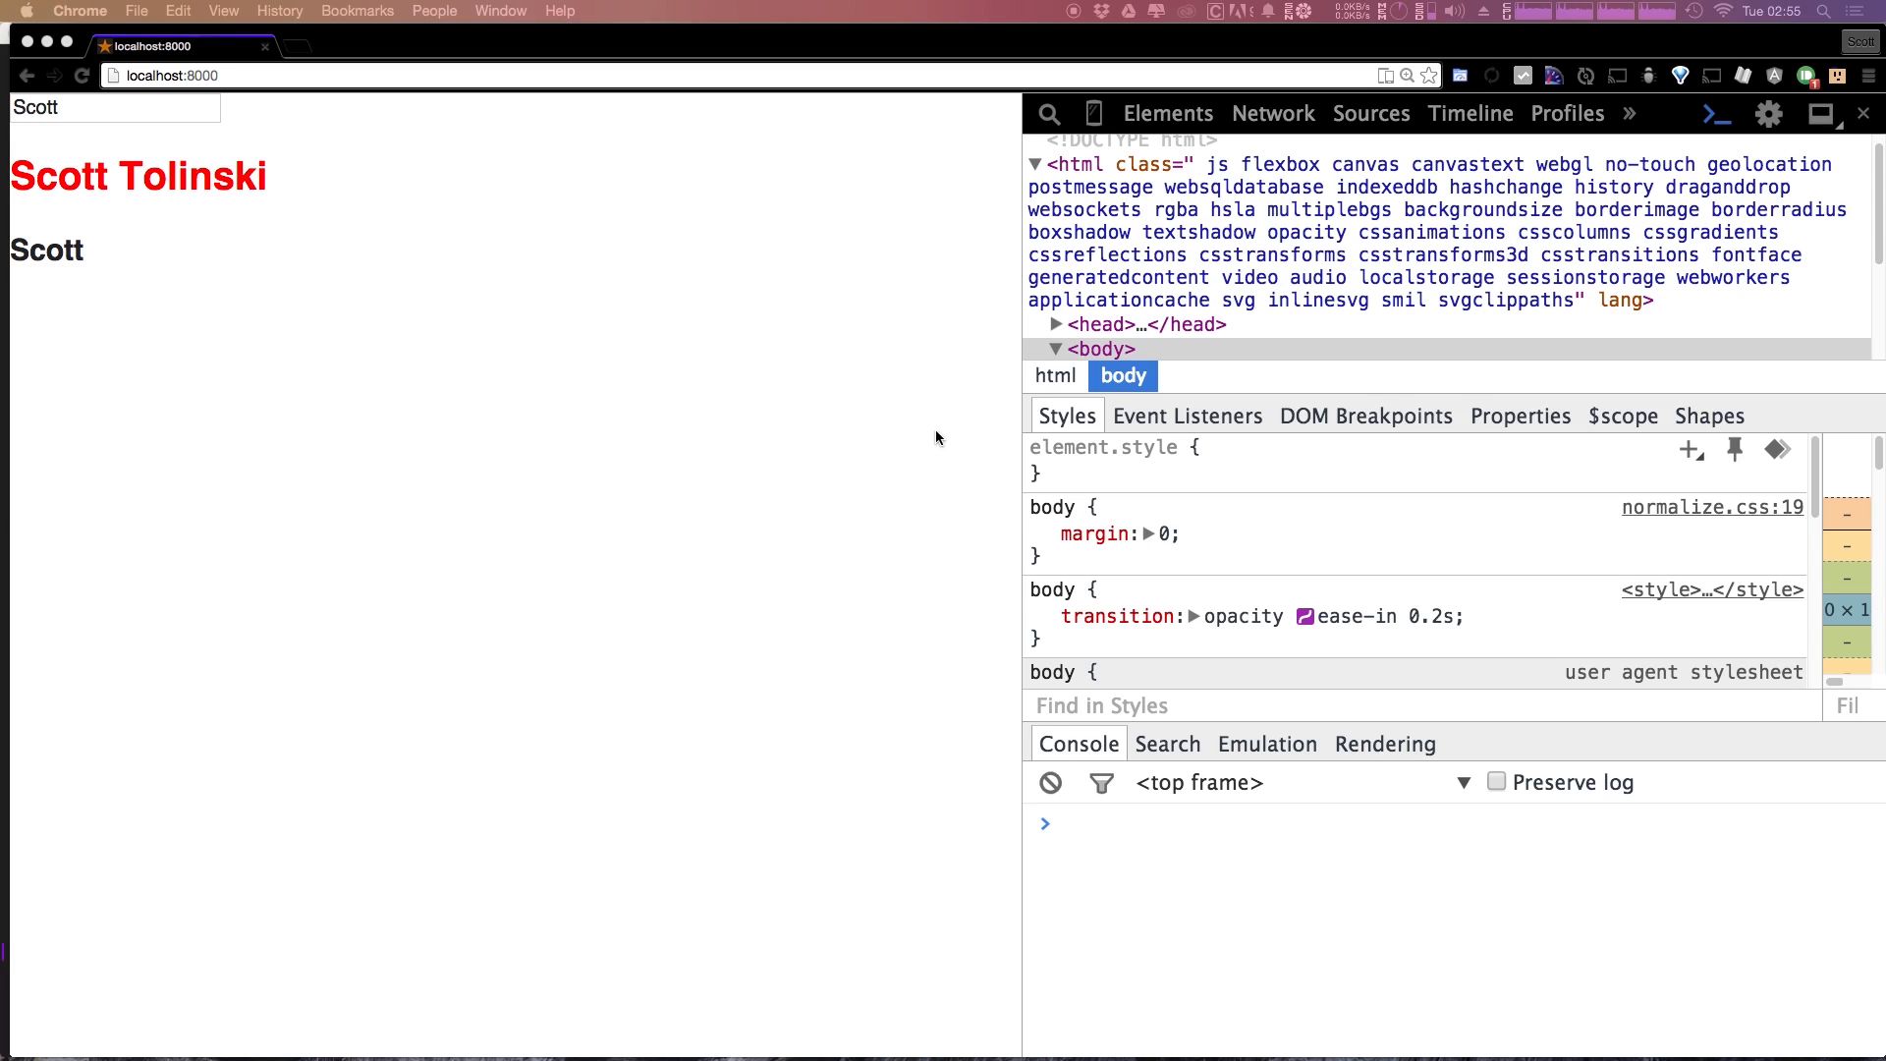